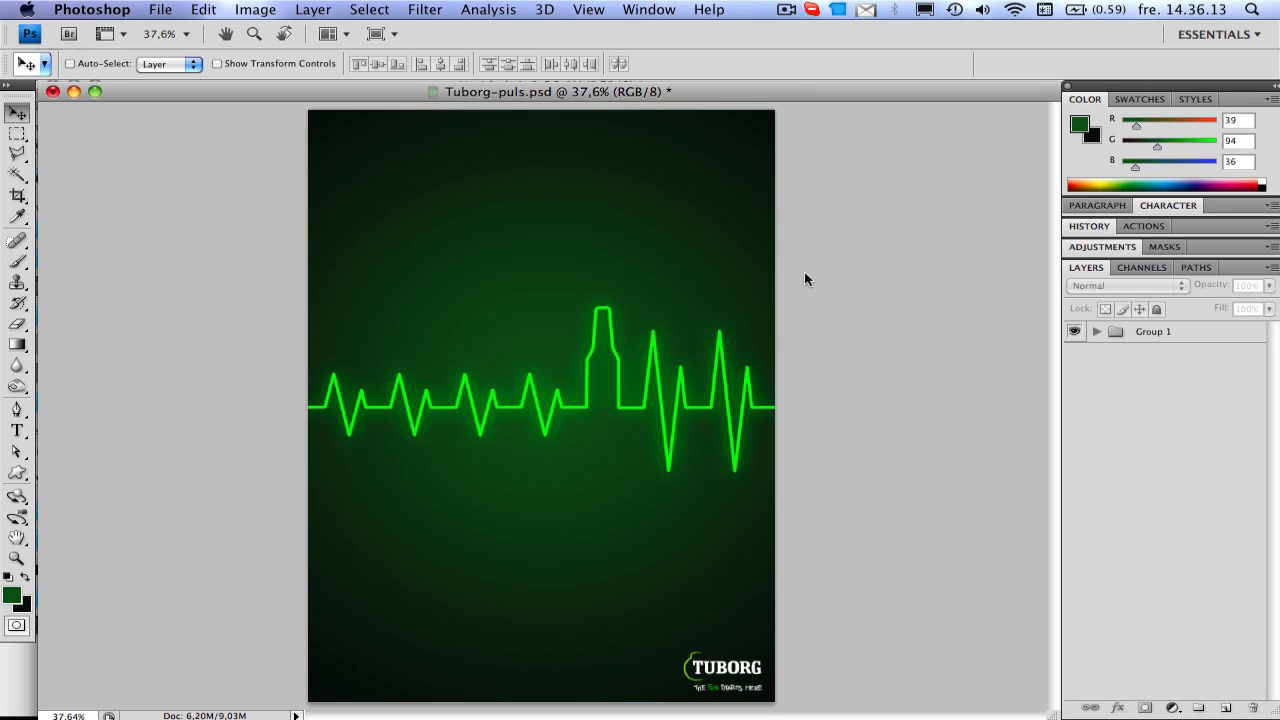
mouse_move(700, 198)
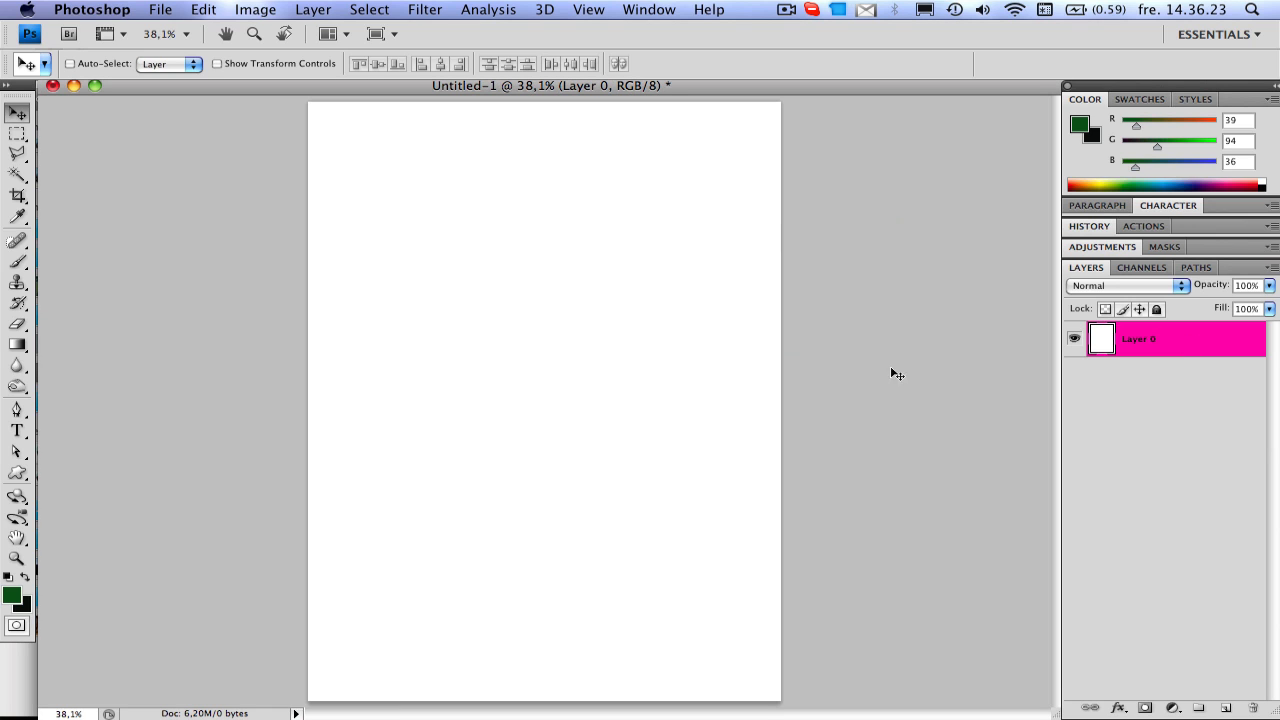
mouse_move(264, 300)
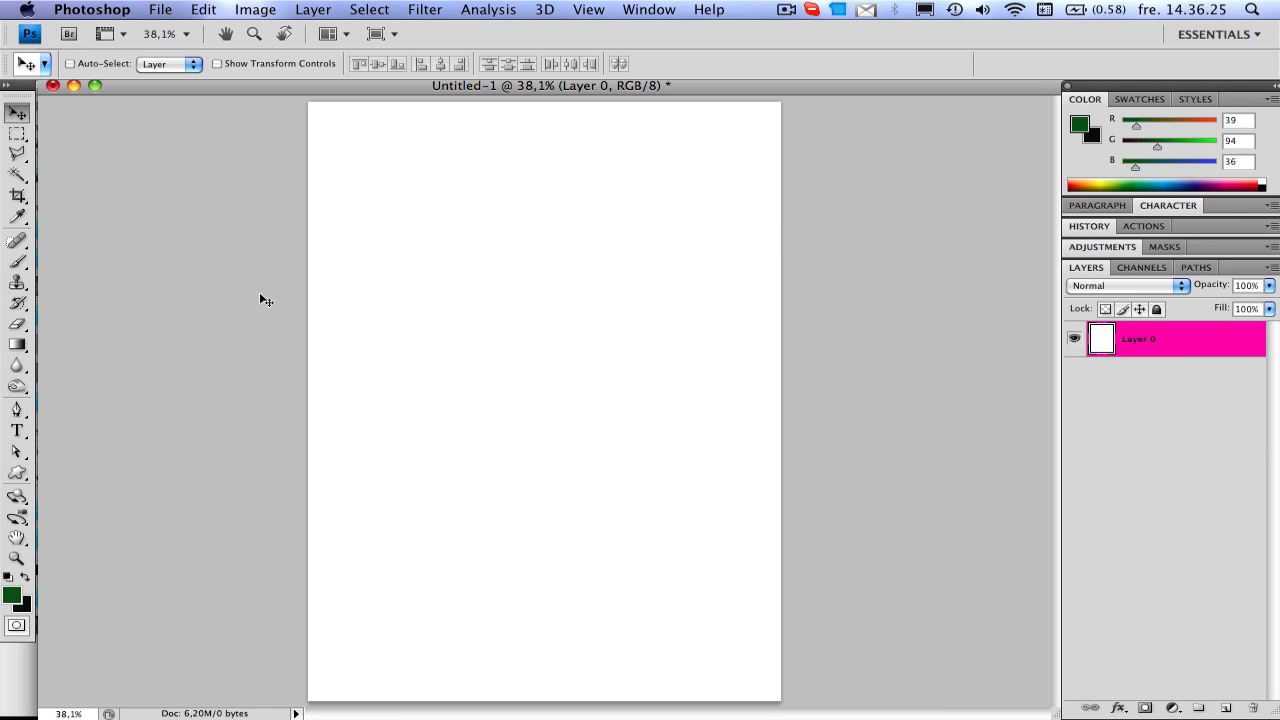
mouse_move(440, 300)
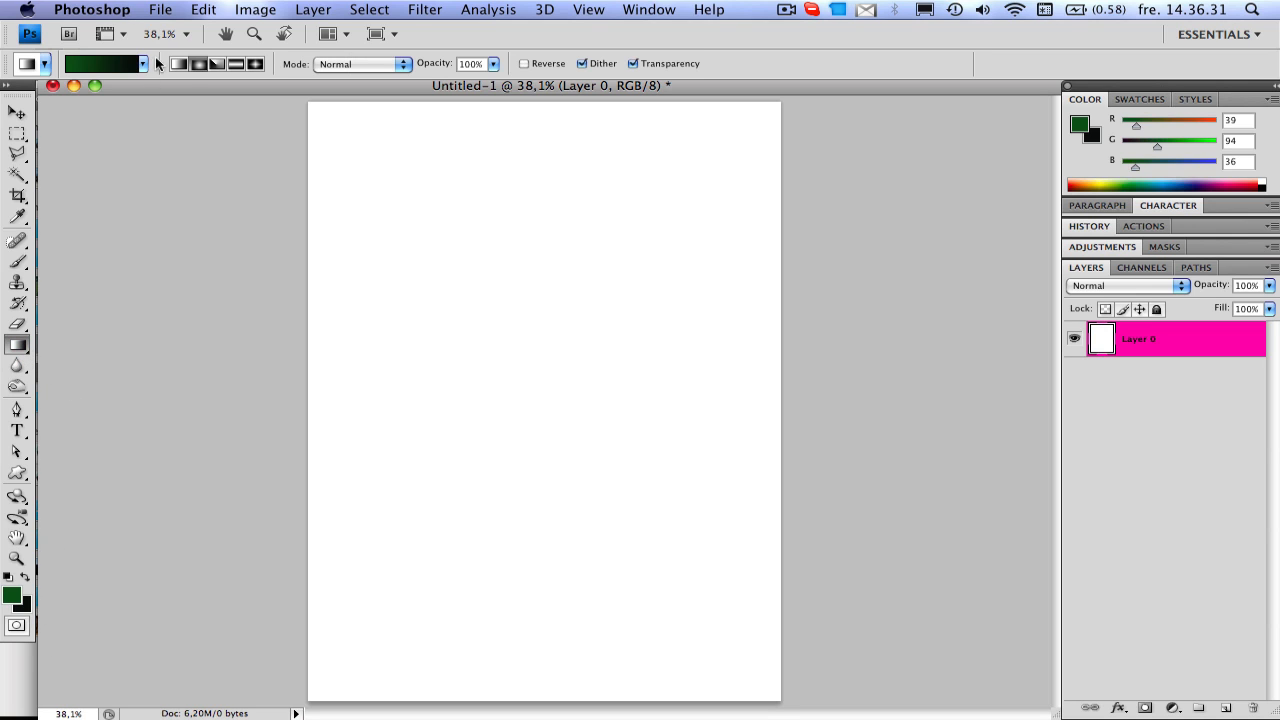
- Choose a radial gradient preset in dark green and drag it from page centre to the bottom-right corner
click(146, 62)
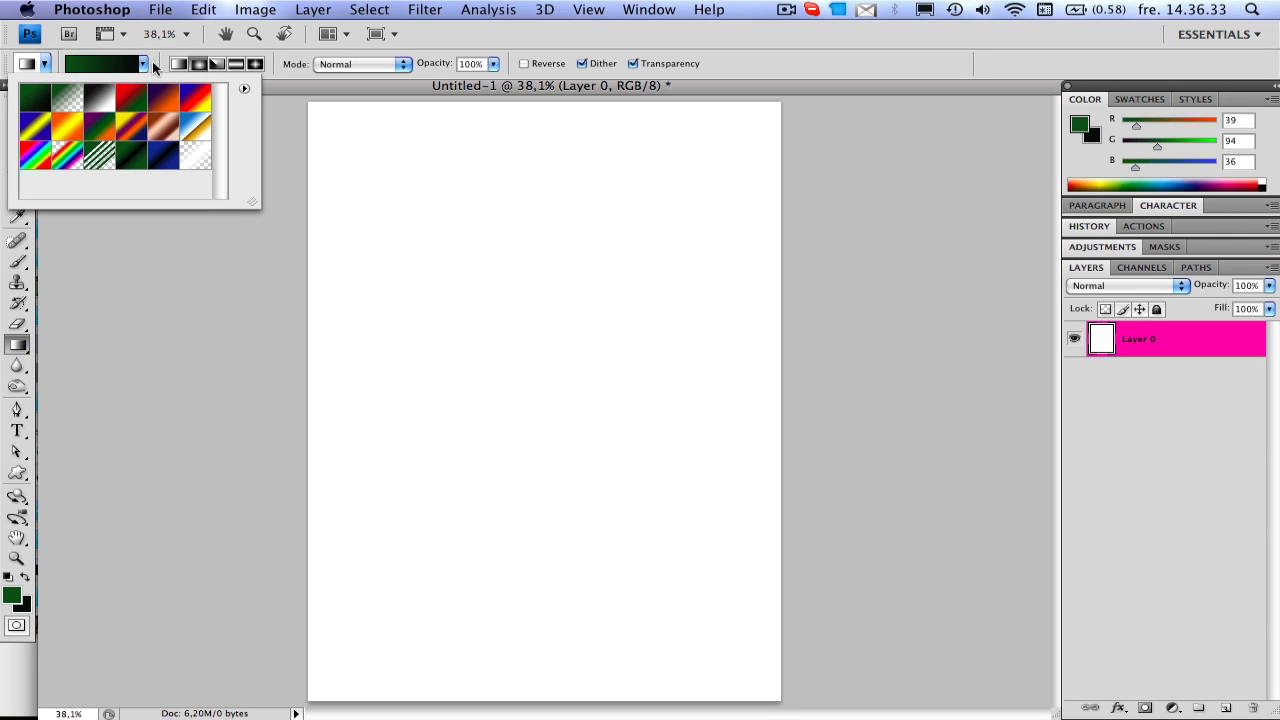
click(156, 64)
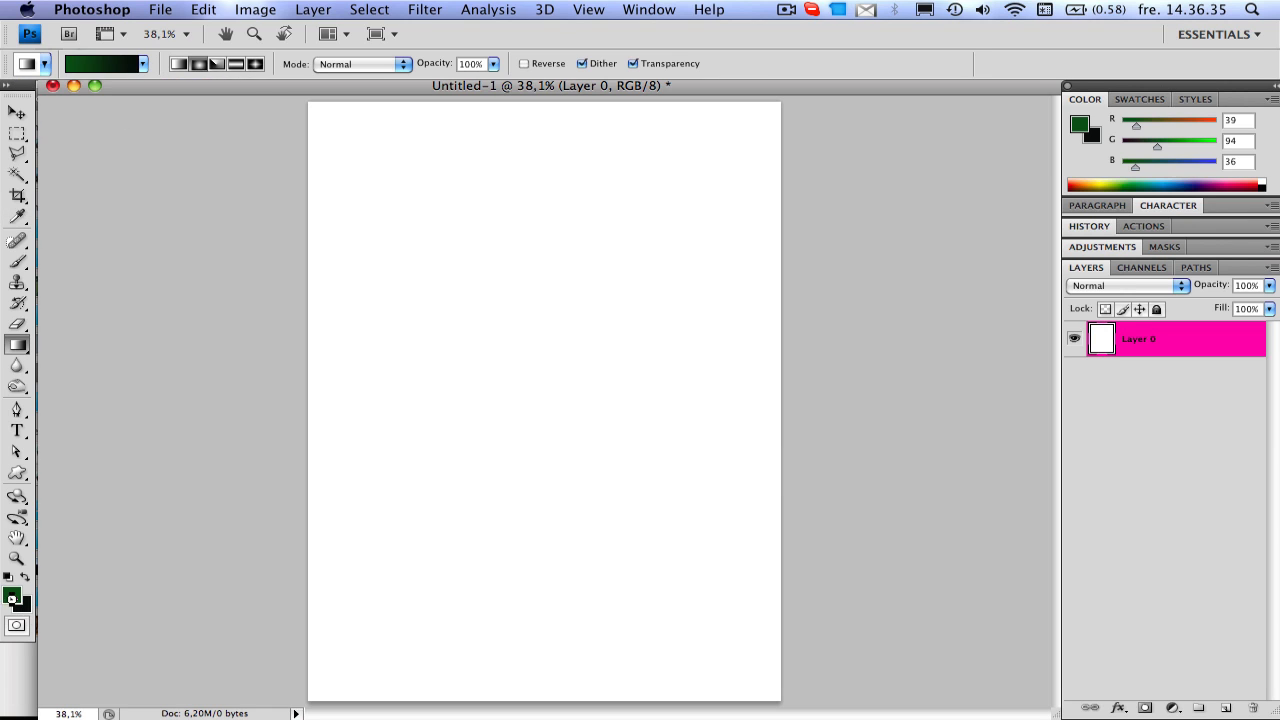
click(12, 590)
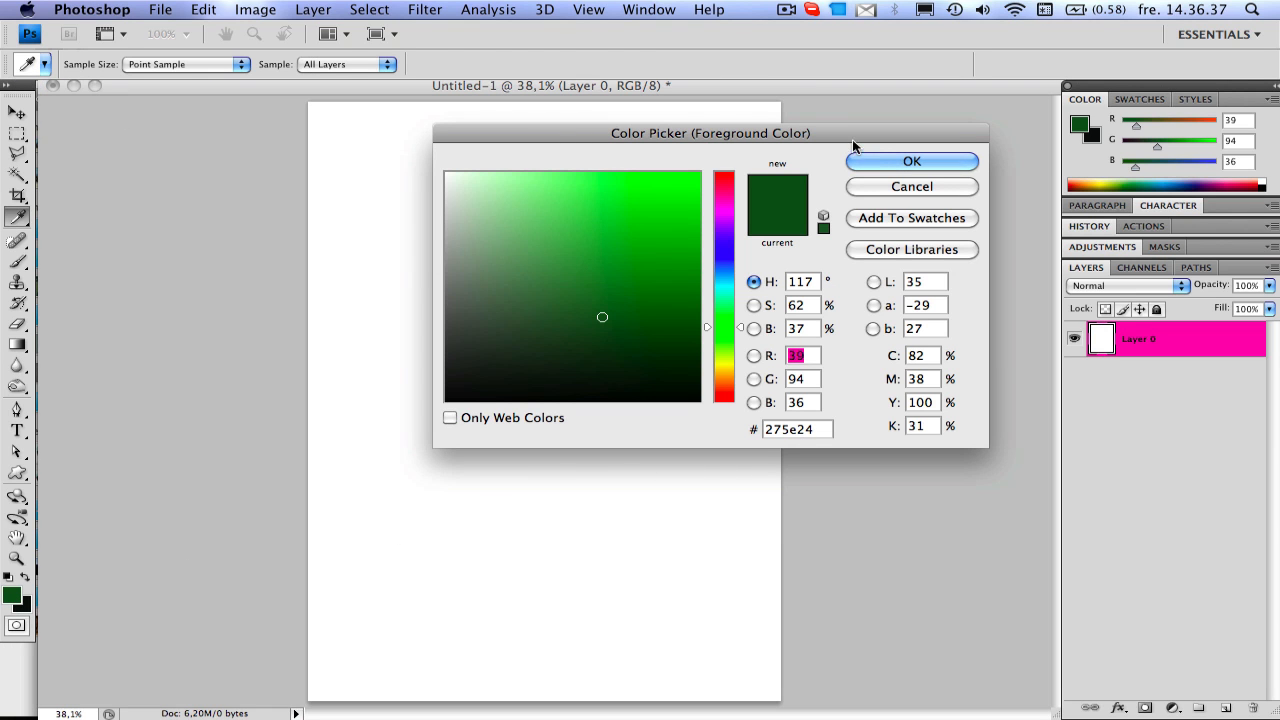
click(912, 160)
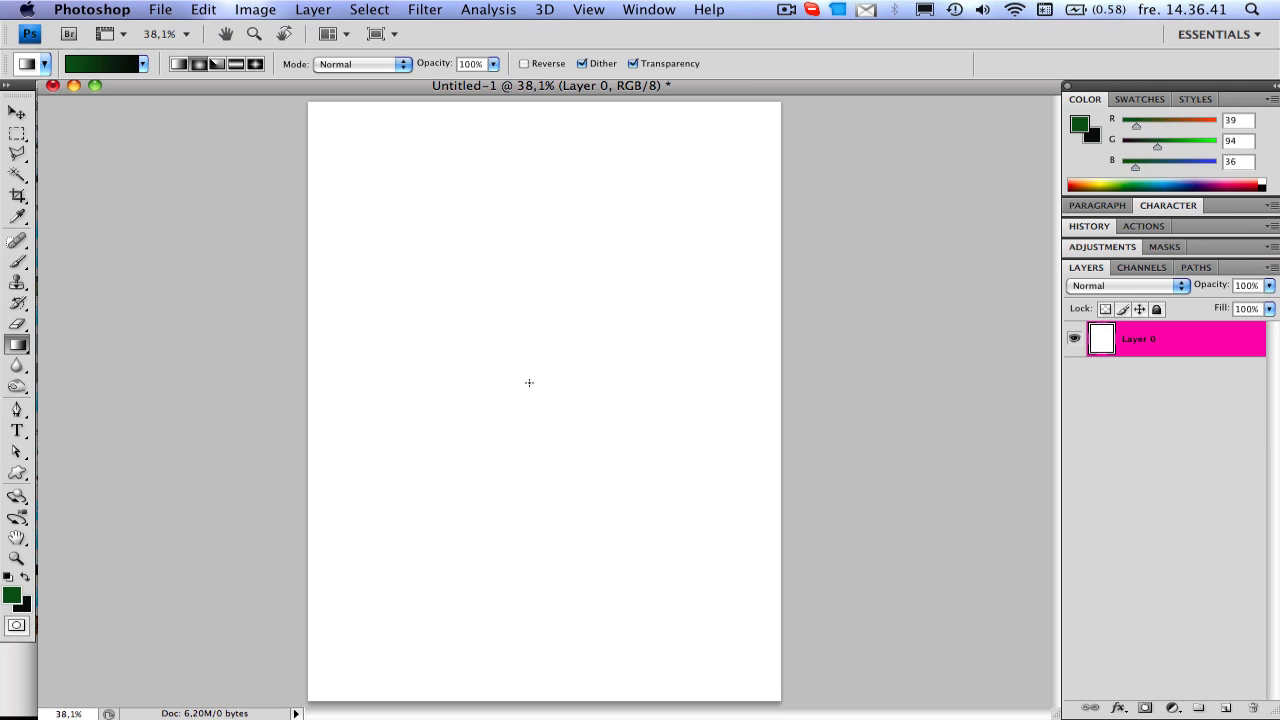
mouse_move(538, 388)
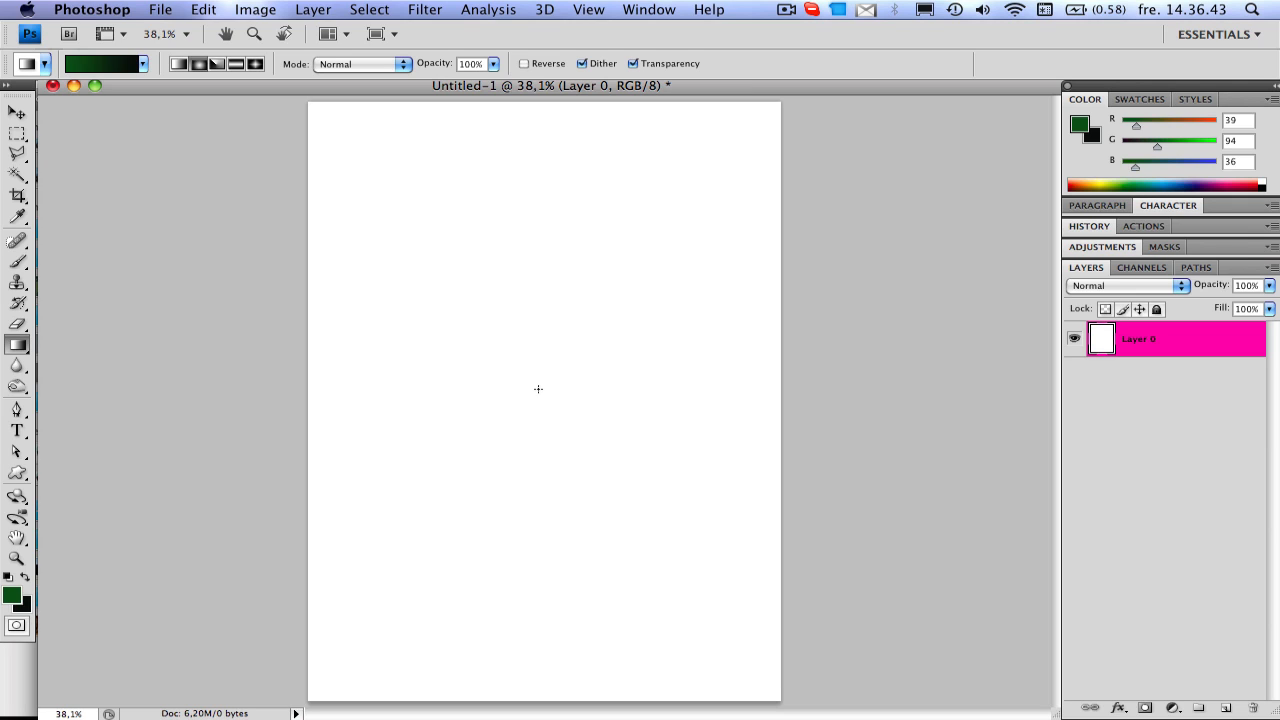
mouse_move(540, 396)
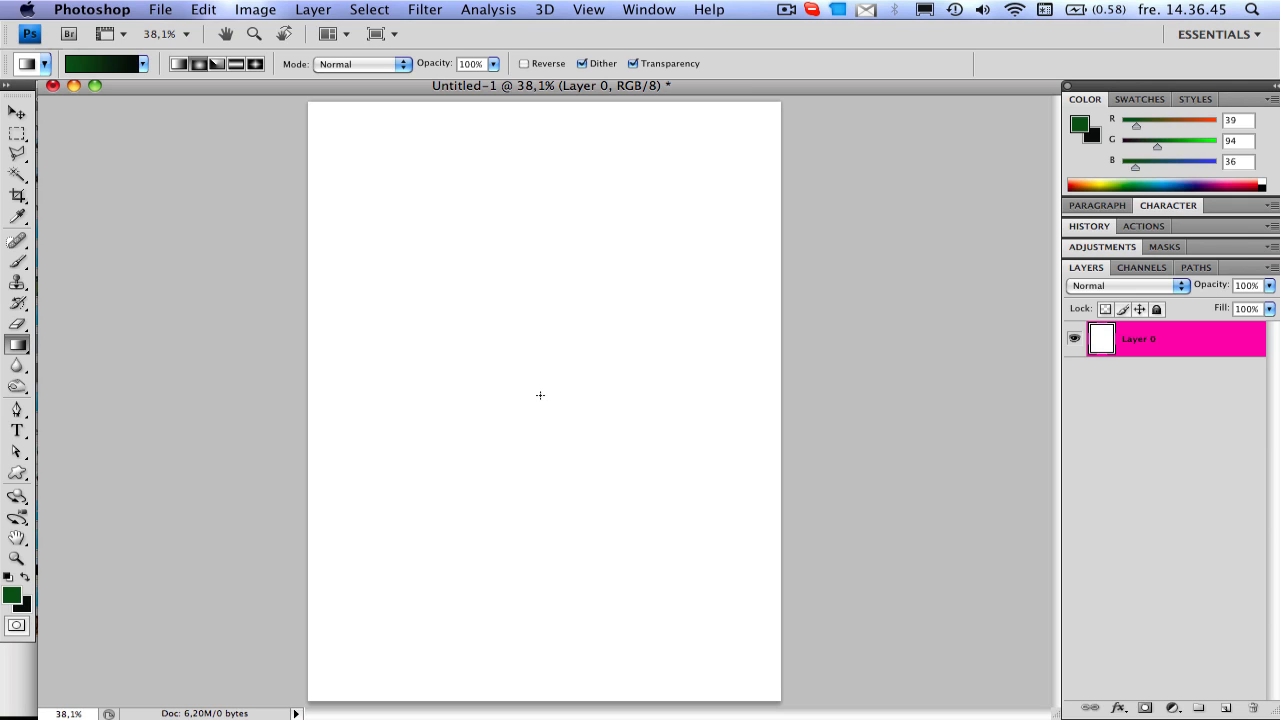
drag(532, 378, 776, 700)
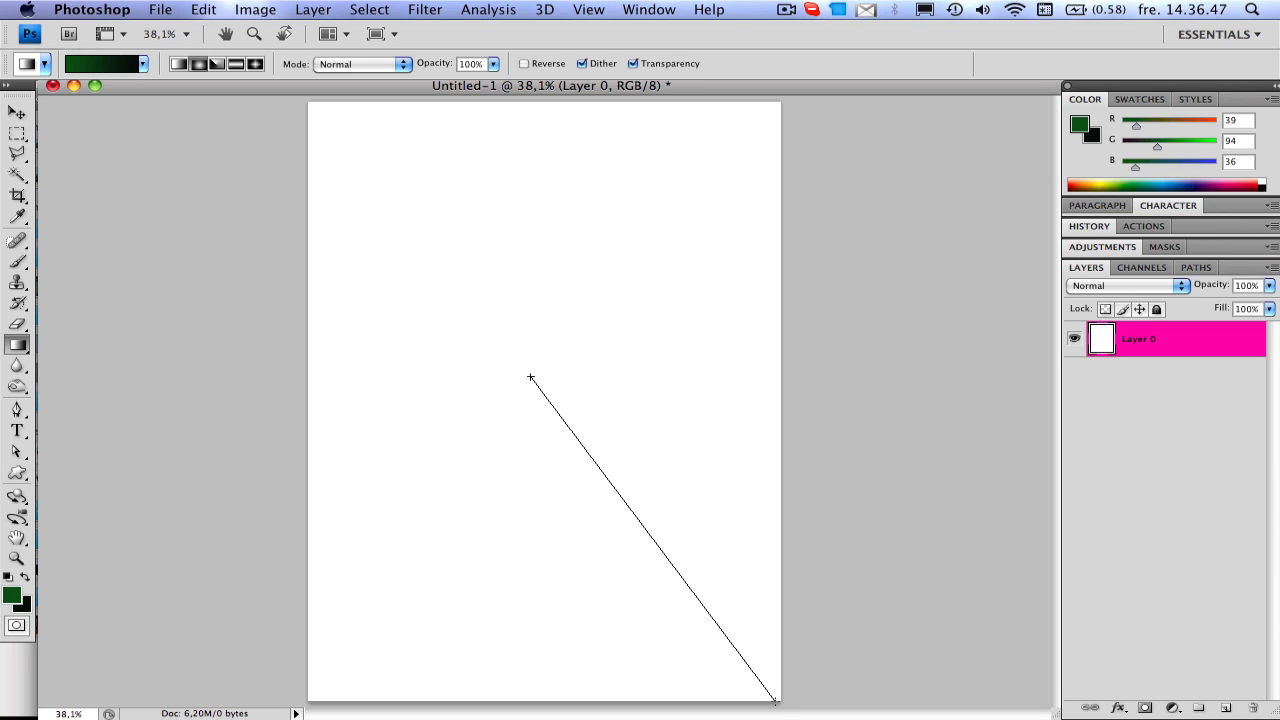
drag(532, 378, 776, 700)
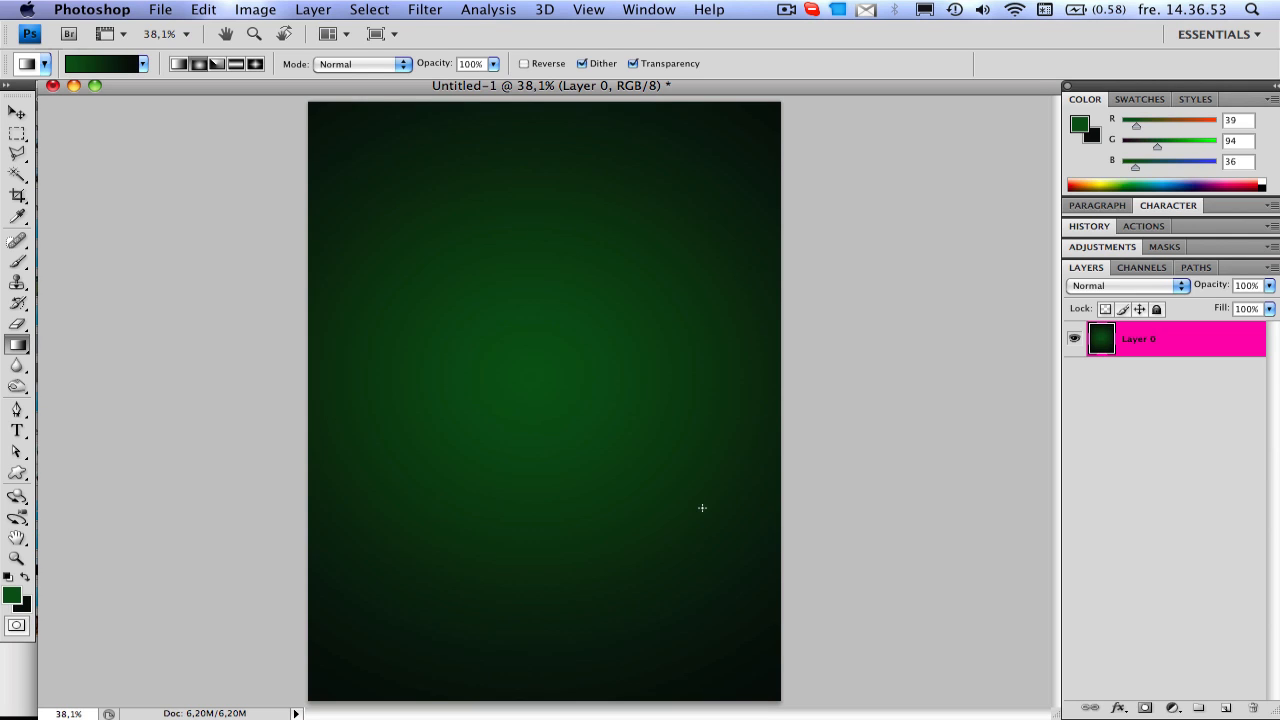
mouse_move(554, 376)
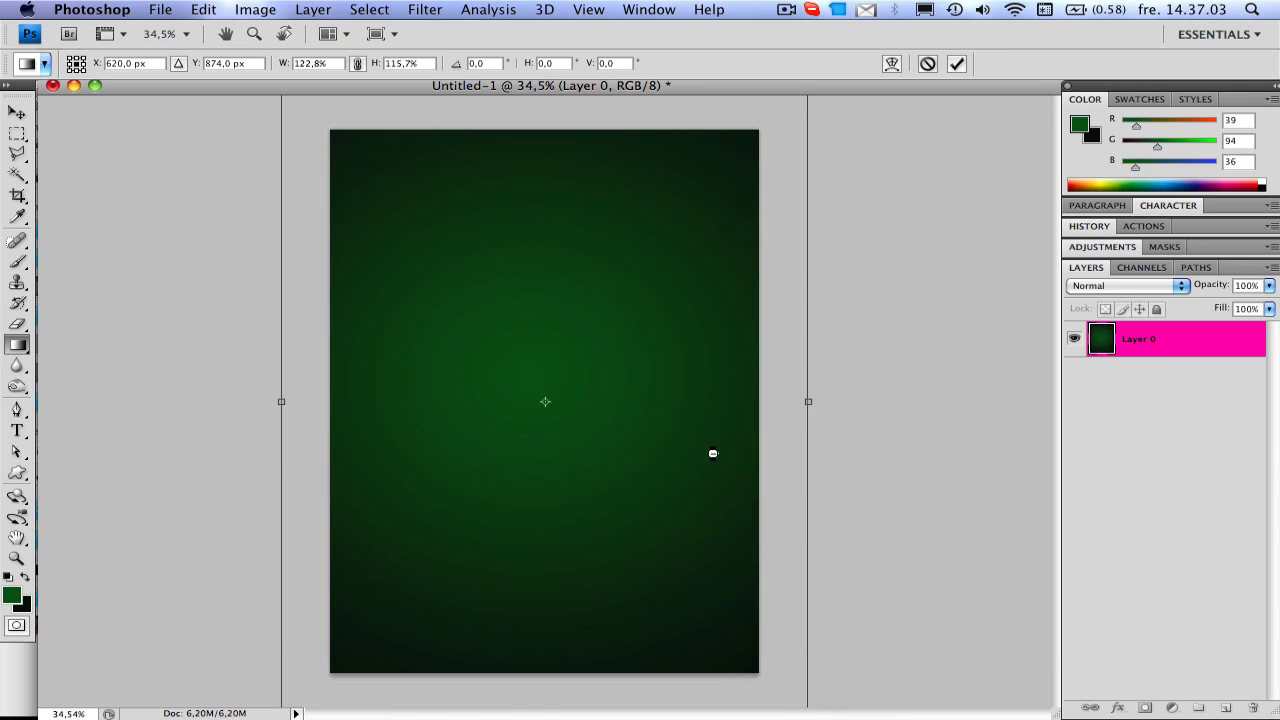
- Commit the enlarged gradient layer so its bright centre spreads past the canvas edges
click(16, 348)
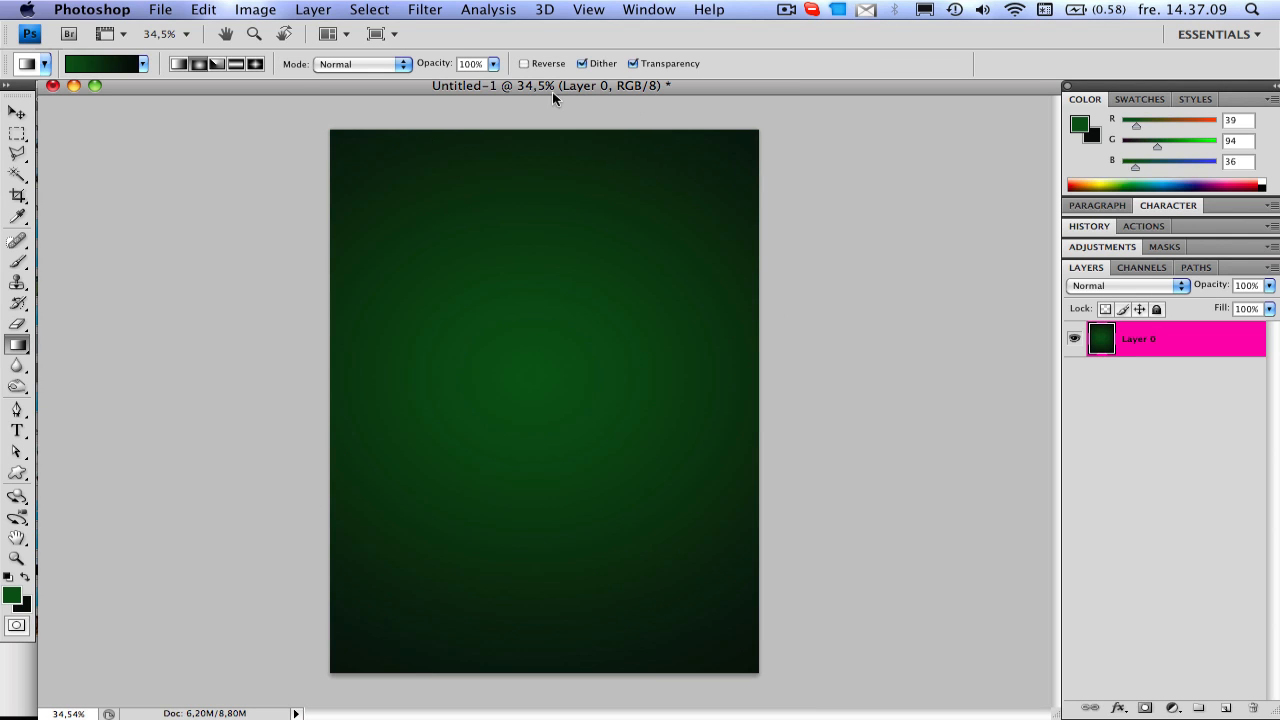
mouse_move(864, 548)
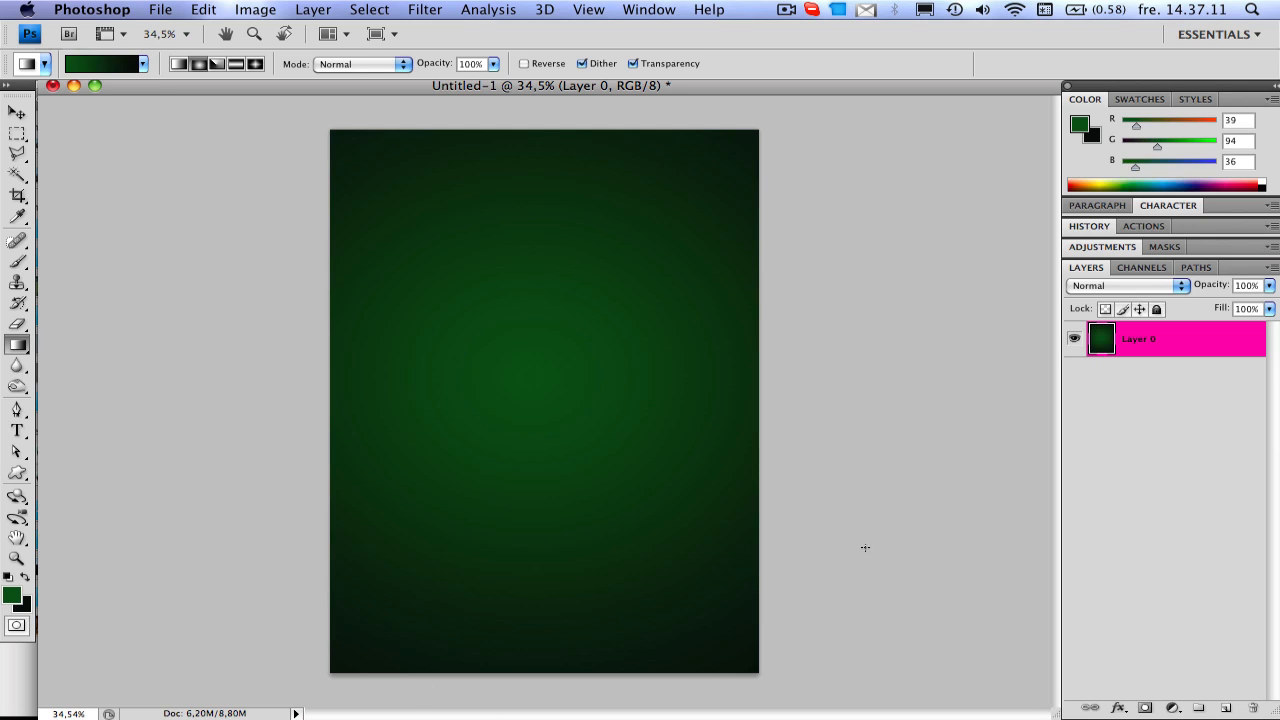
mouse_move(832, 656)
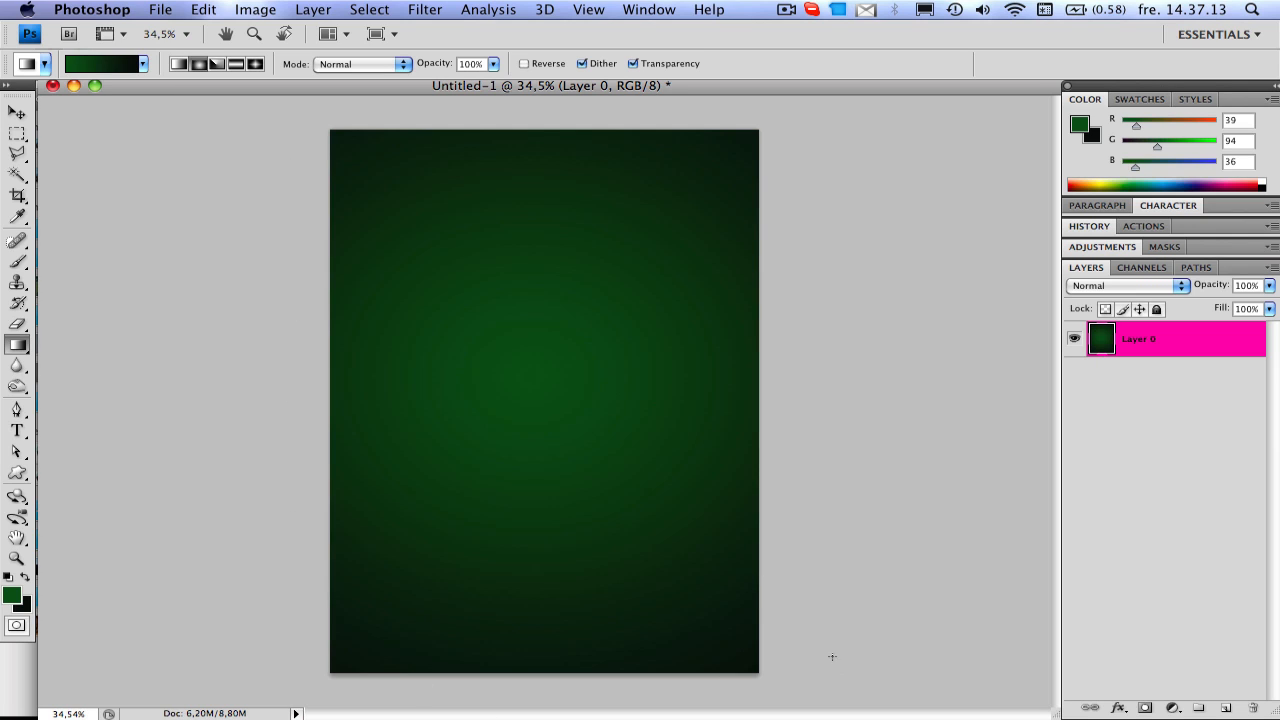
mouse_move(190, 476)
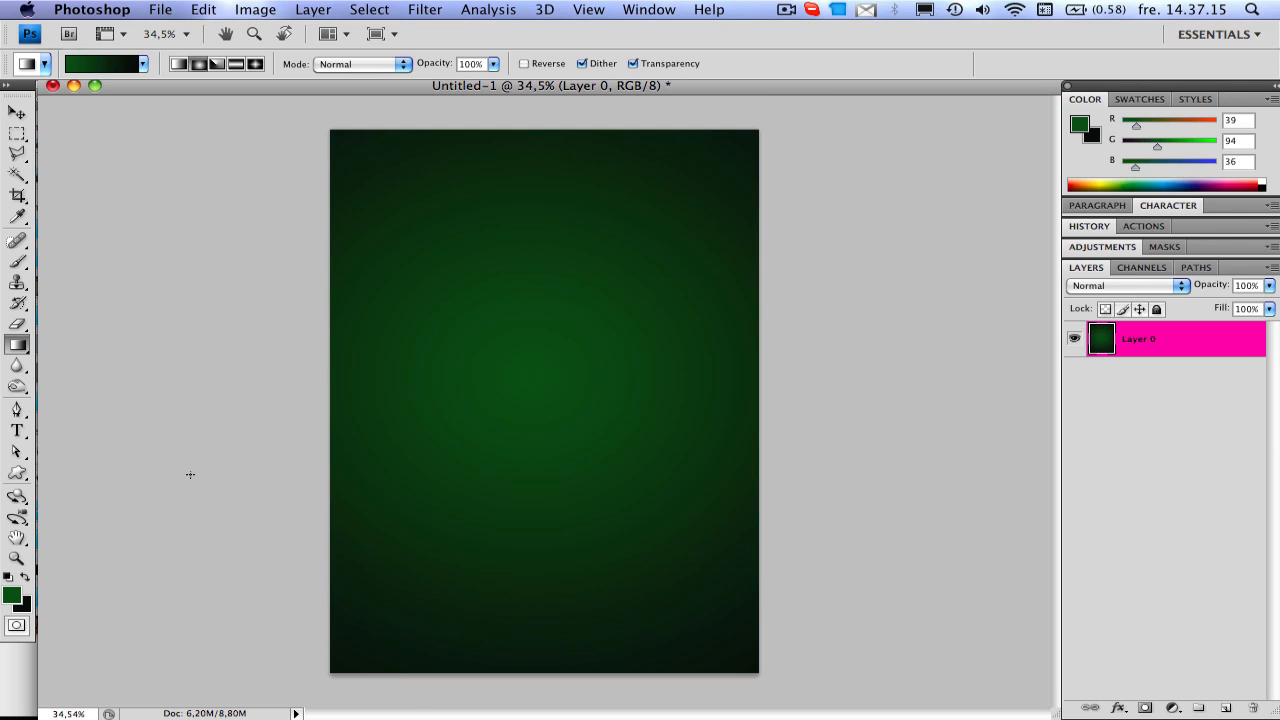
mouse_move(830, 340)
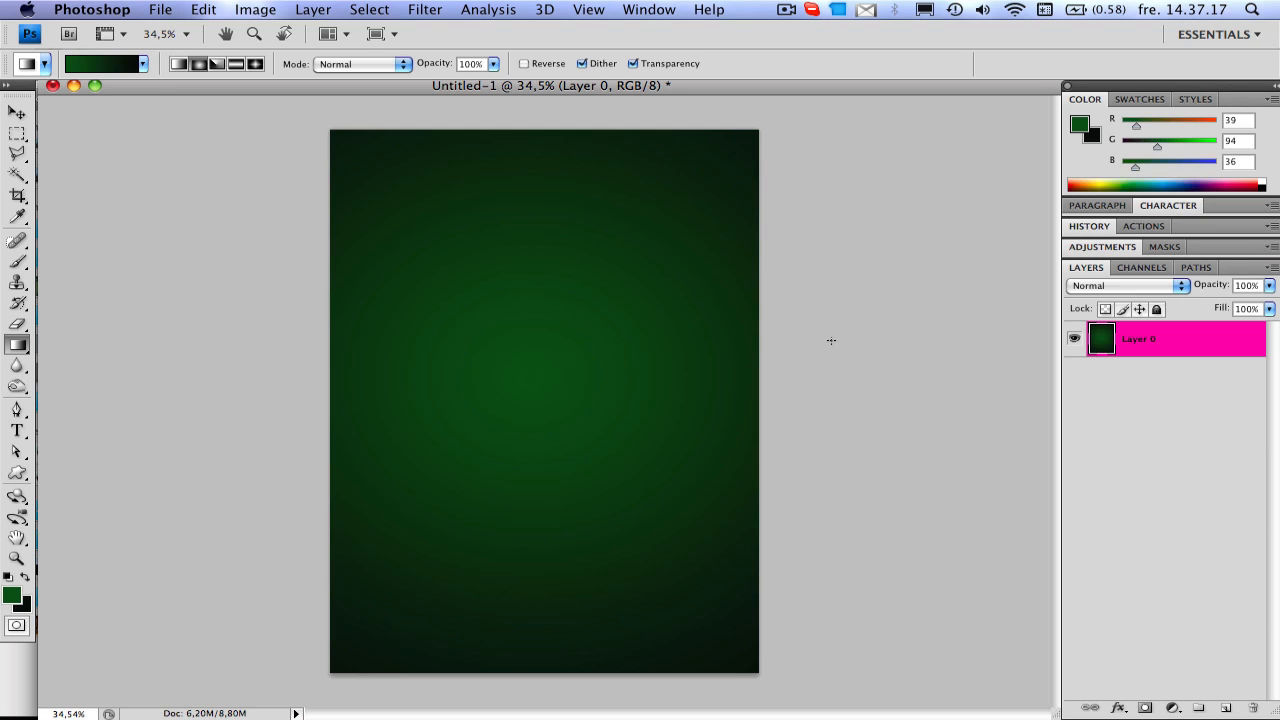
mouse_move(486, 336)
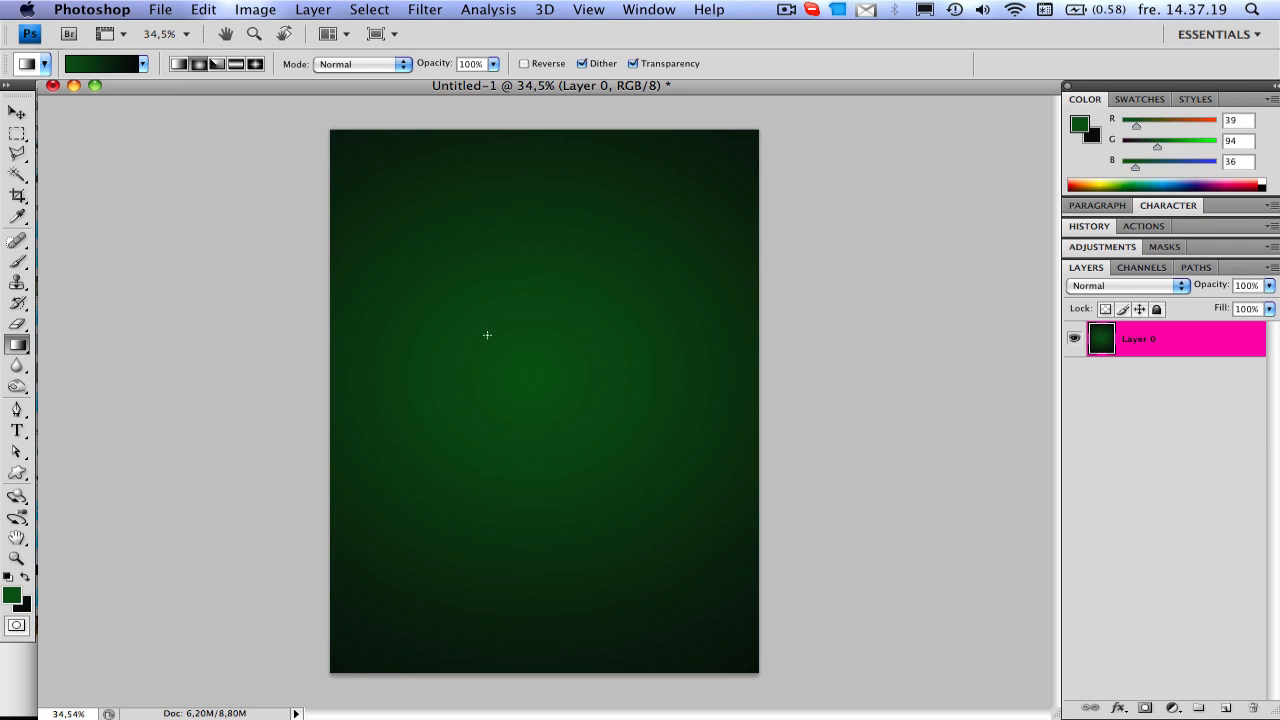
mouse_move(780, 396)
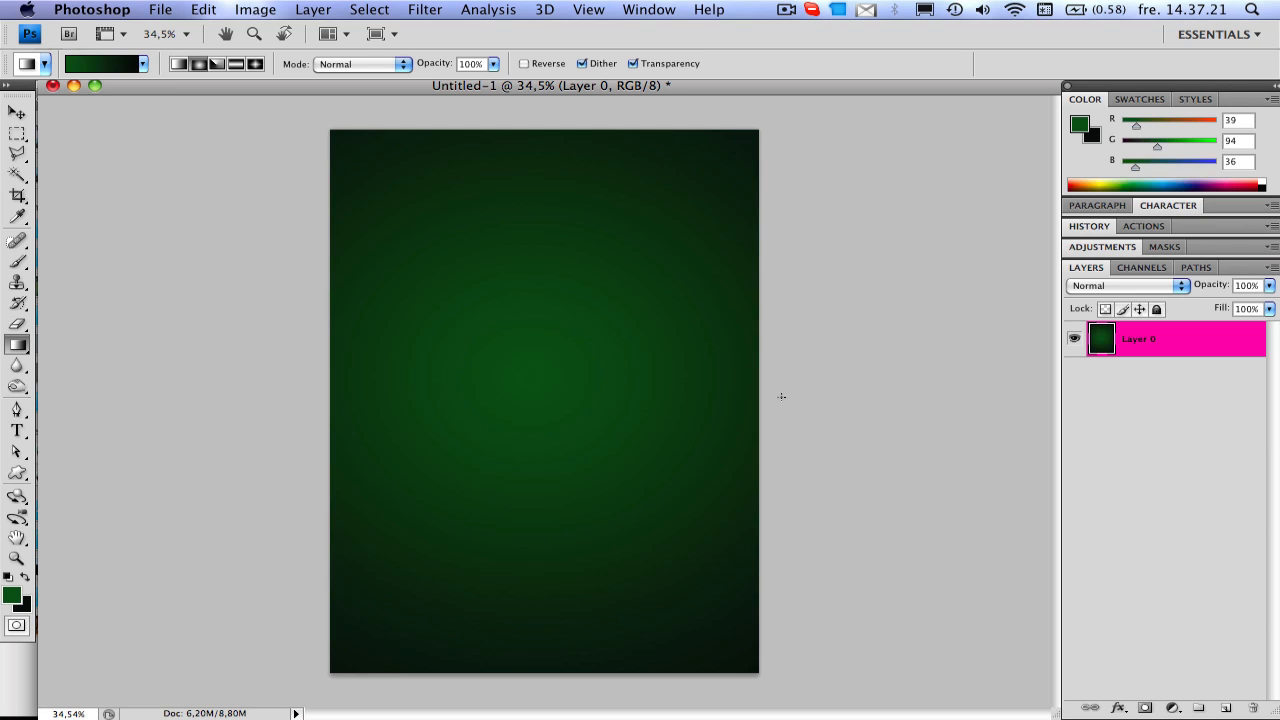
mouse_move(384, 360)
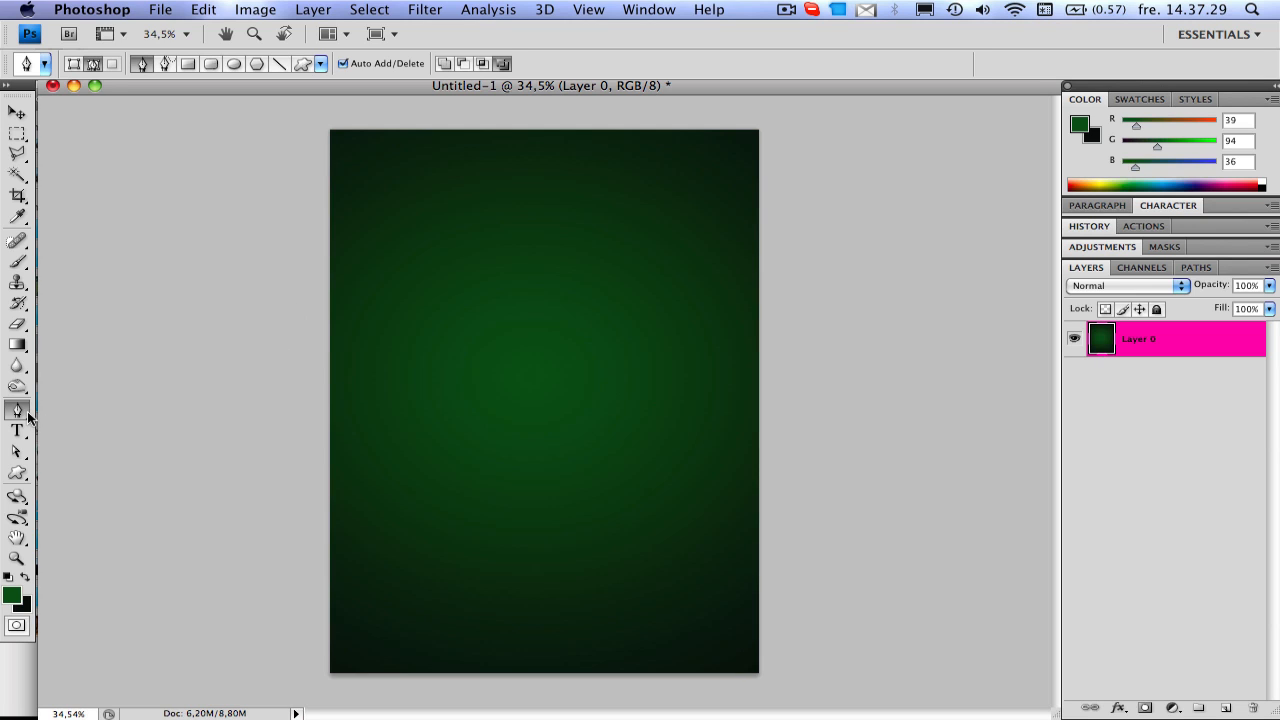
mouse_move(322, 408)
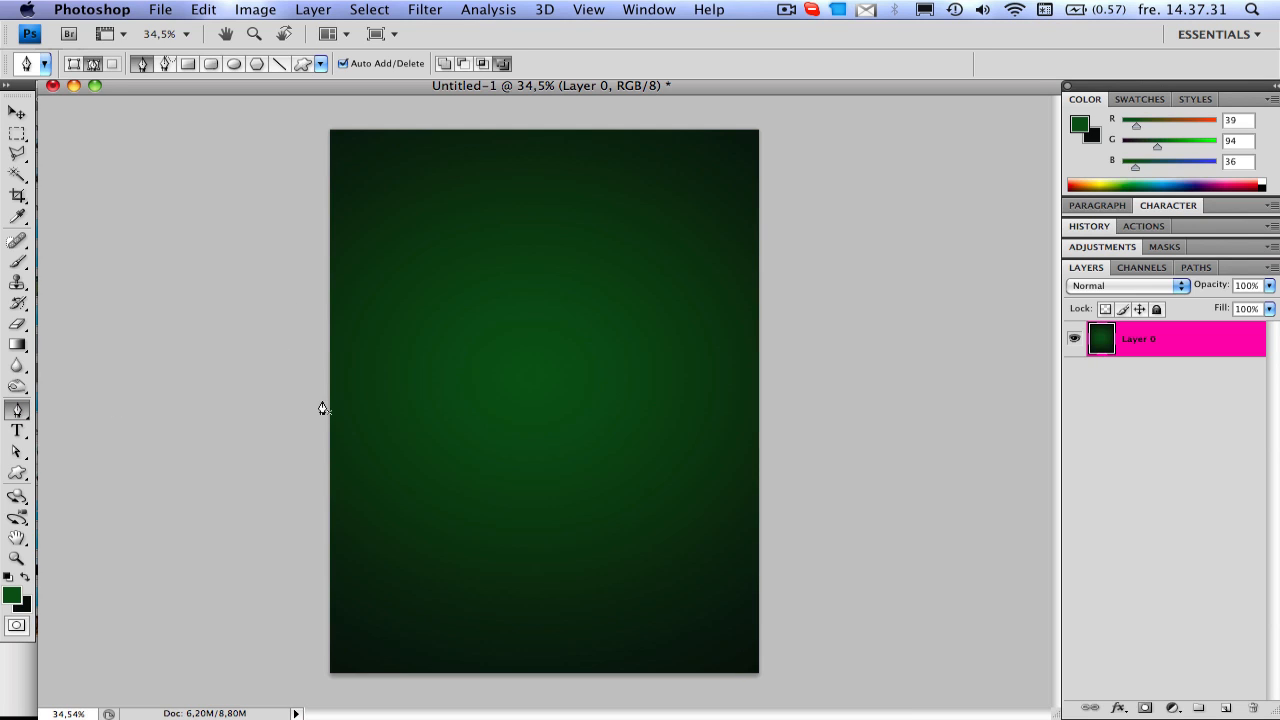
mouse_move(328, 408)
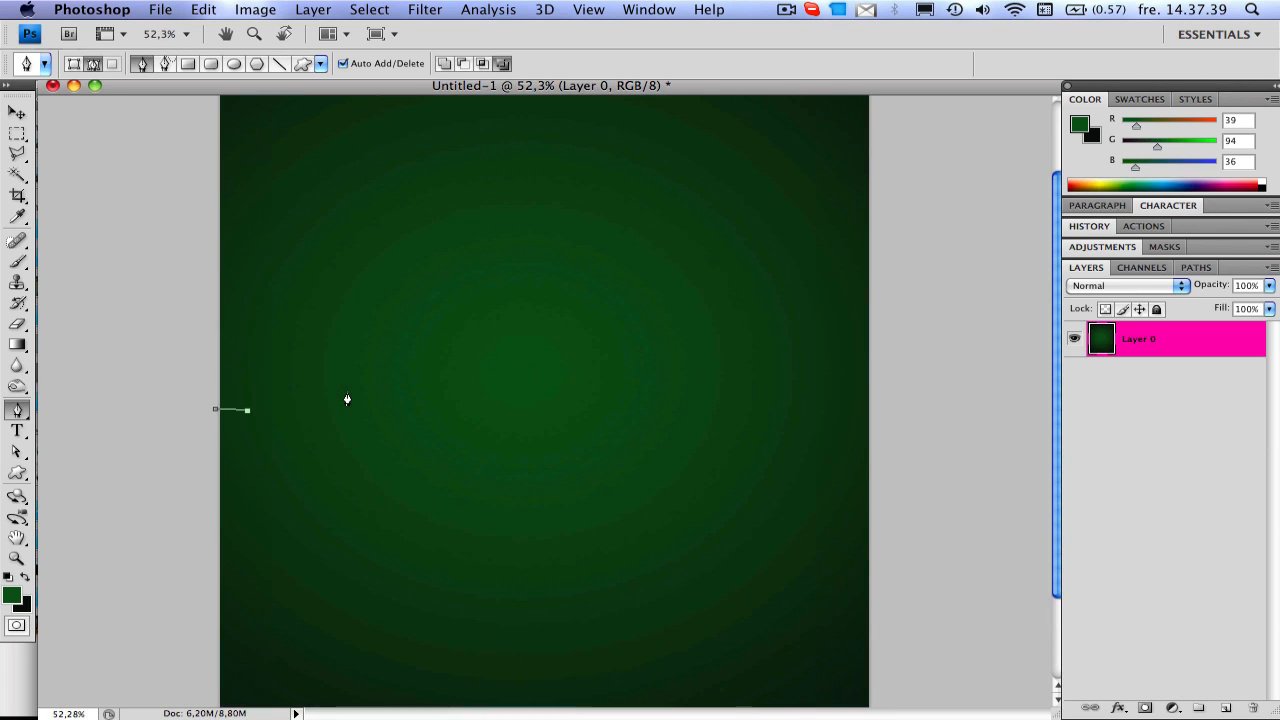
mouse_move(264, 376)
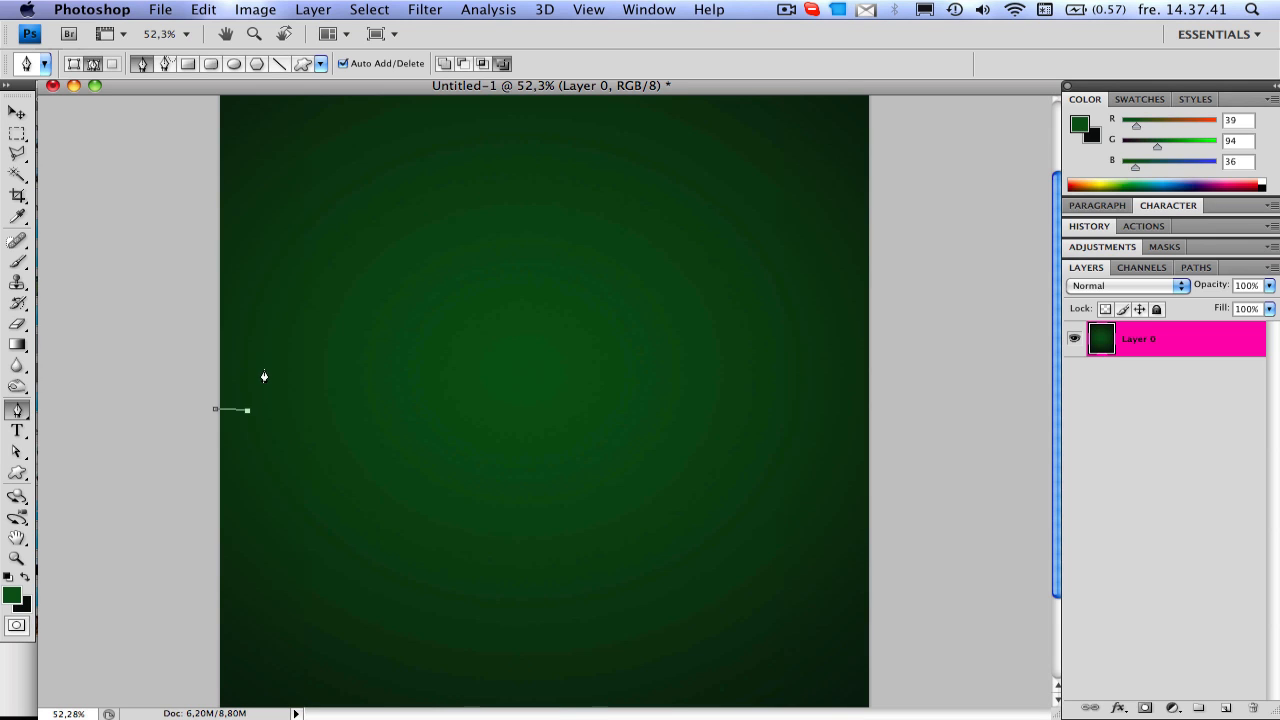
- Add the first dip, the tall peak and the return to baseline as pen anchor points
click(282, 454)
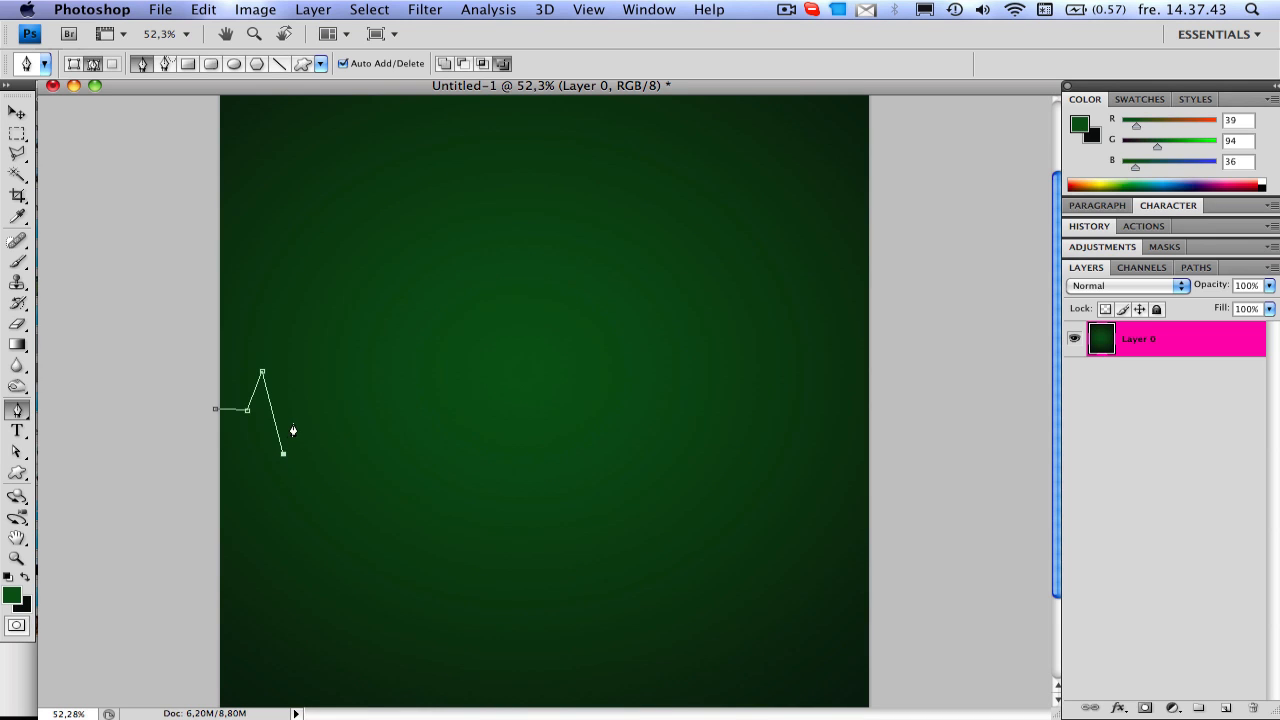
click(300, 336)
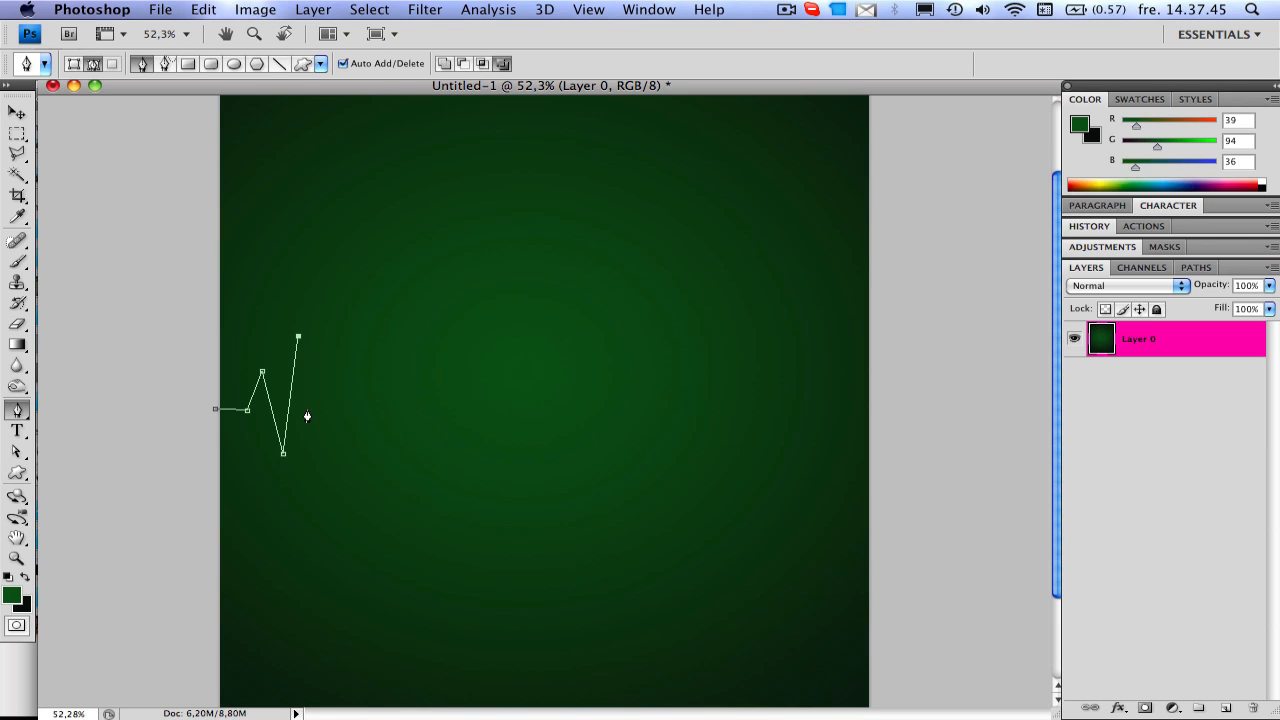
click(330, 412)
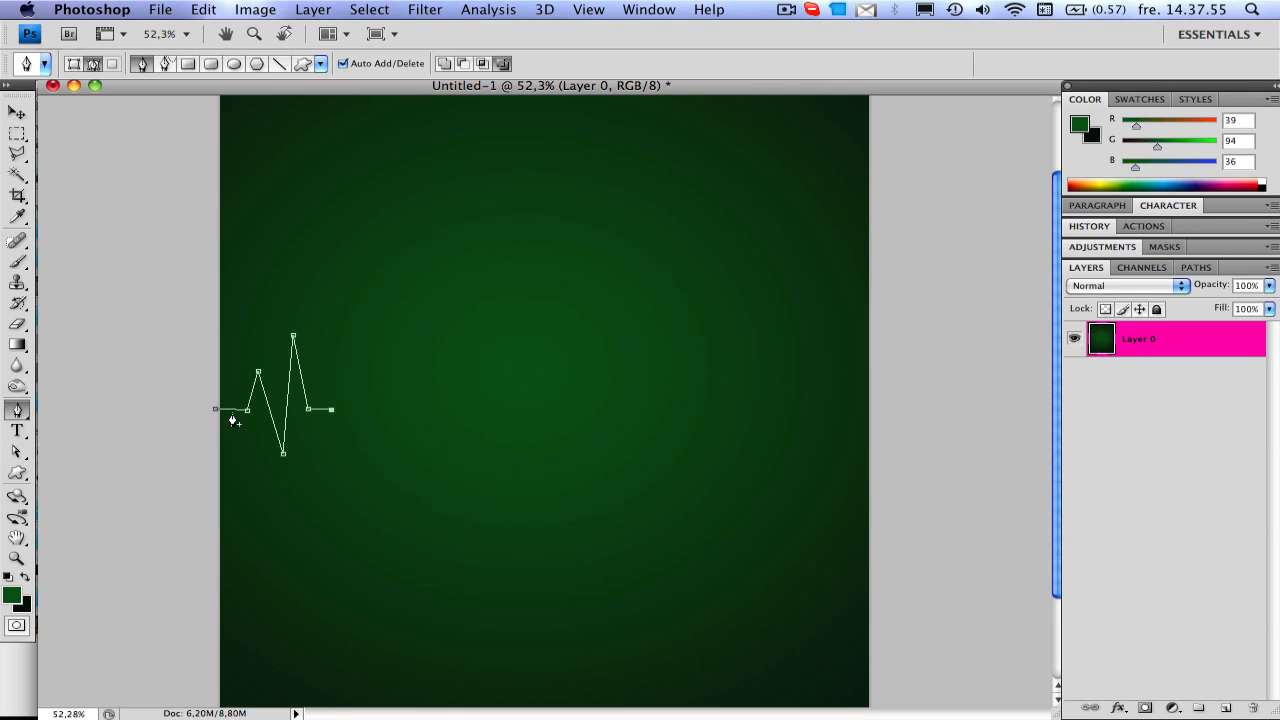
mouse_move(216, 414)
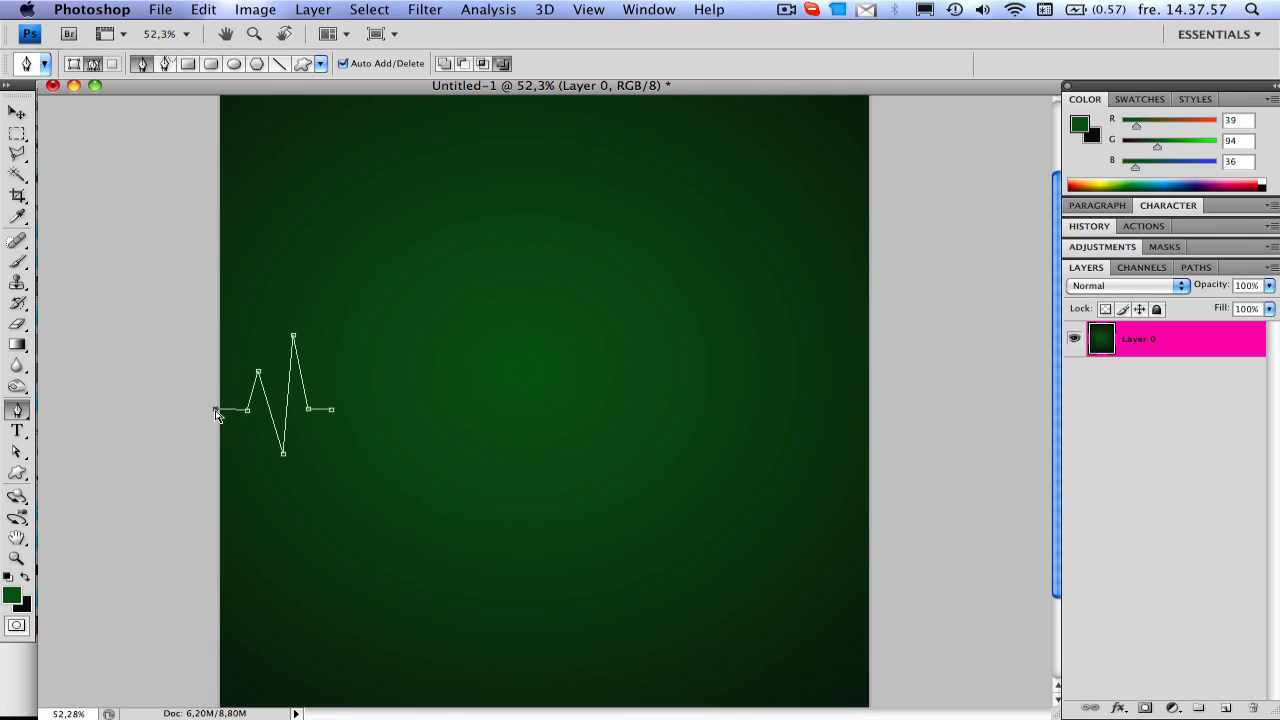
mouse_move(216, 414)
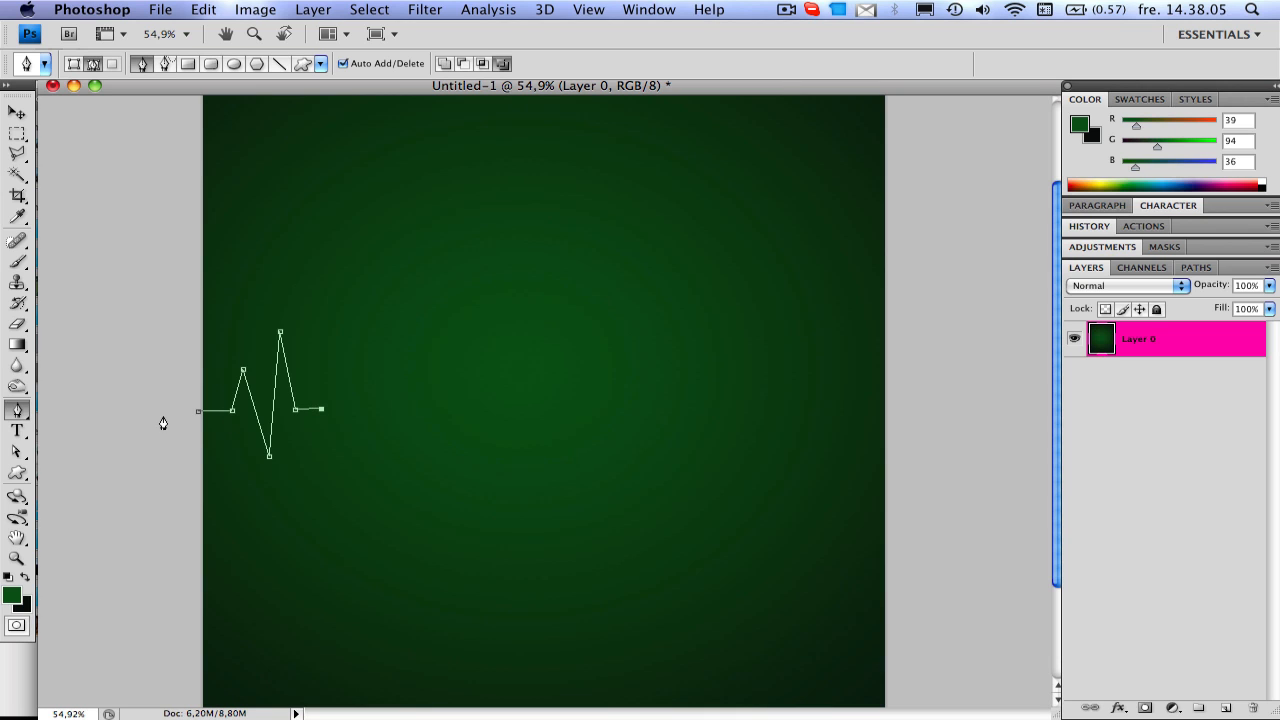
mouse_move(486, 408)
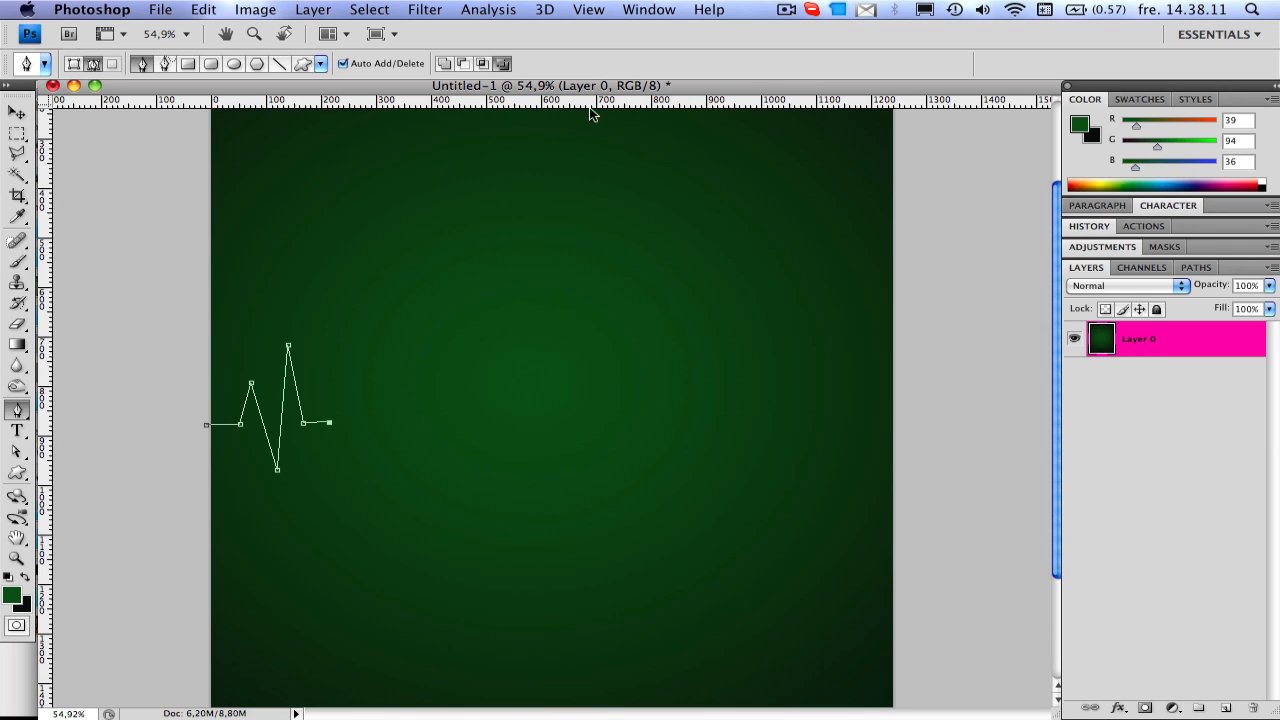
mouse_move(64, 458)
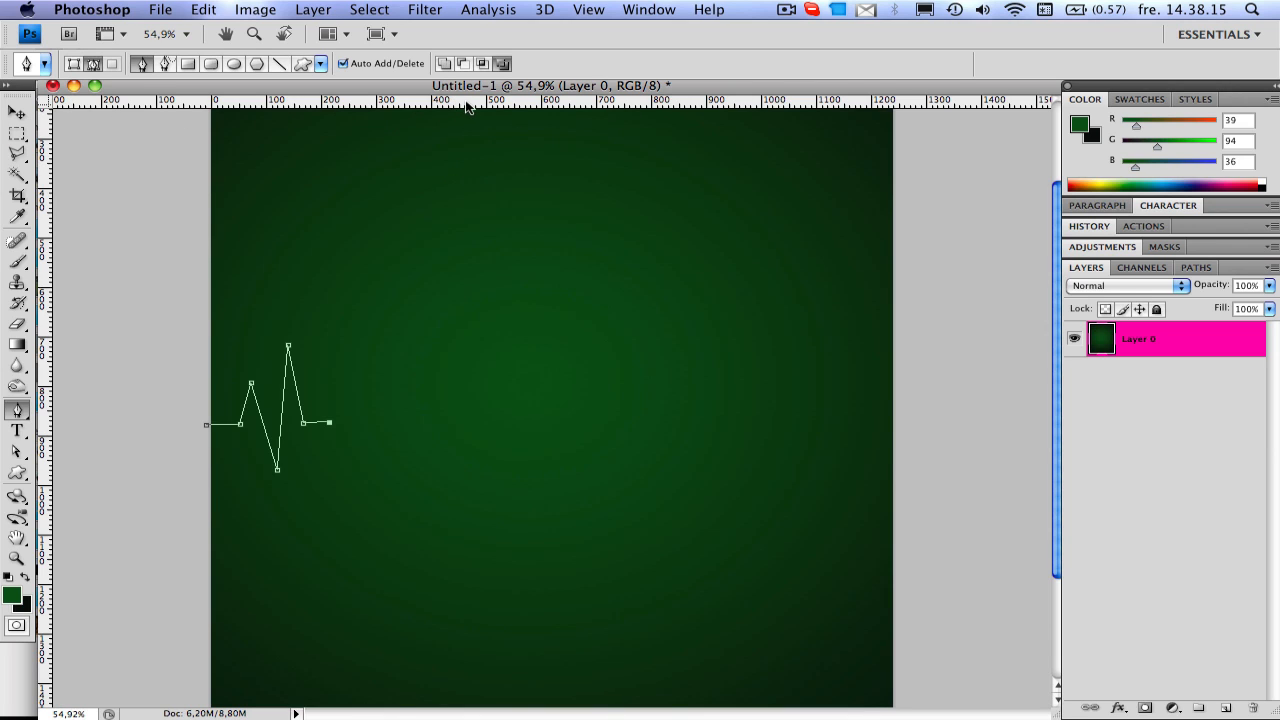
- Place a horizontal guide at the baseline, snap the flat path end onto it, then hide rulers with Cmd+R
drag(468, 100, 468, 244)
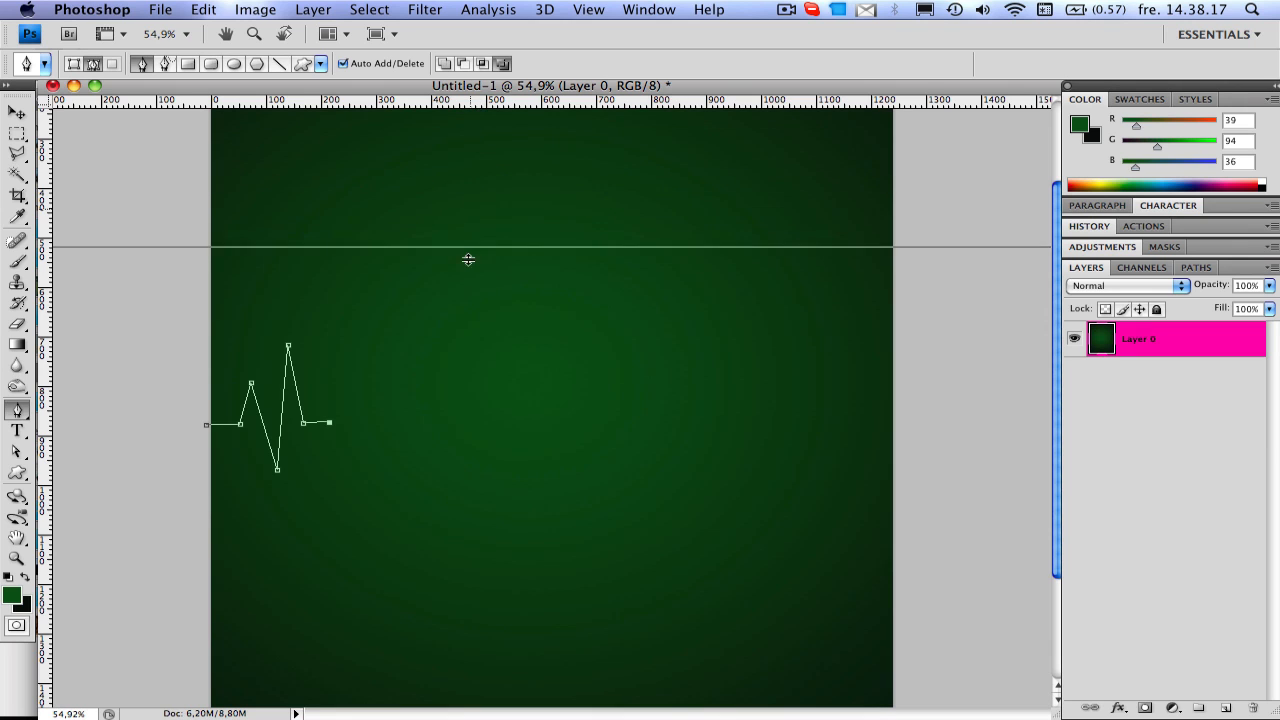
drag(468, 260, 440, 424)
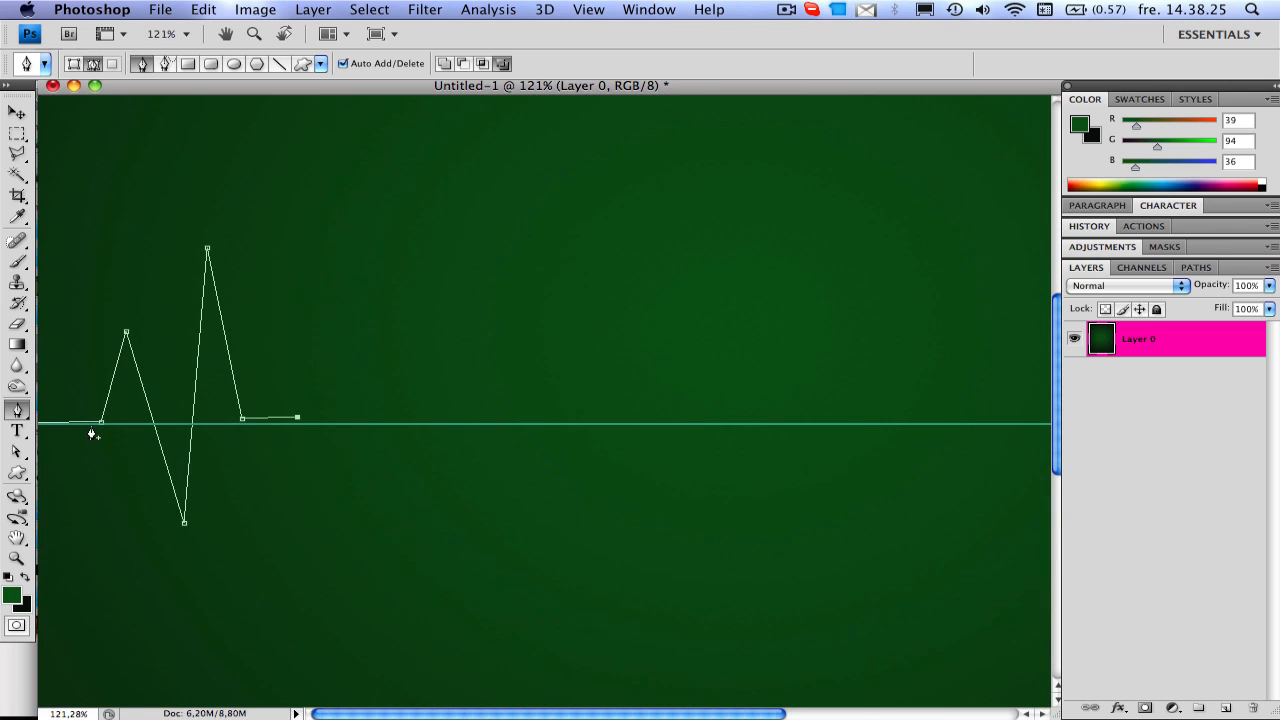
mouse_move(380, 434)
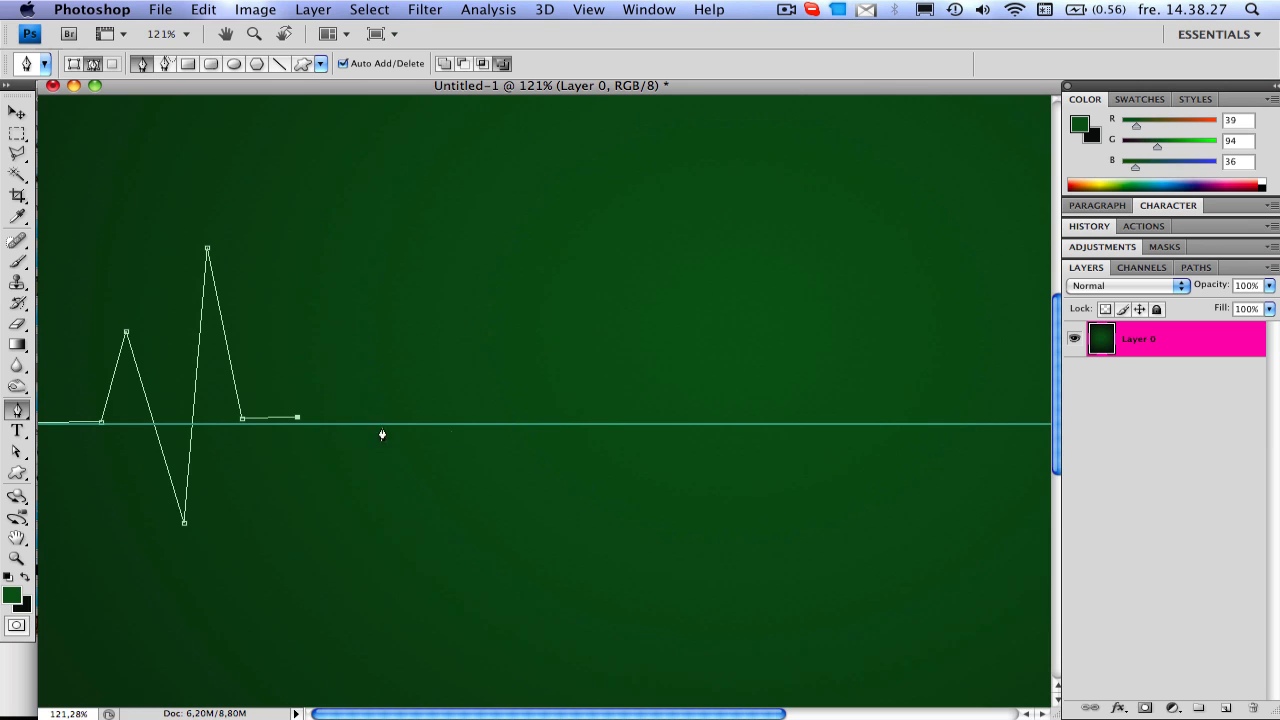
mouse_move(128, 432)
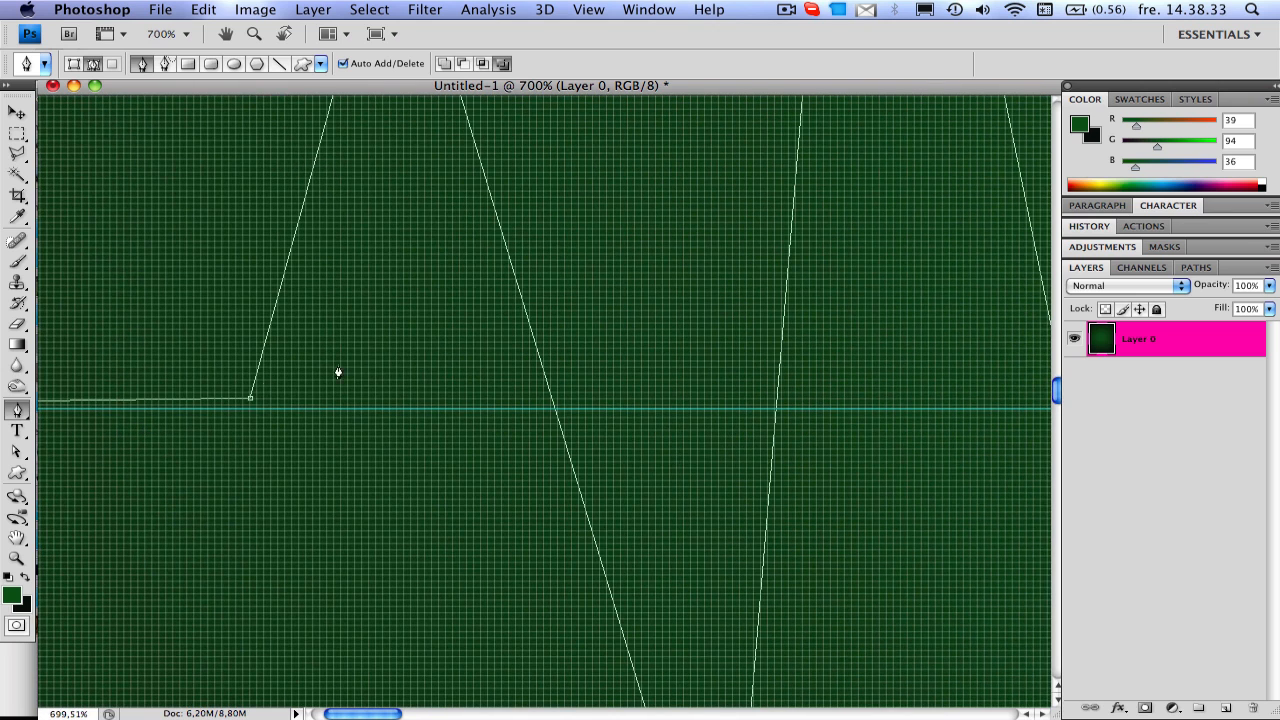
click(12, 112)
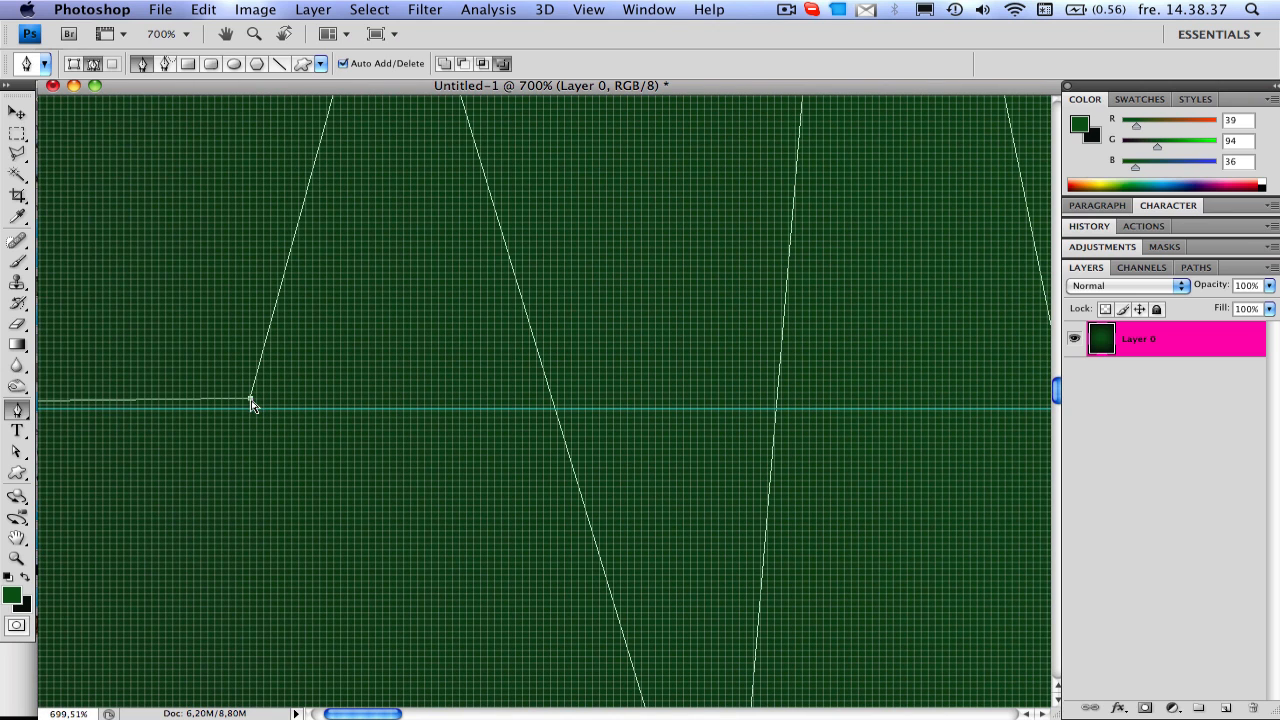
drag(252, 400, 264, 410)
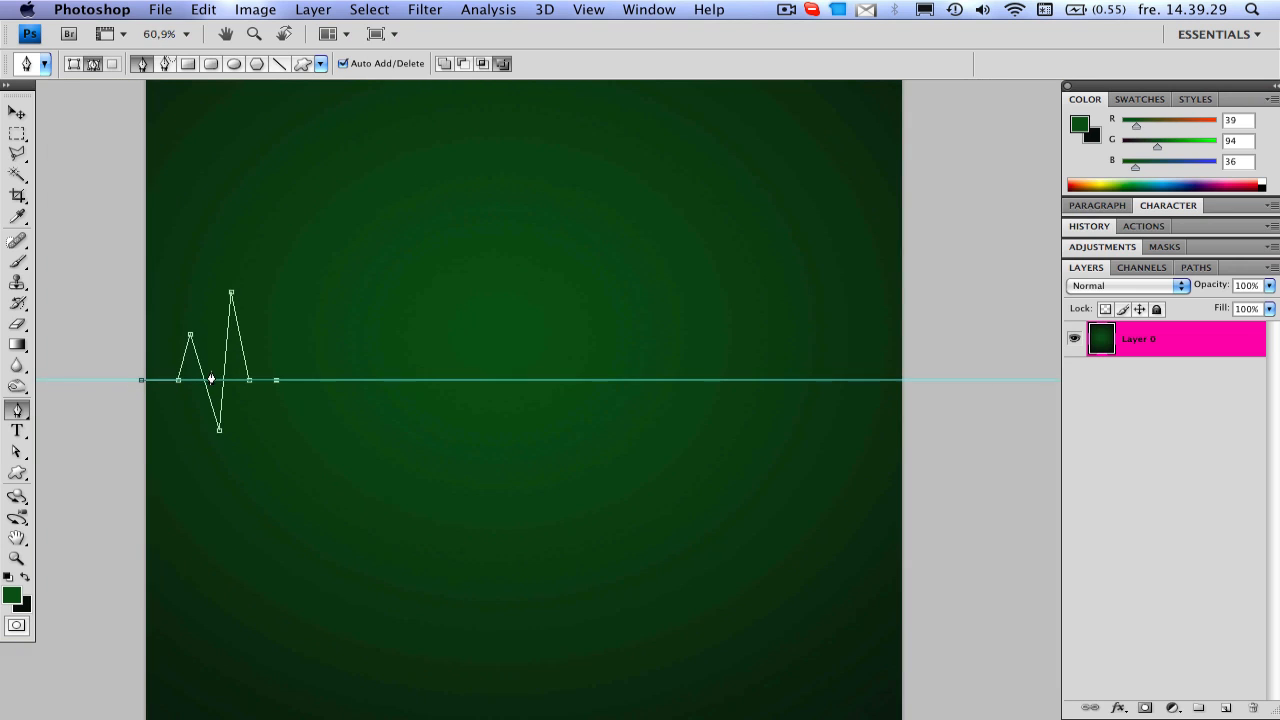
key(cmd+r)
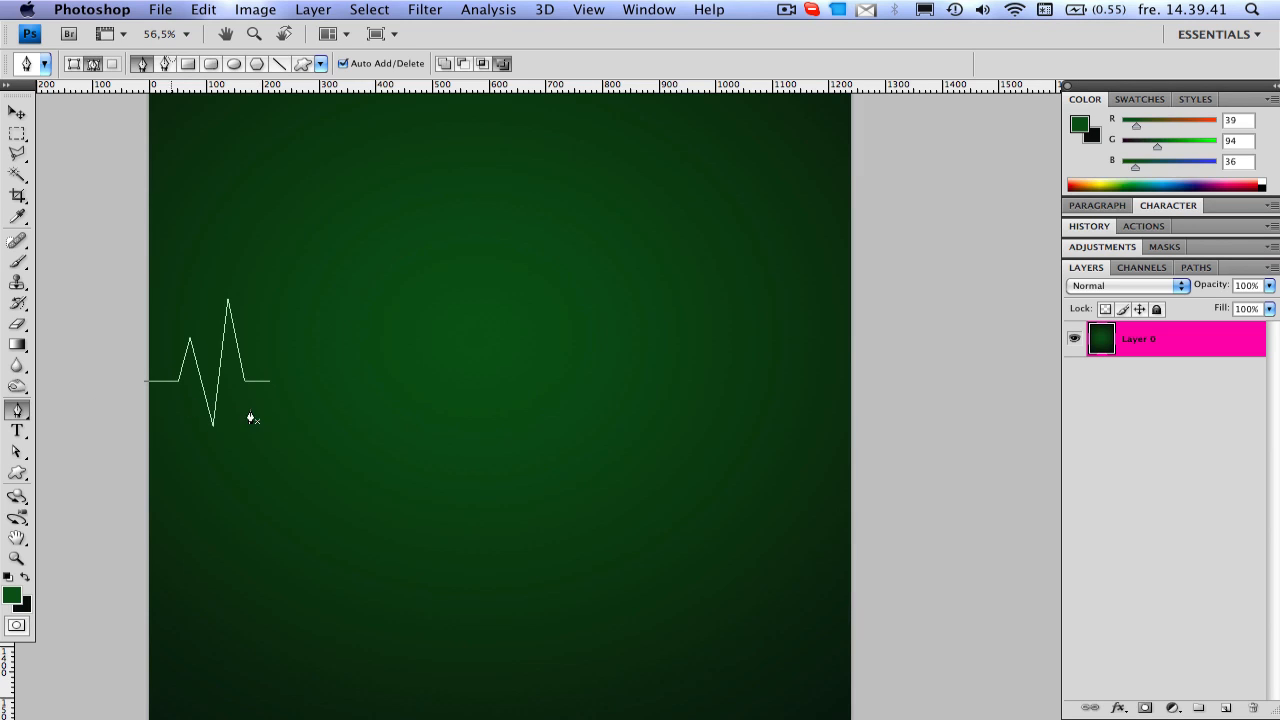
mouse_move(240, 422)
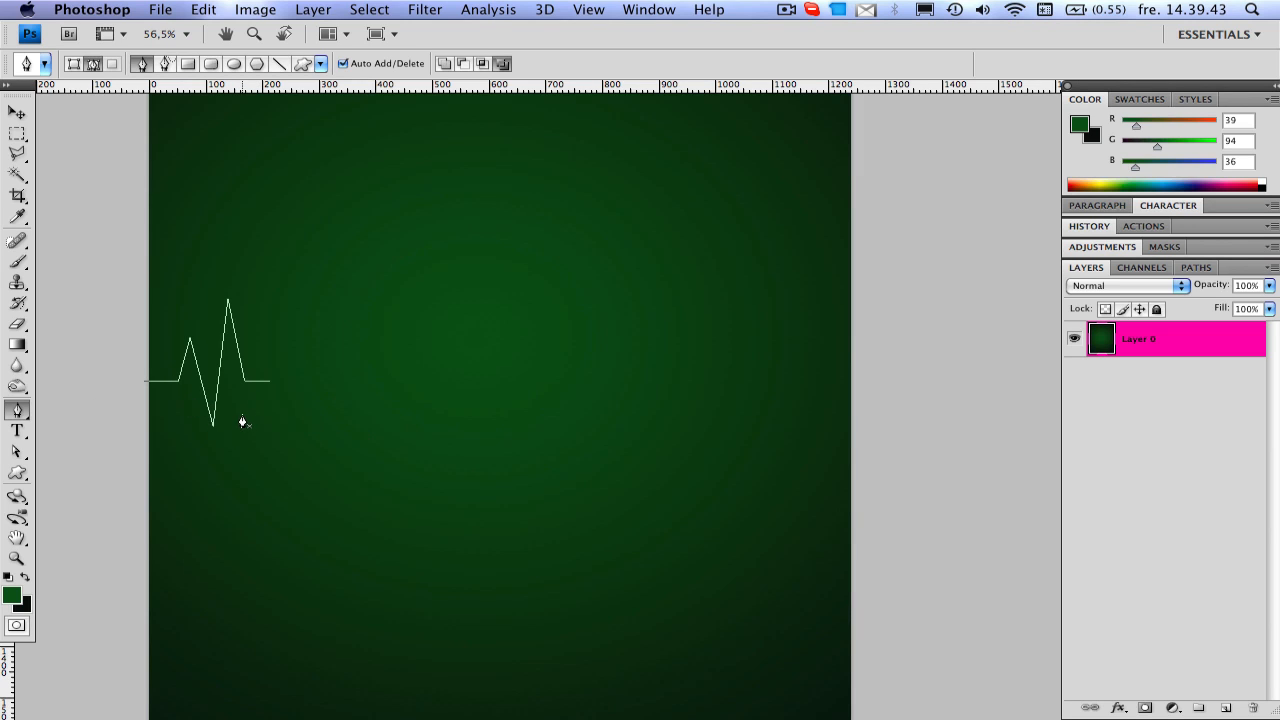
mouse_move(232, 390)
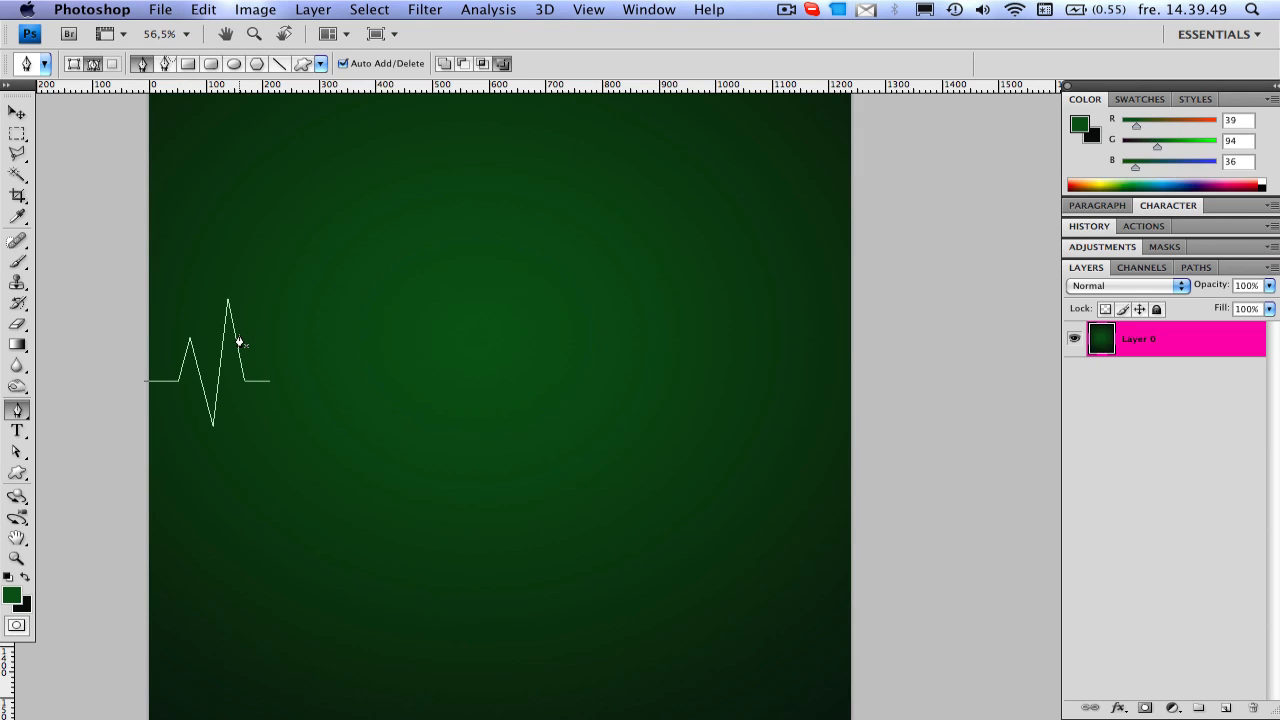
mouse_move(396, 378)
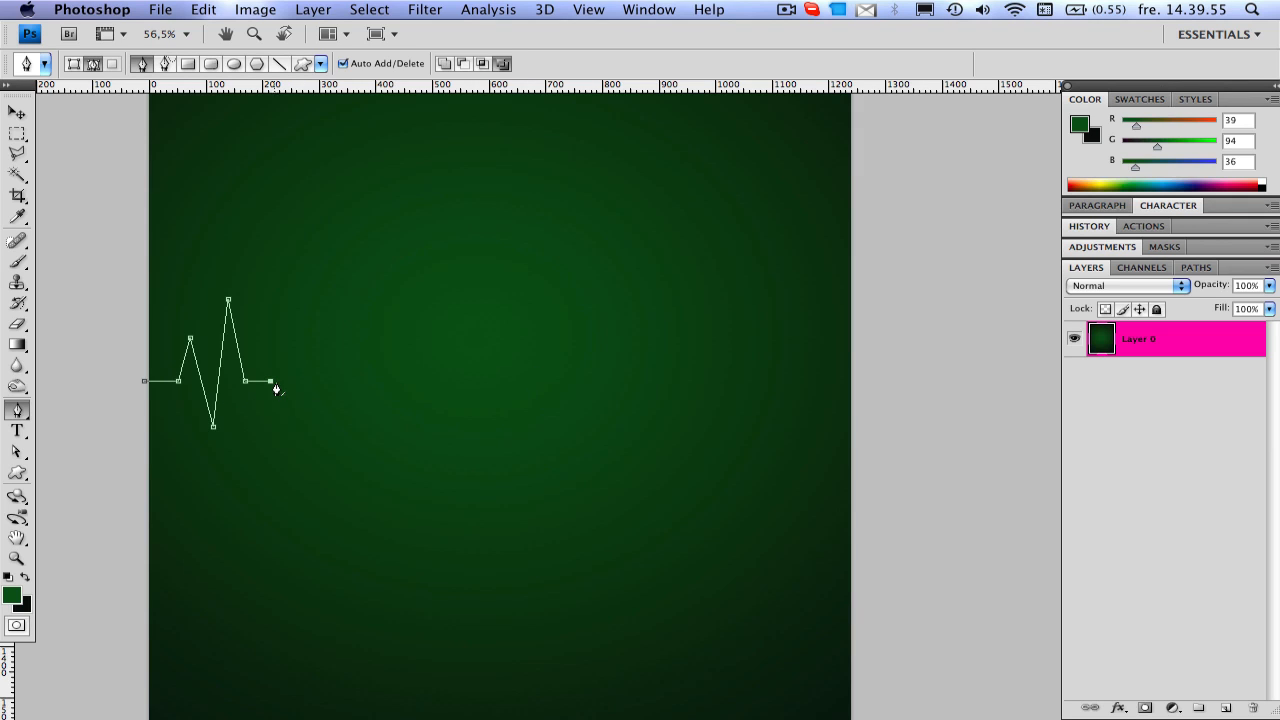
mouse_move(394, 344)
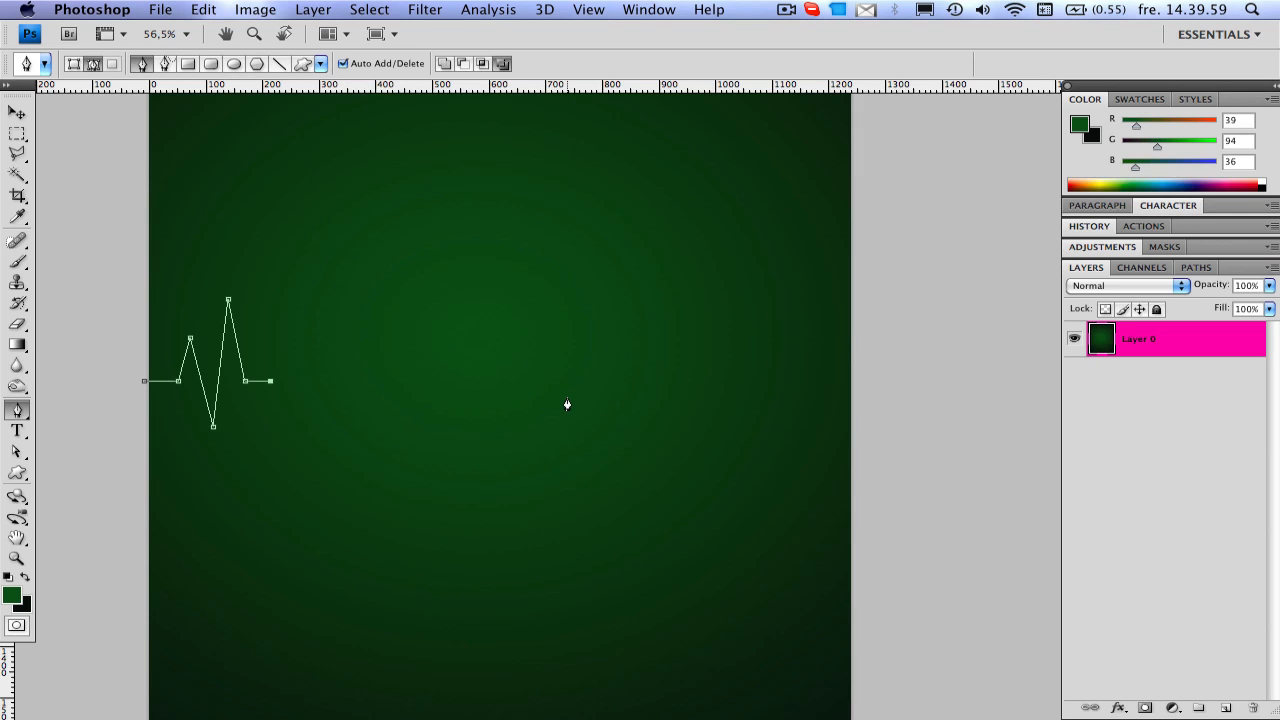
mouse_move(496, 422)
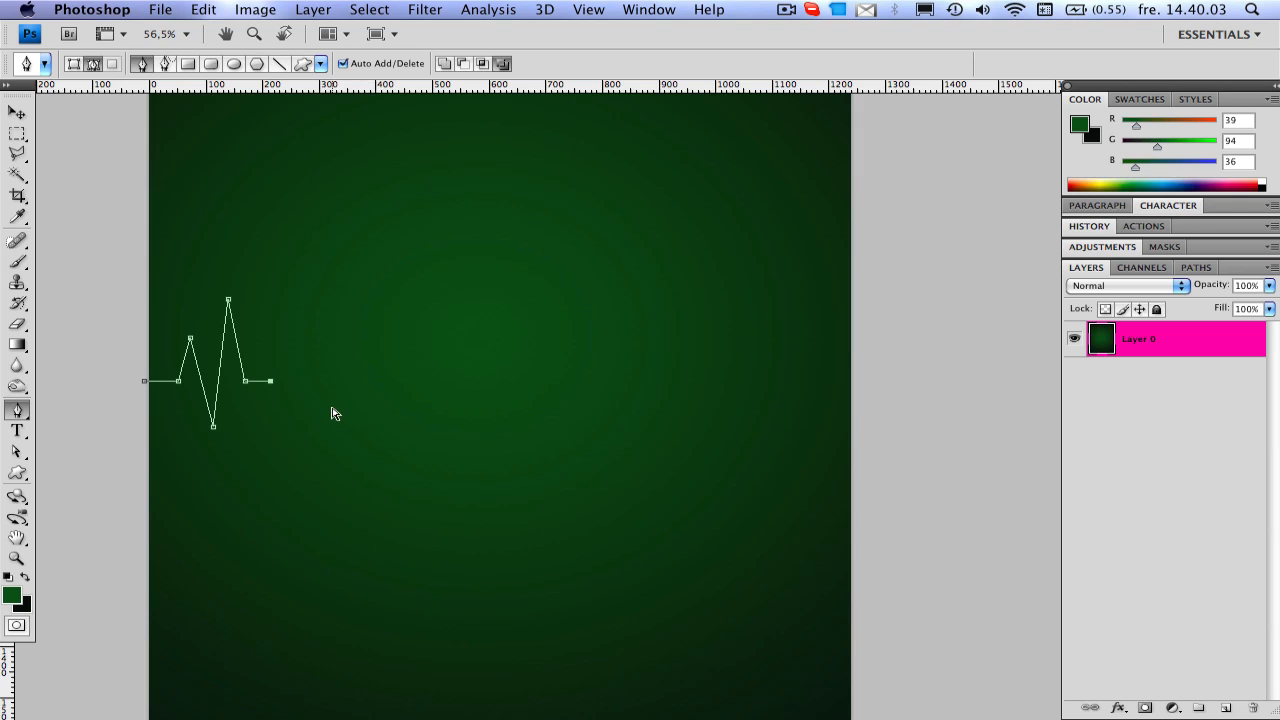
mouse_move(272, 408)
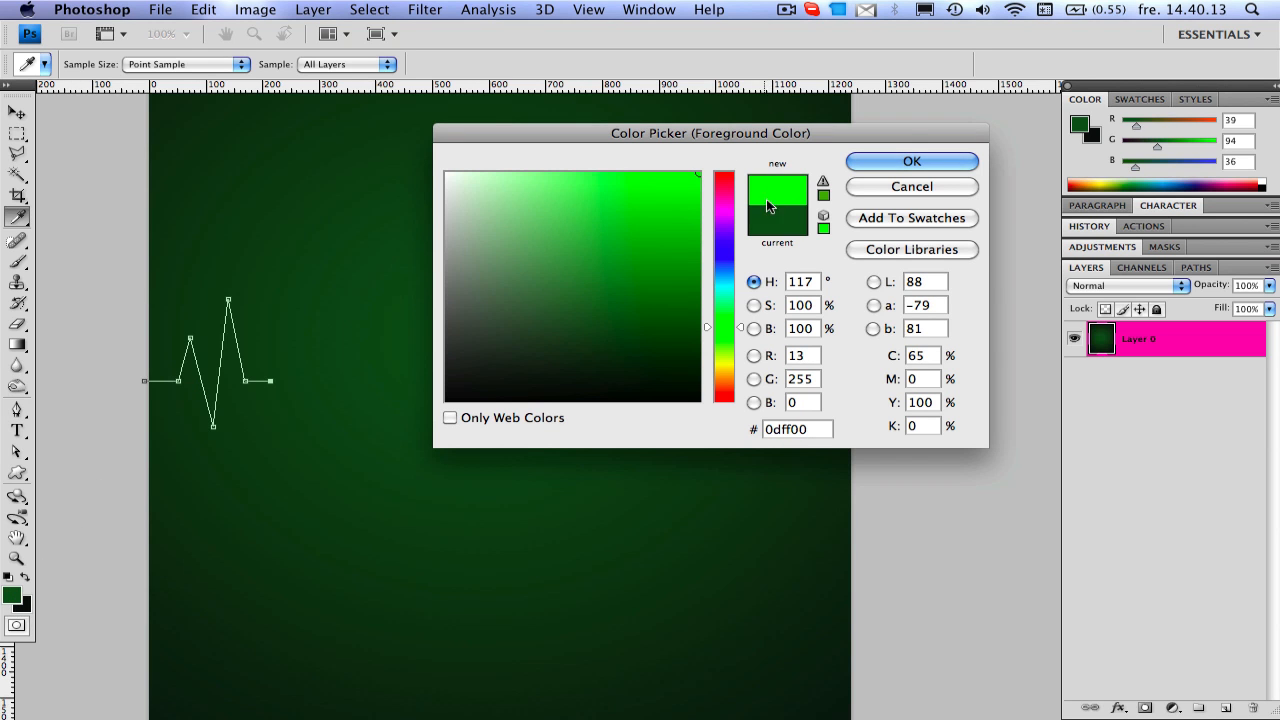
- Confirm bright green, add a layer and stroke the heartbeat path with the brush onto it
click(912, 160)
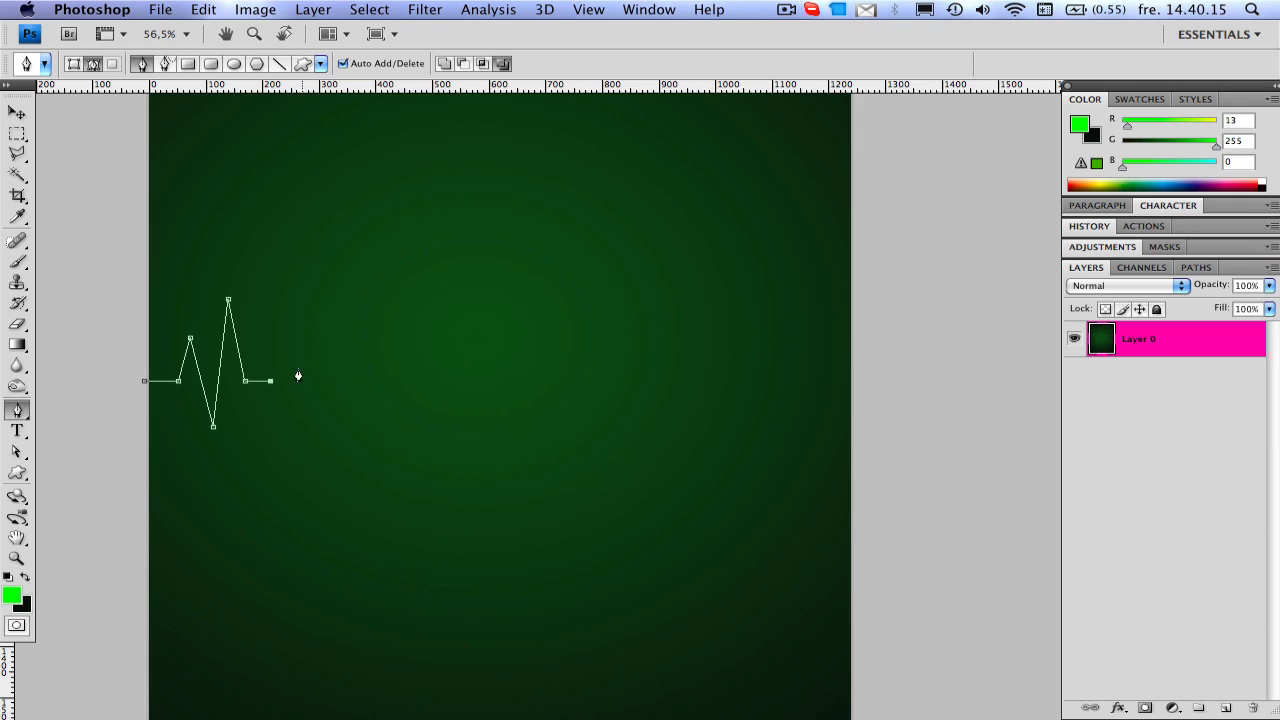
click(14, 240)
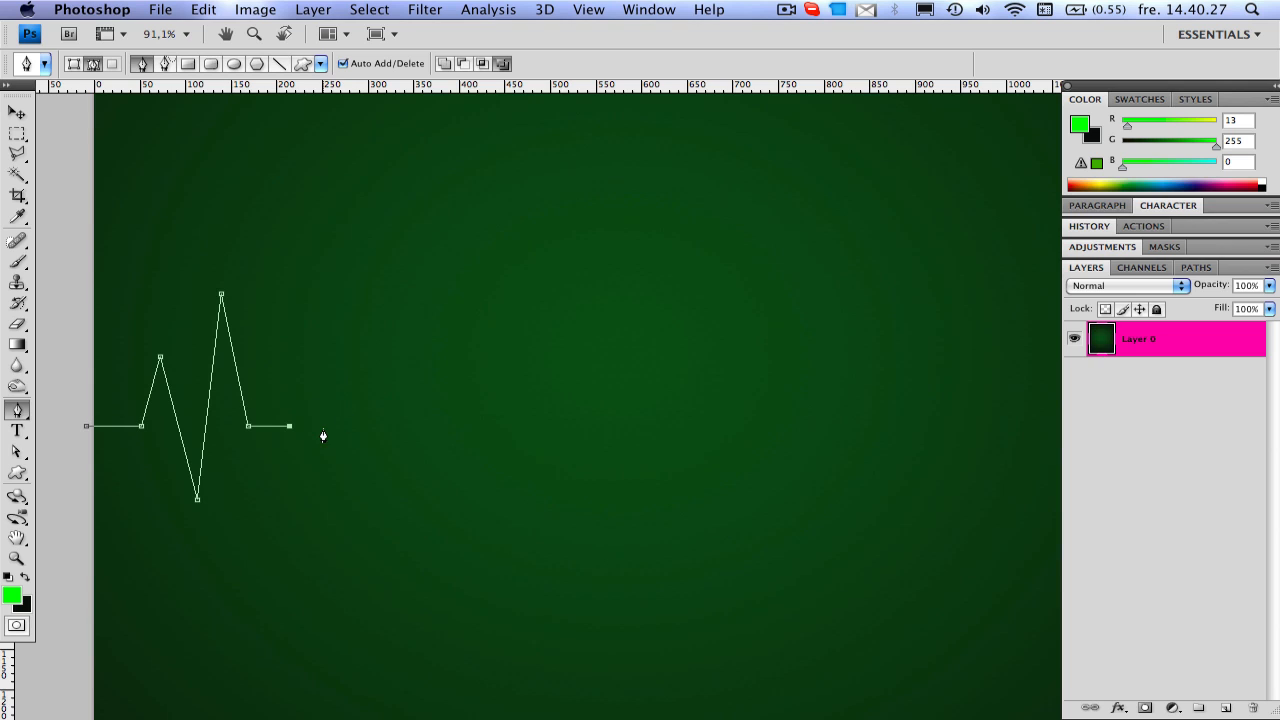
right_click(324, 436)
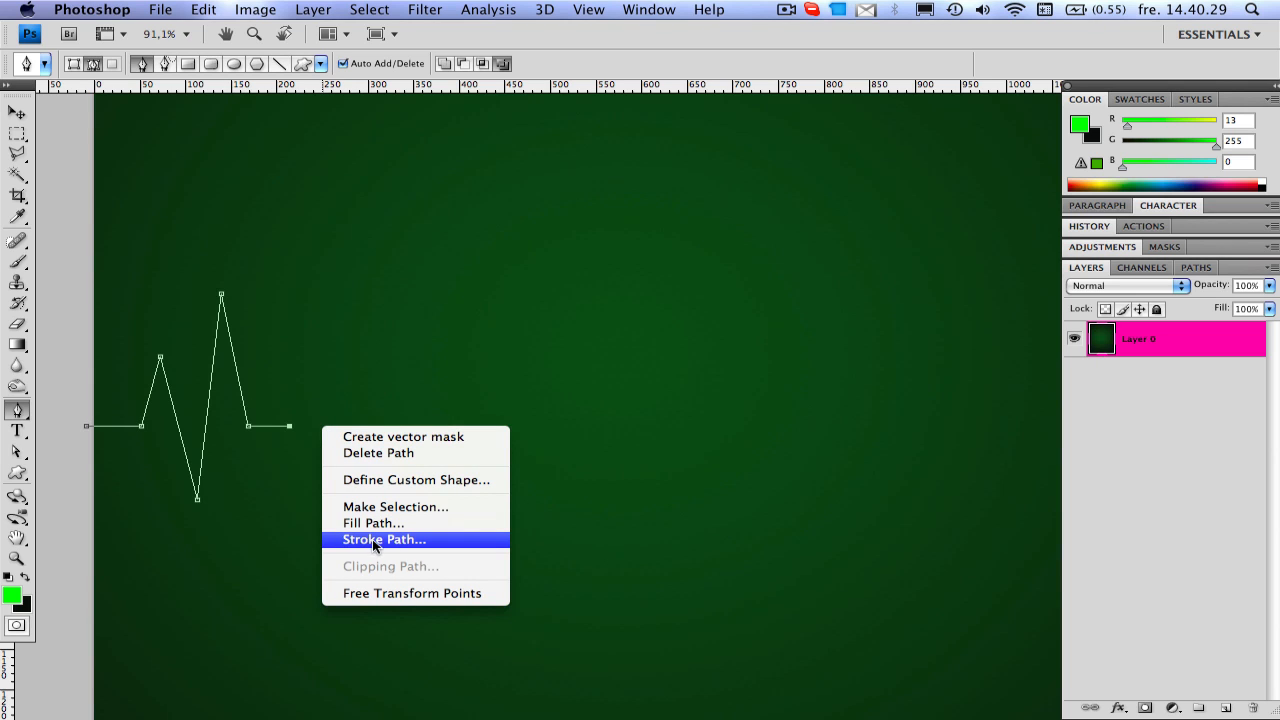
click(380, 540)
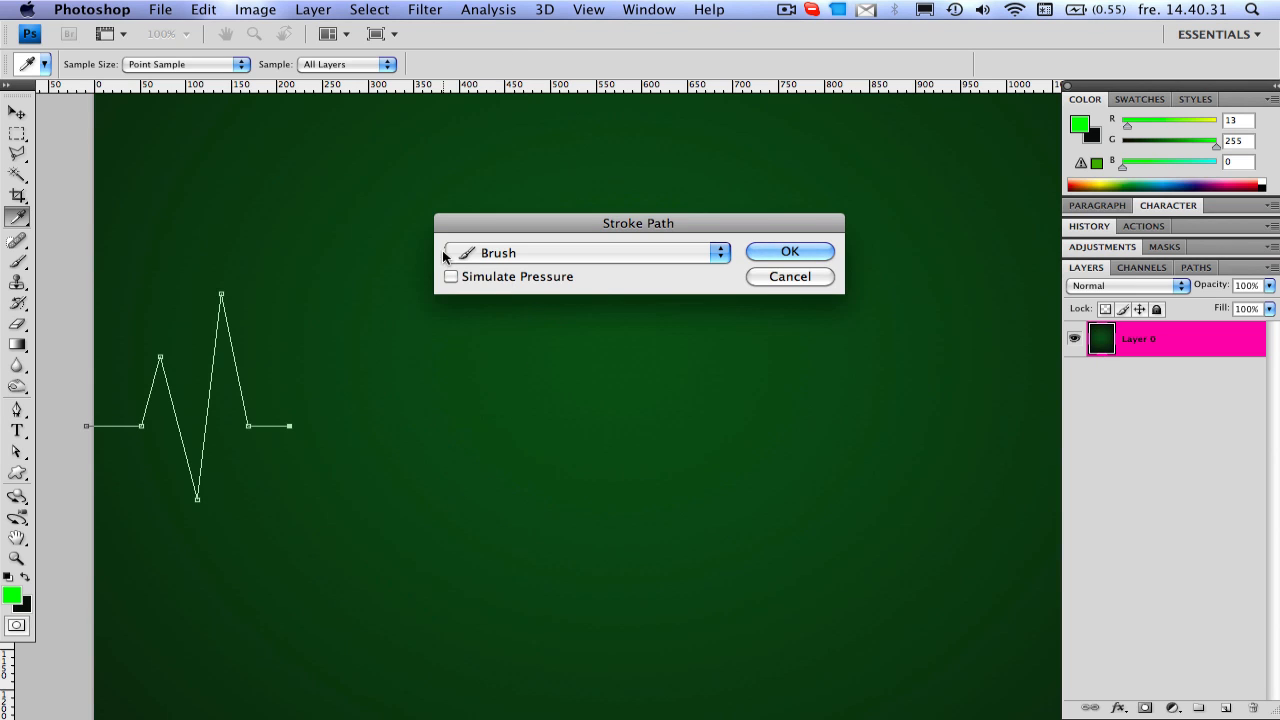
mouse_move(656, 280)
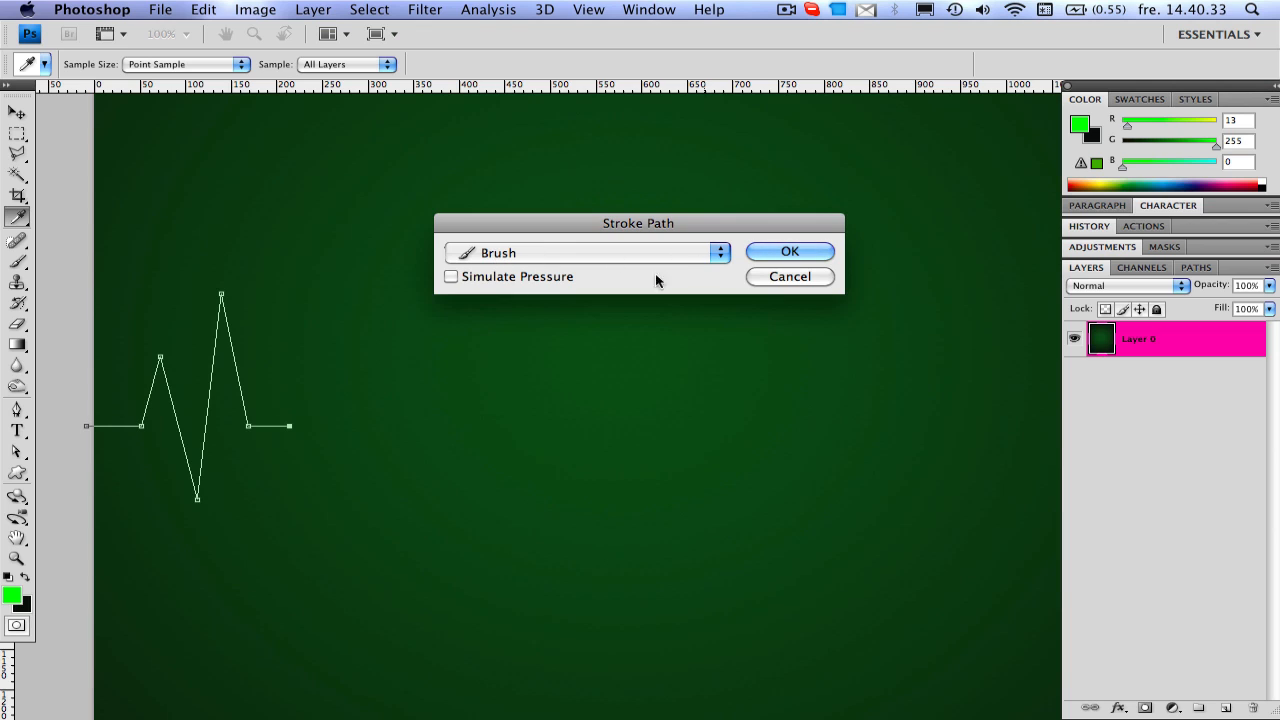
mouse_move(392, 374)
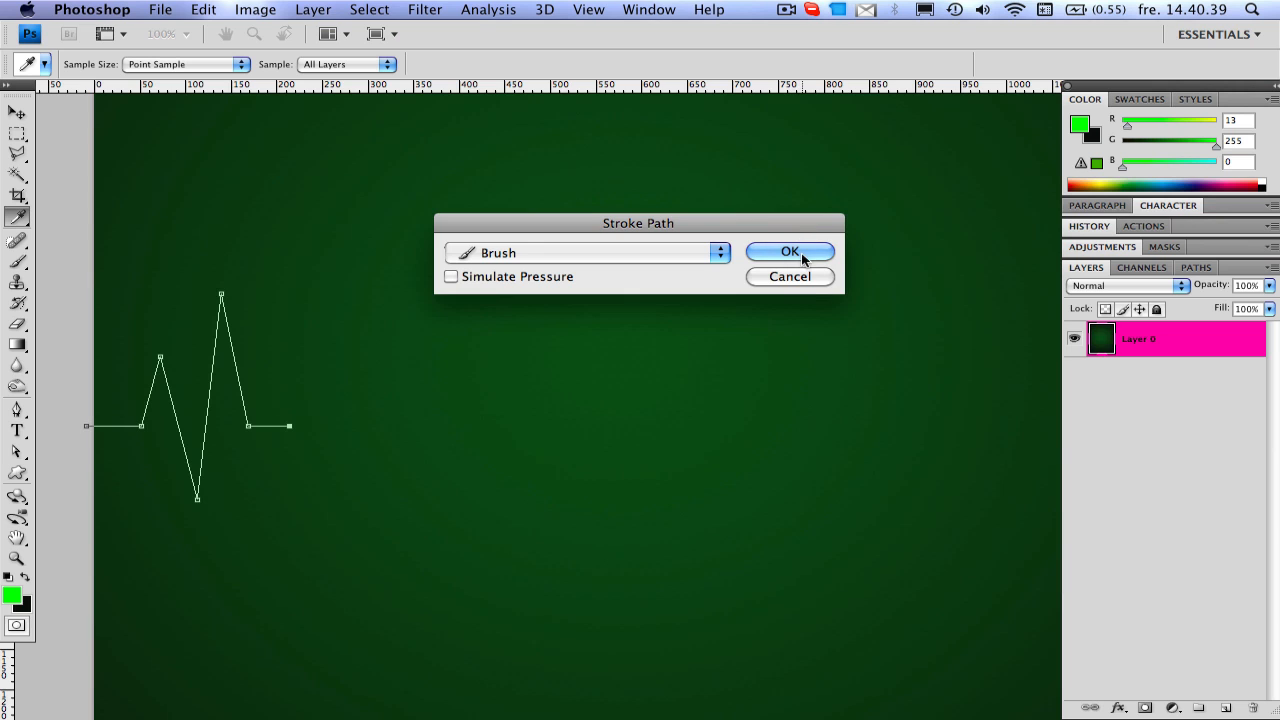
click(790, 252)
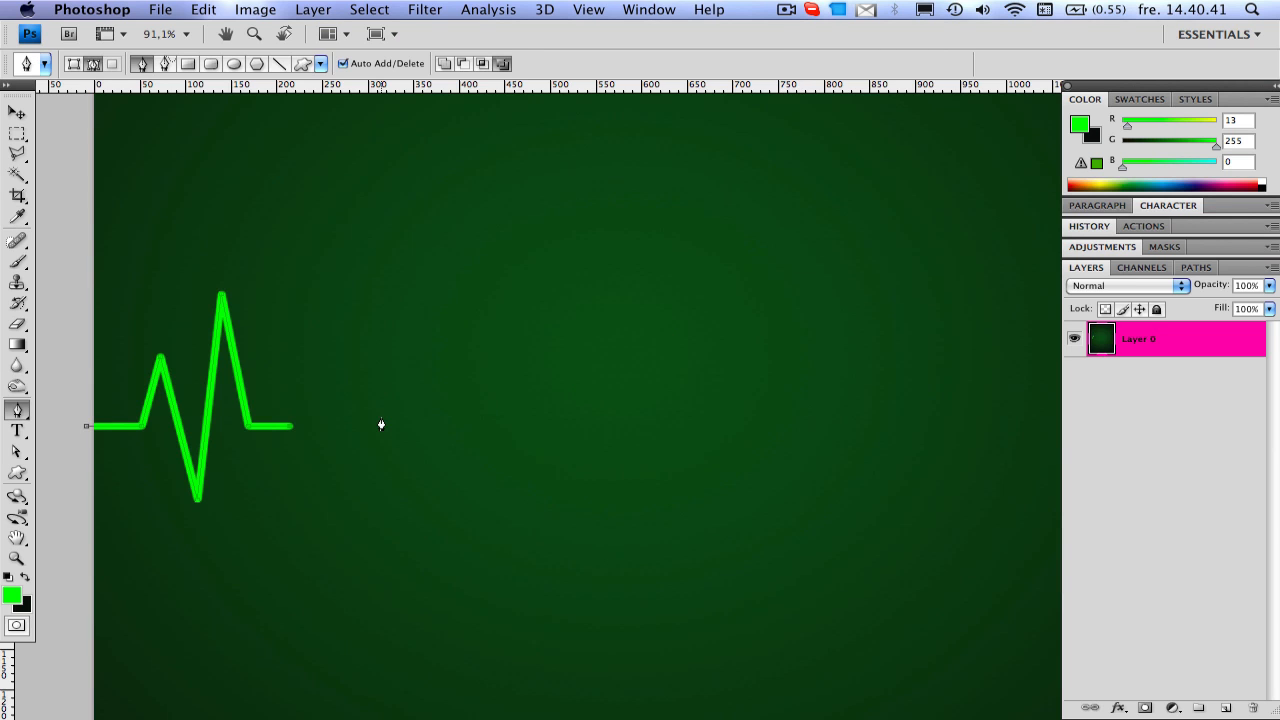
mouse_move(336, 432)
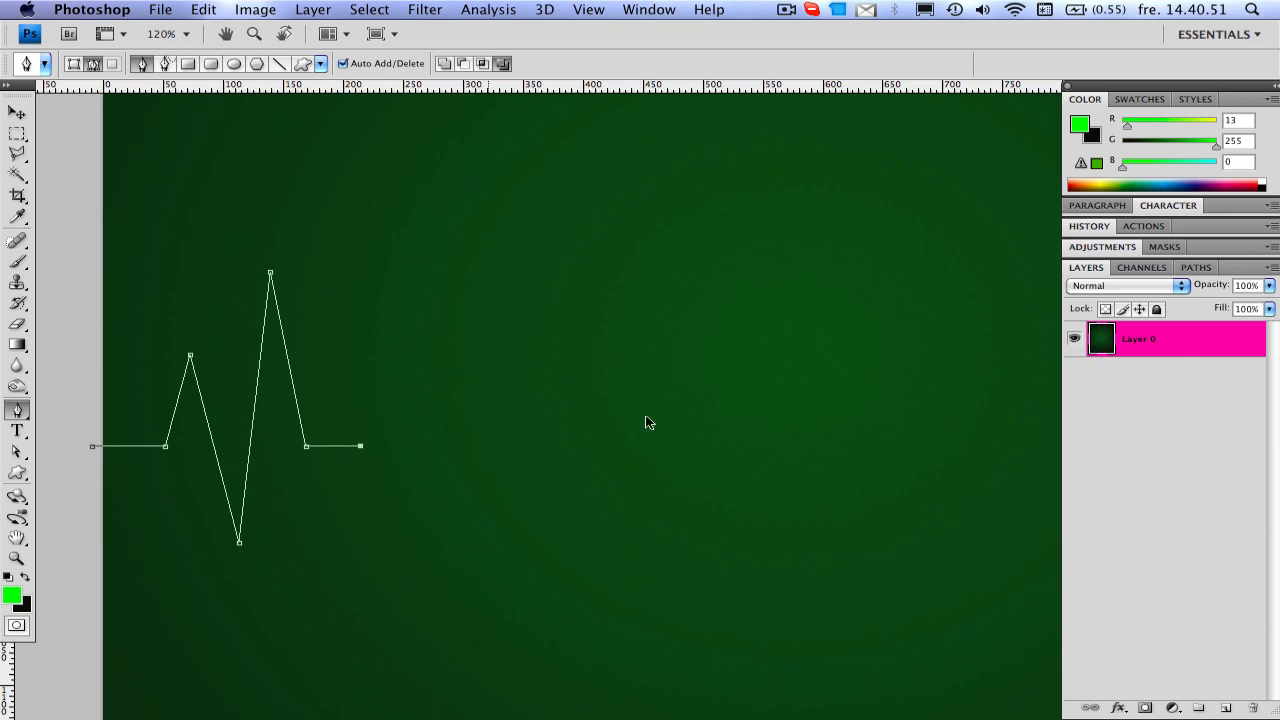
mouse_move(1170, 356)
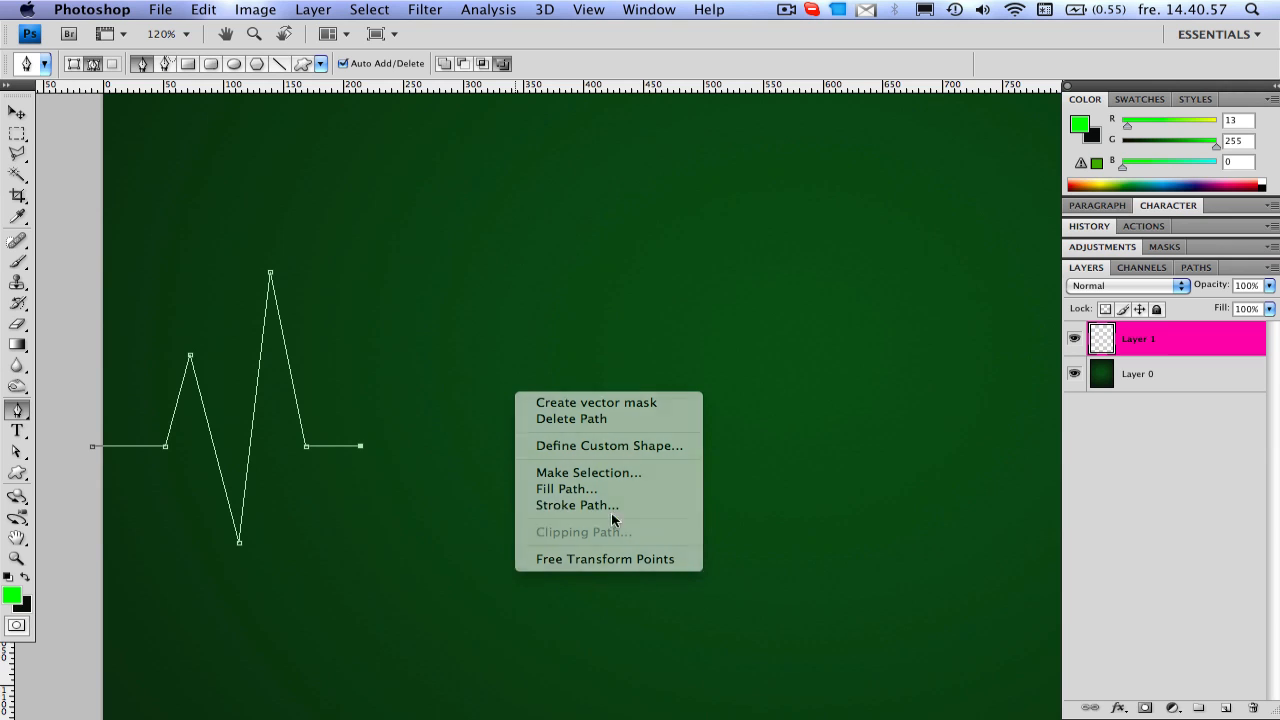
click(576, 504)
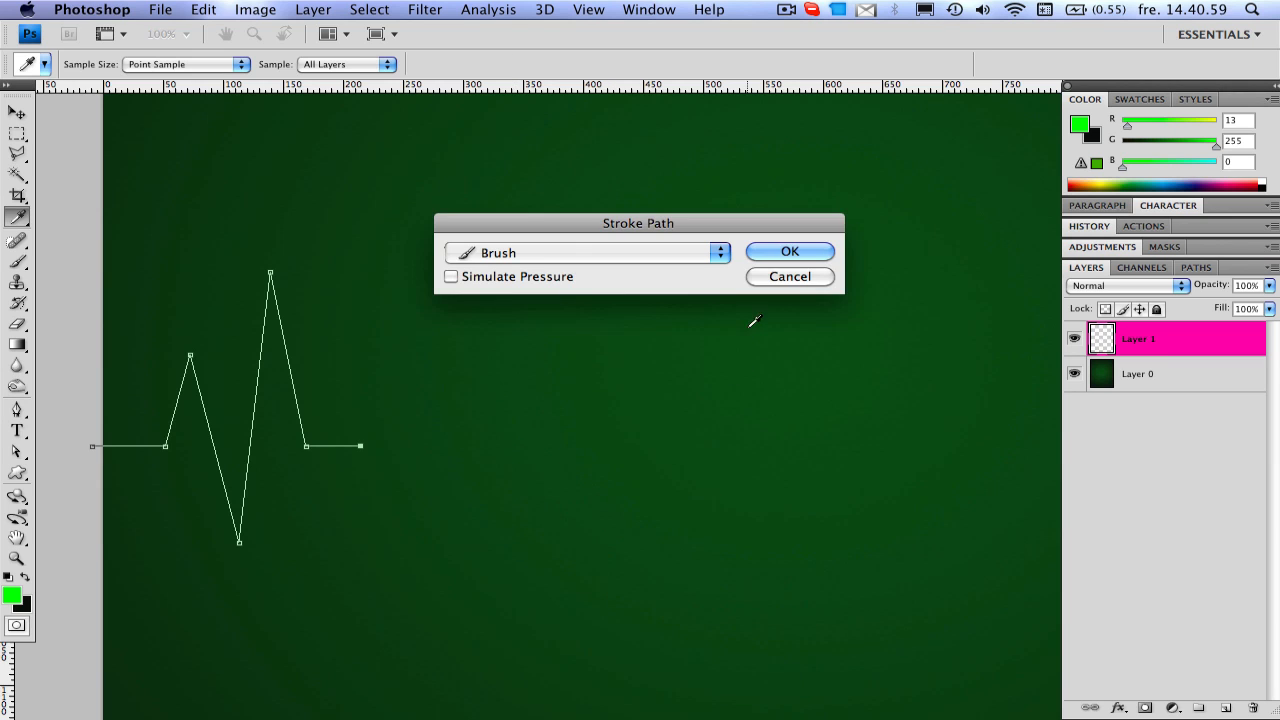
click(788, 252)
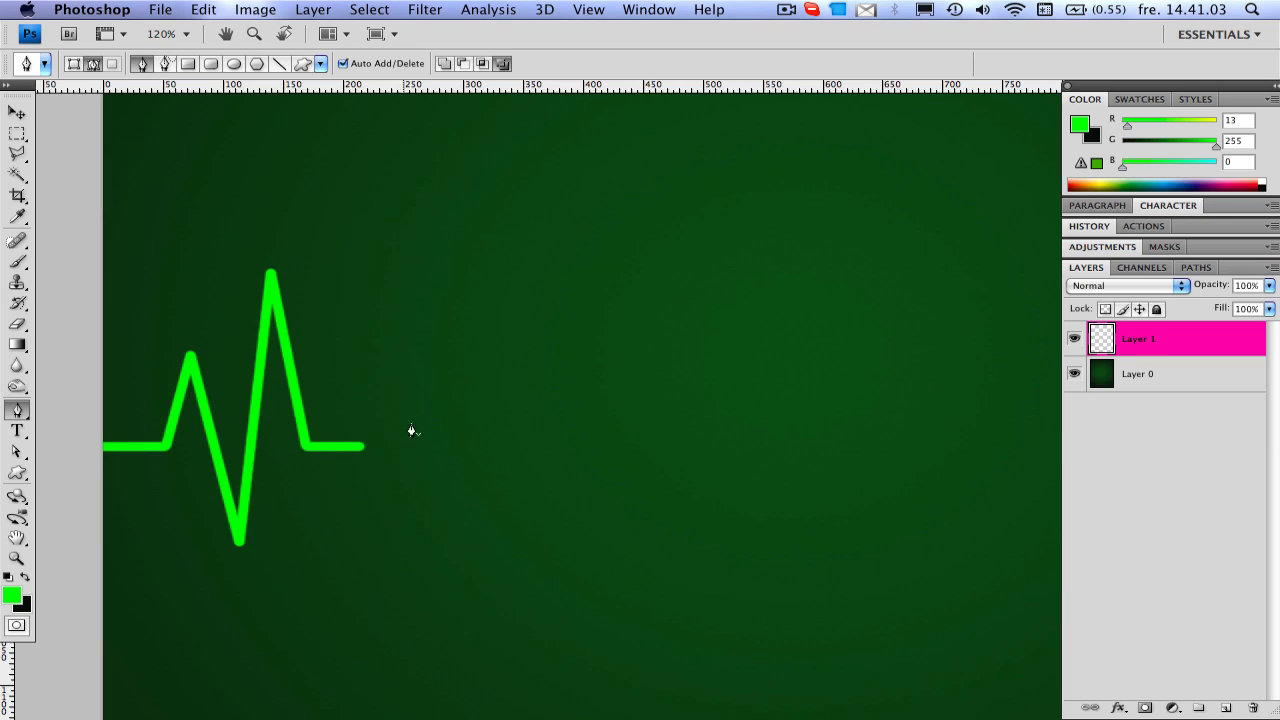
mouse_move(152, 428)
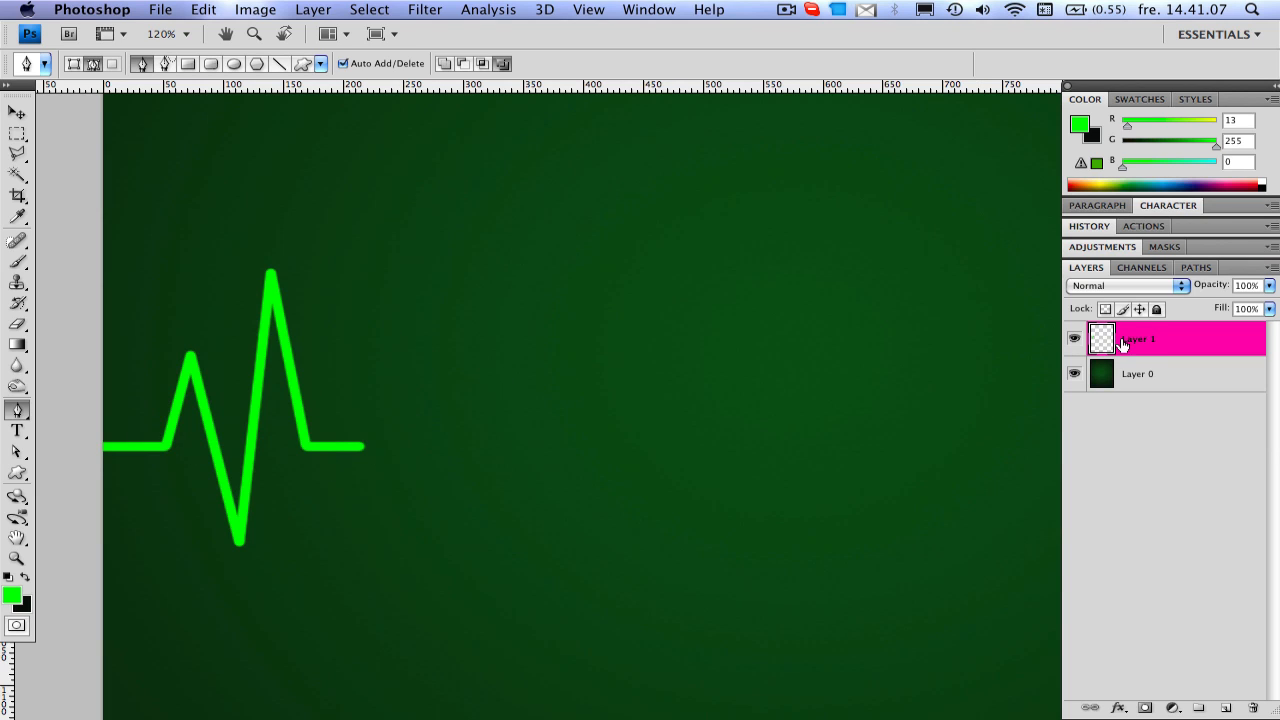
- Make the green line layer active and switch to the Move tool
click(1072, 340)
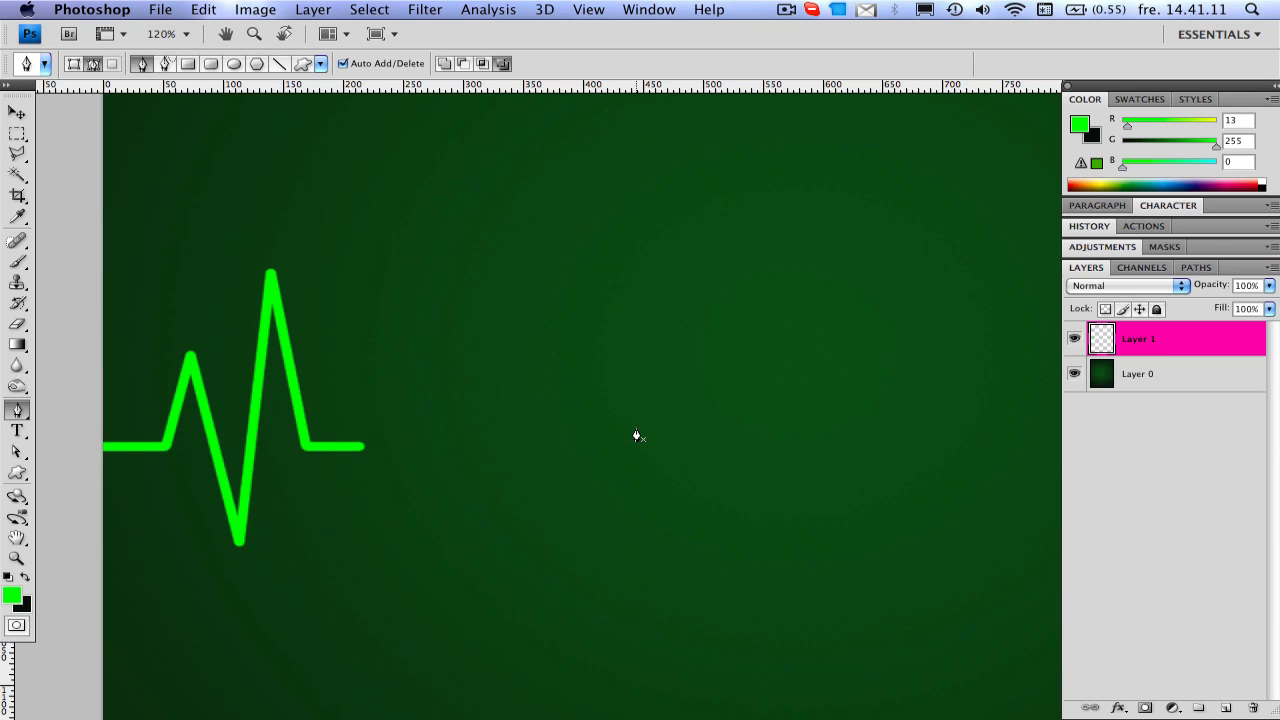
click(12, 112)
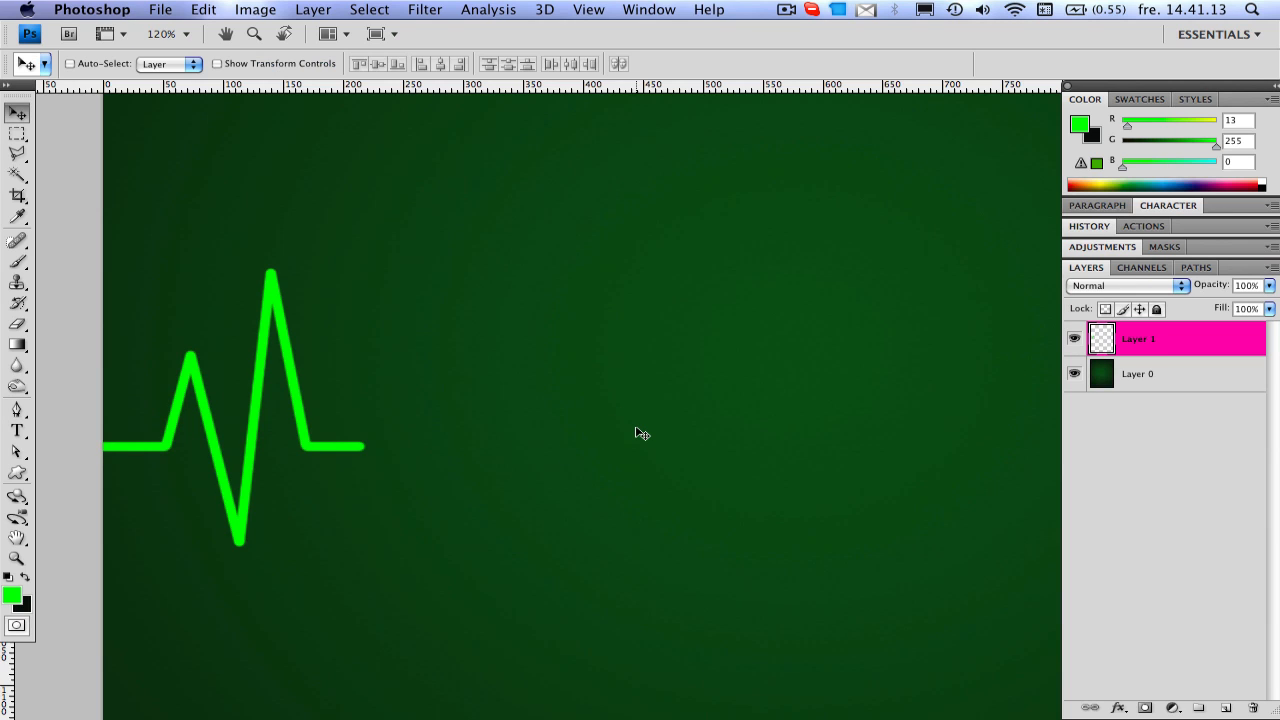
mouse_move(344, 464)
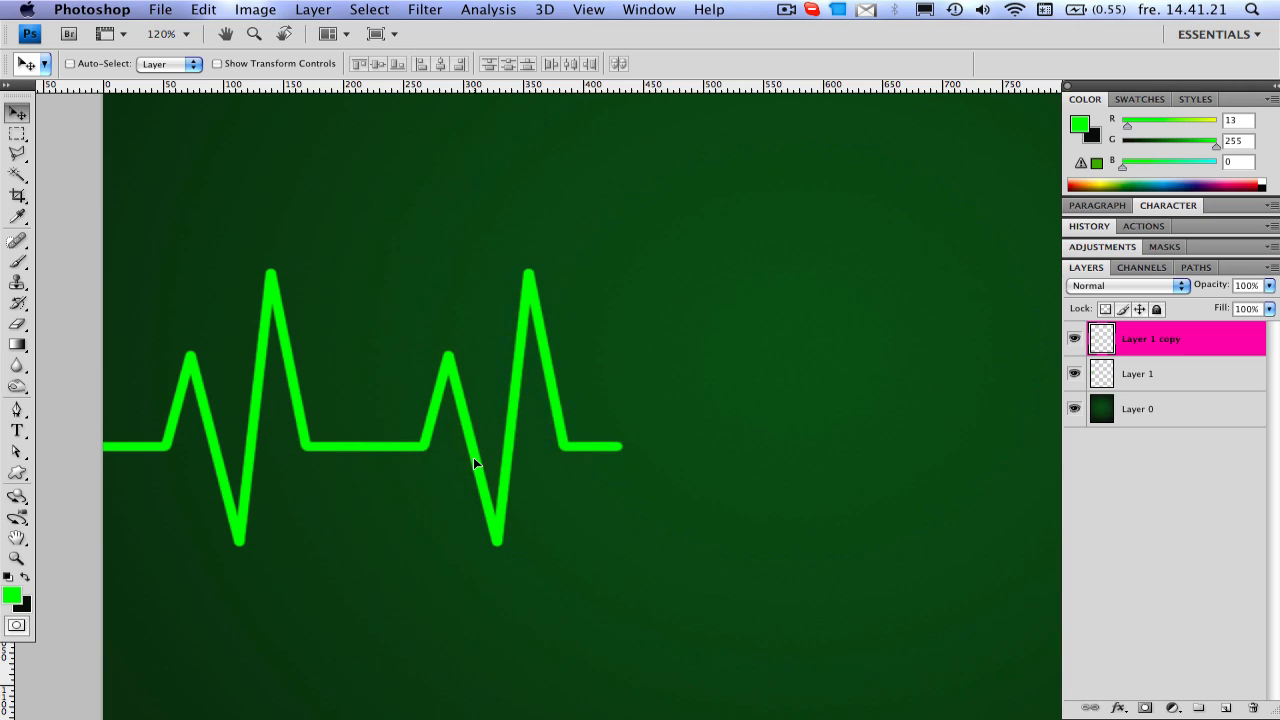
mouse_move(366, 466)
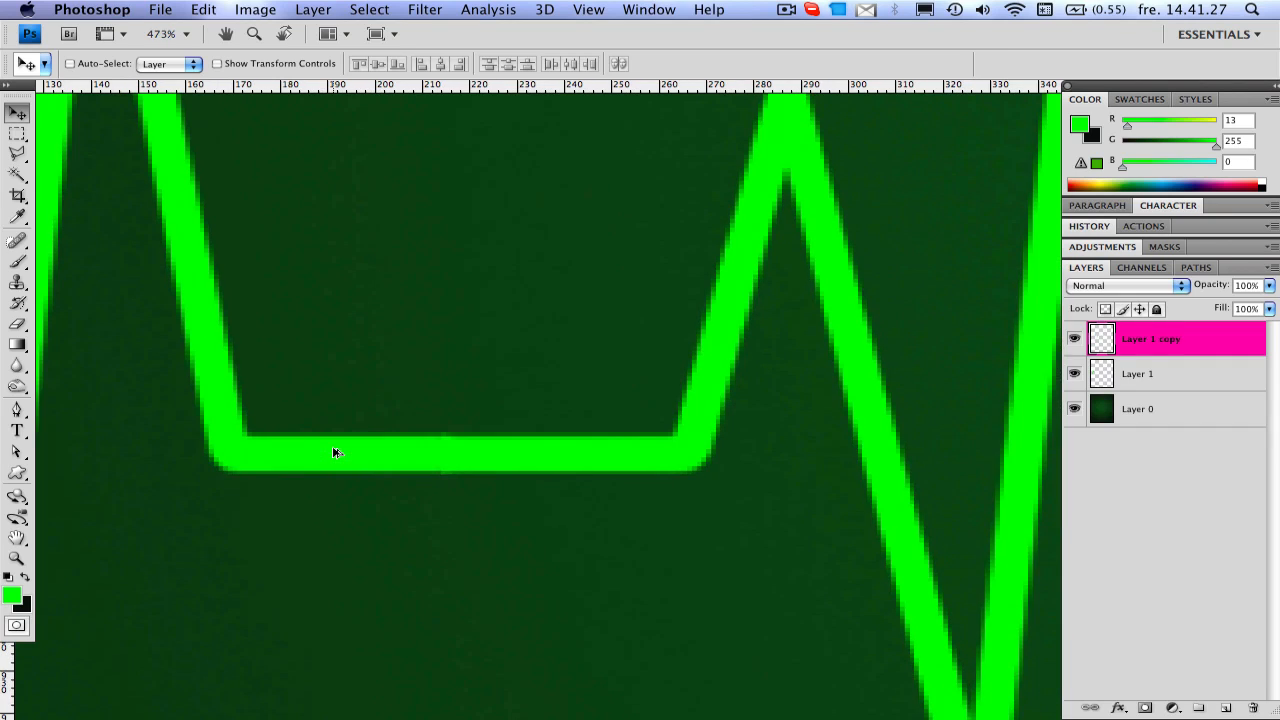
mouse_move(292, 442)
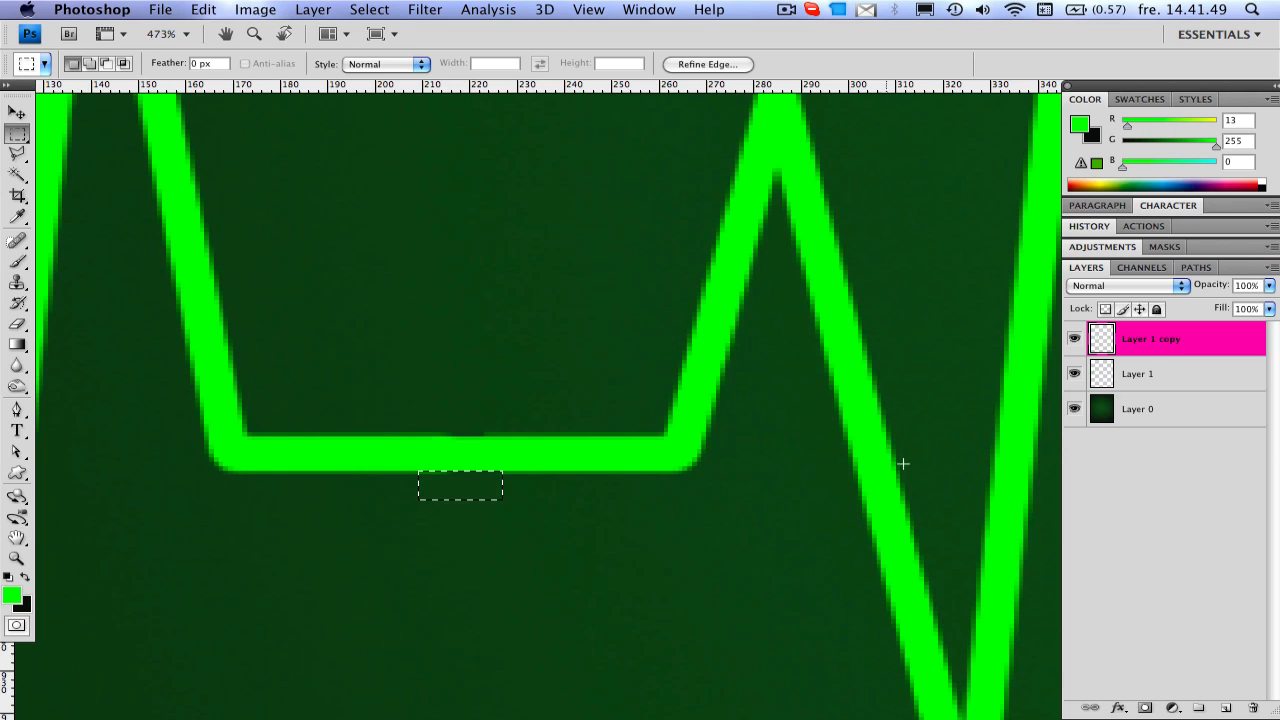
- Select Layer 1, marquee a small strip at the join and nudge it into exact alignment
click(1156, 374)
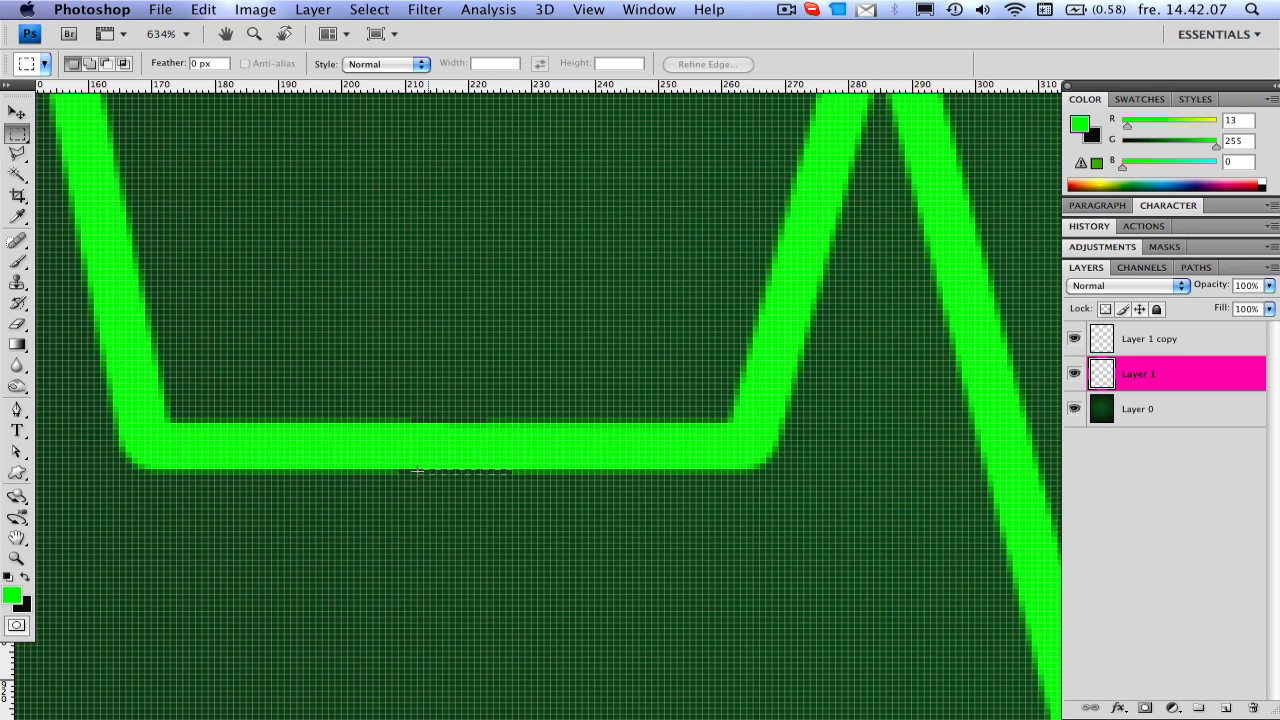
drag(400, 472, 512, 478)
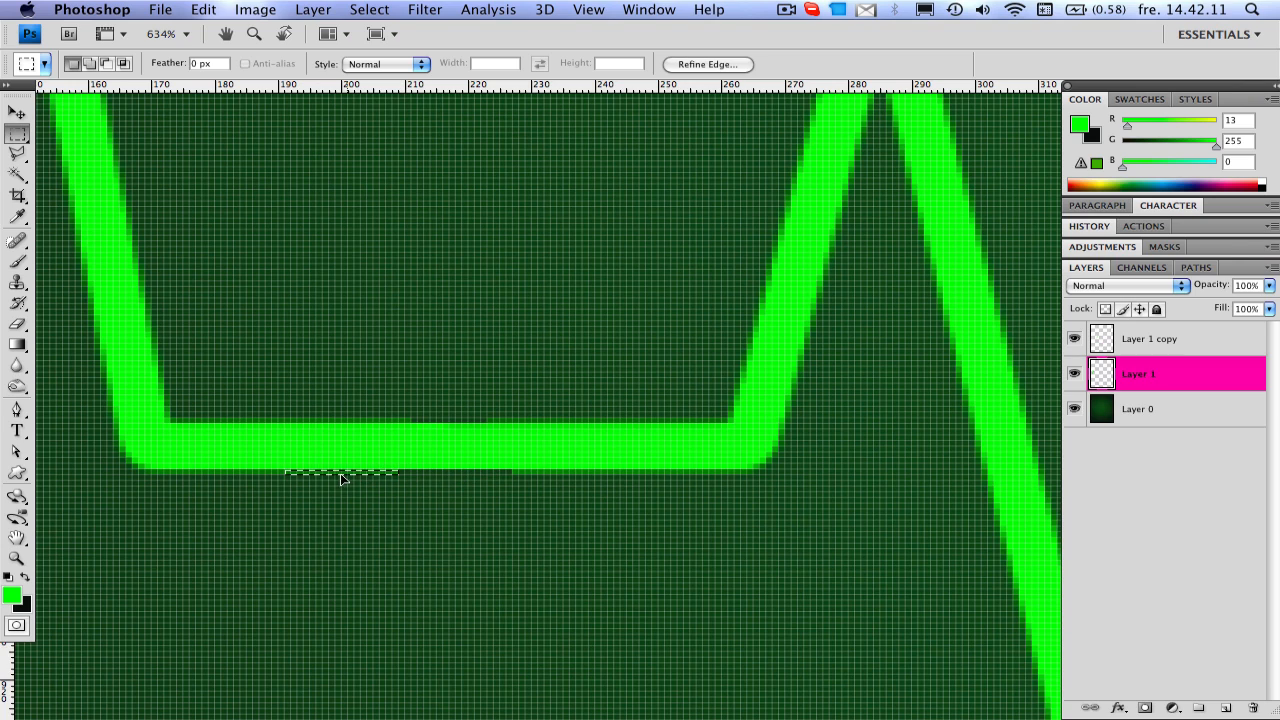
click(12, 112)
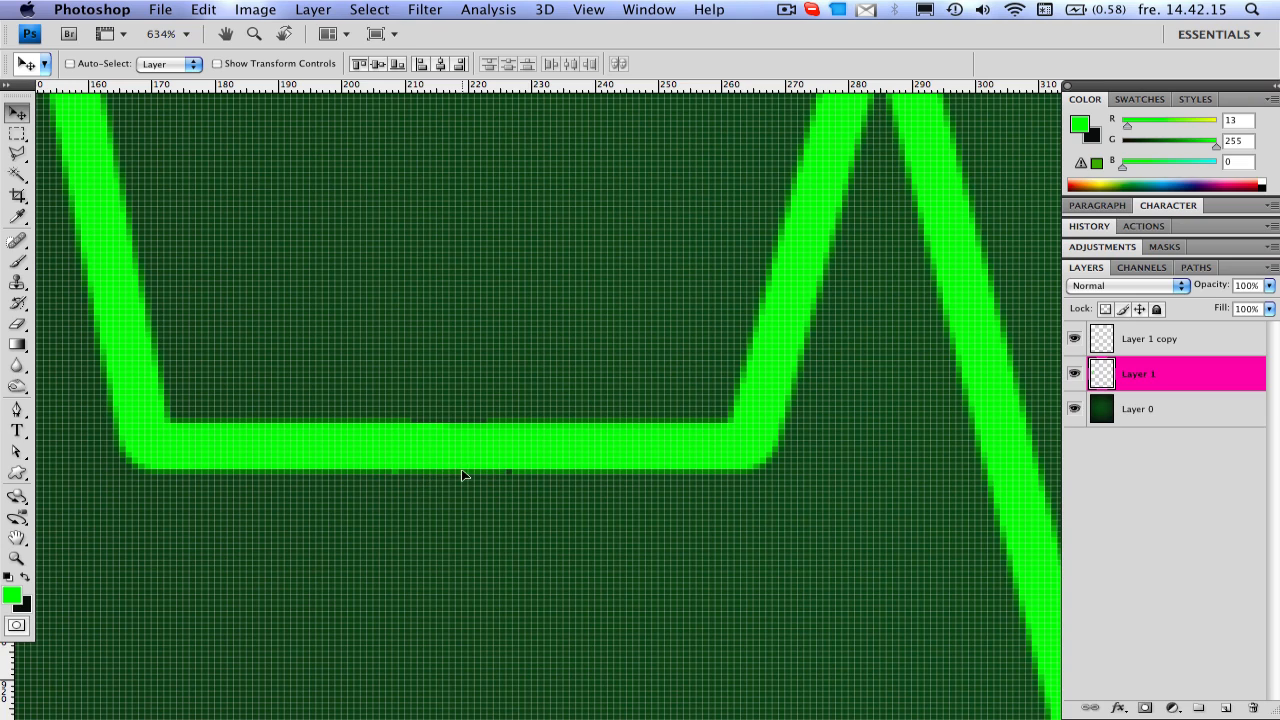
mouse_move(478, 430)
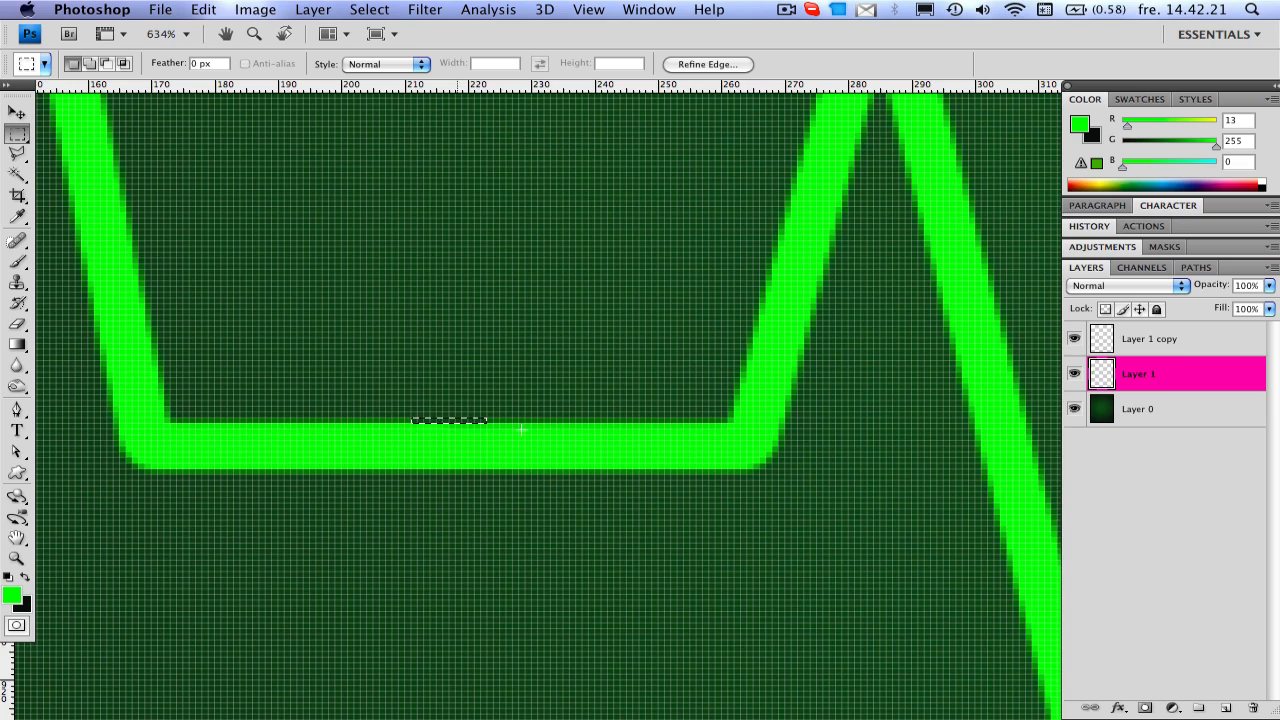
mouse_move(456, 426)
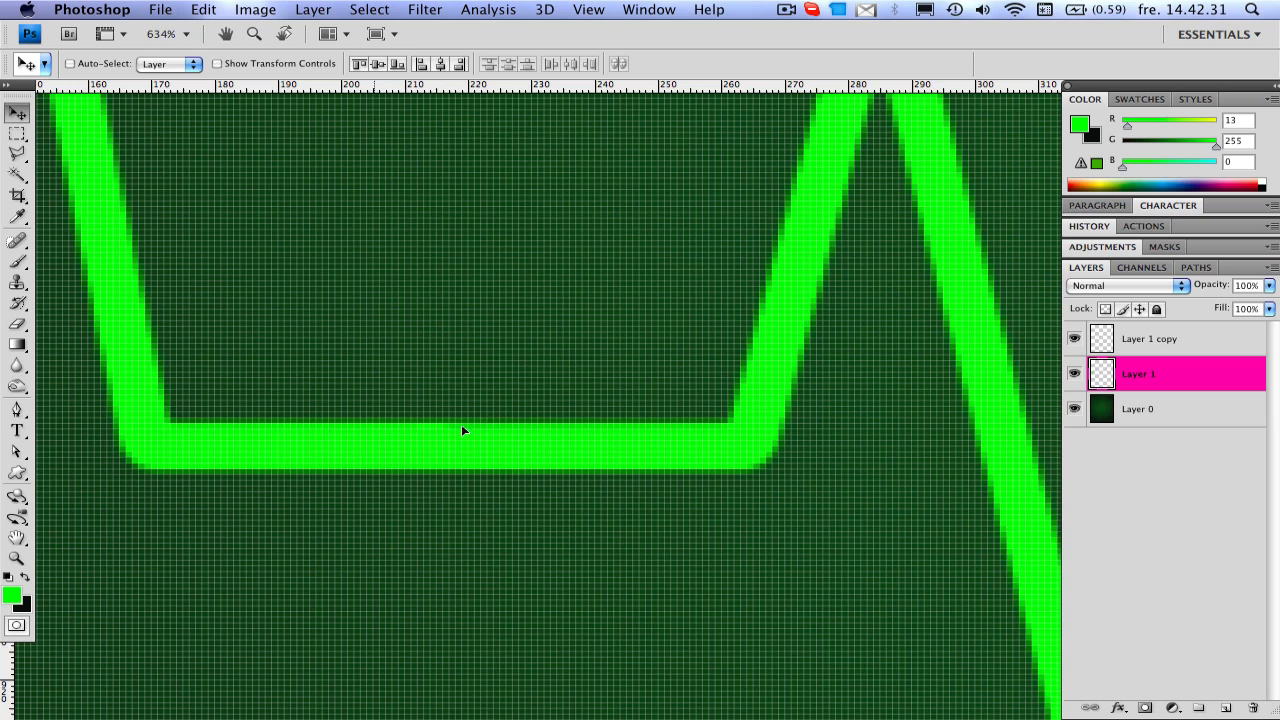
mouse_move(196, 356)
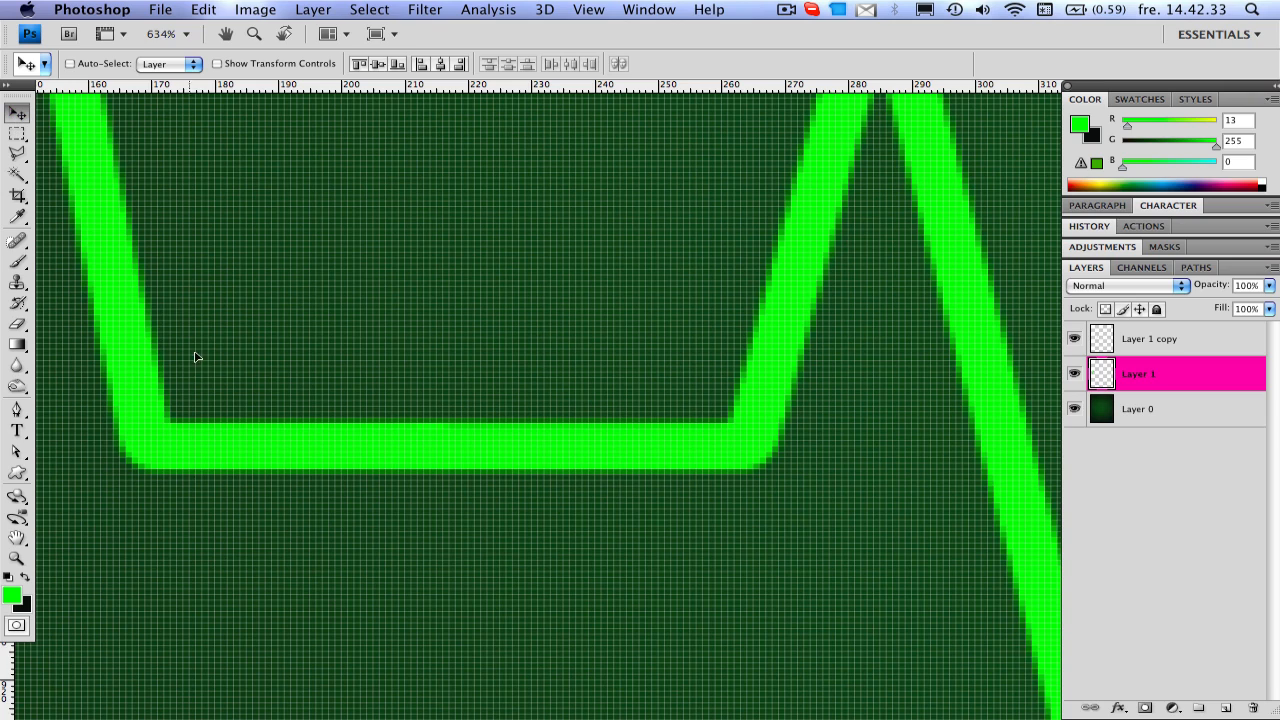
mouse_move(298, 422)
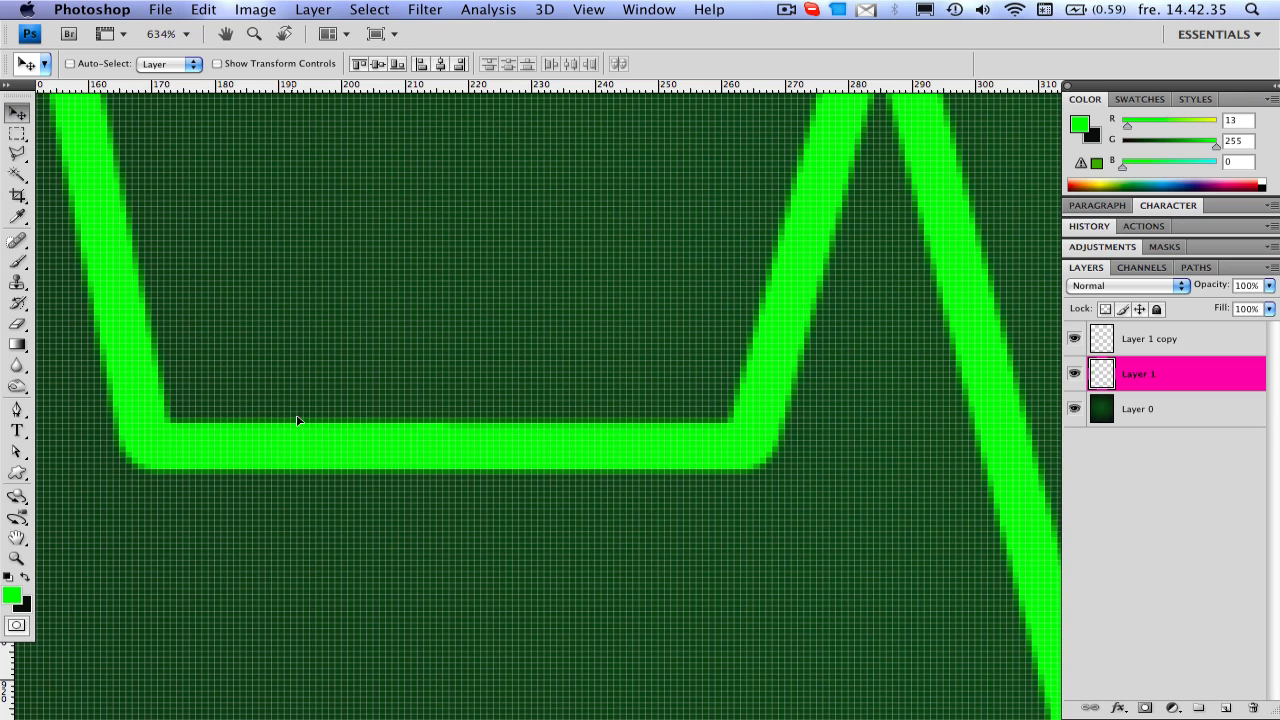
mouse_move(884, 394)
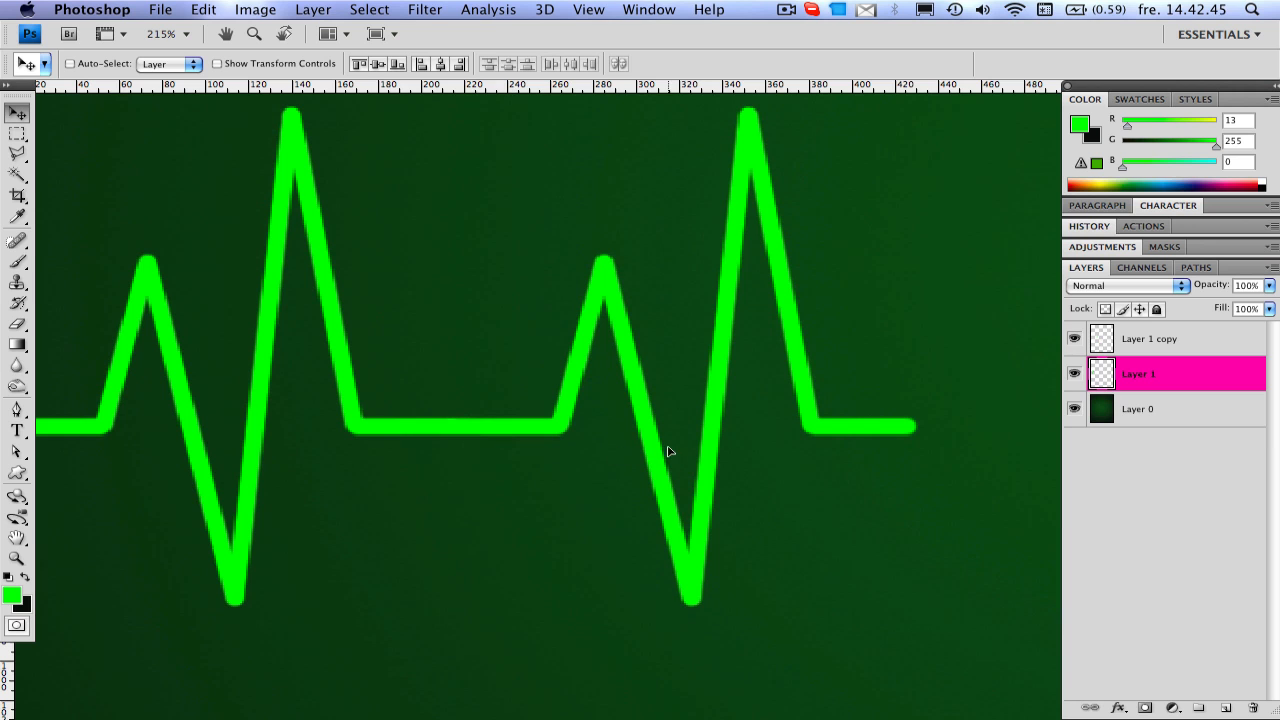
mouse_move(904, 432)
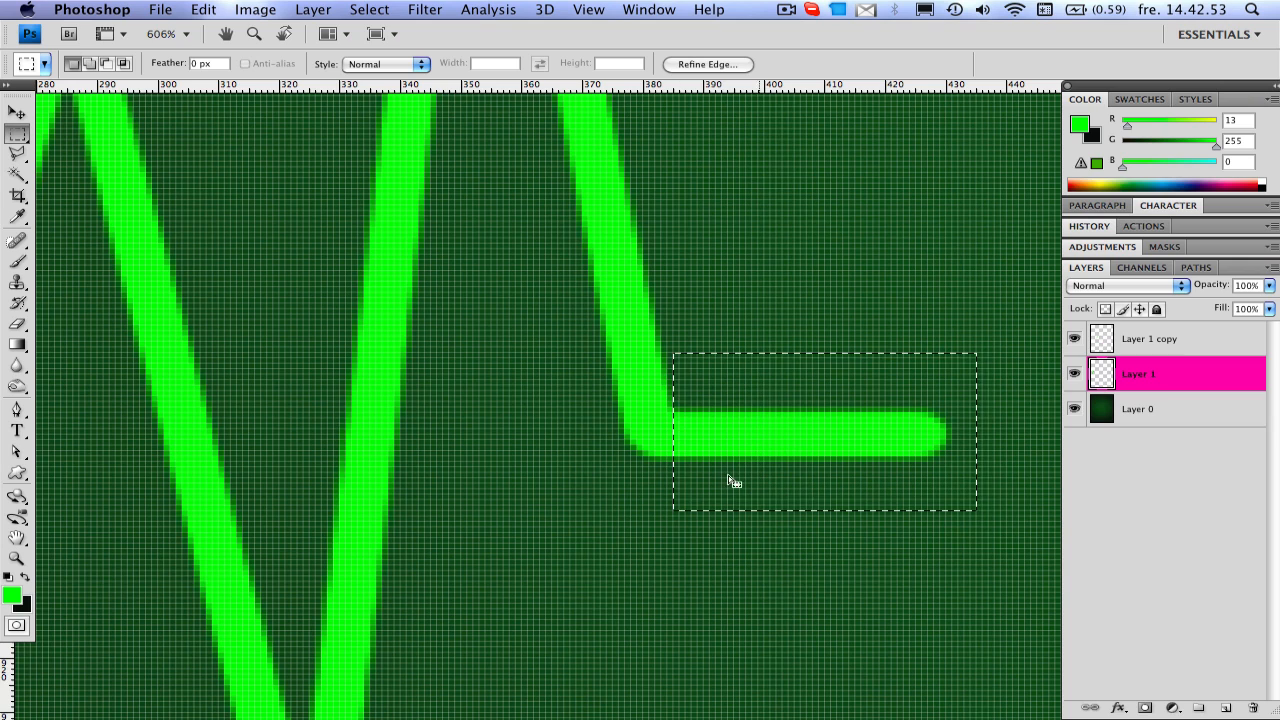
- Delete the overlapping flat tail on the copy layer and return to Layer 1
click(1148, 338)
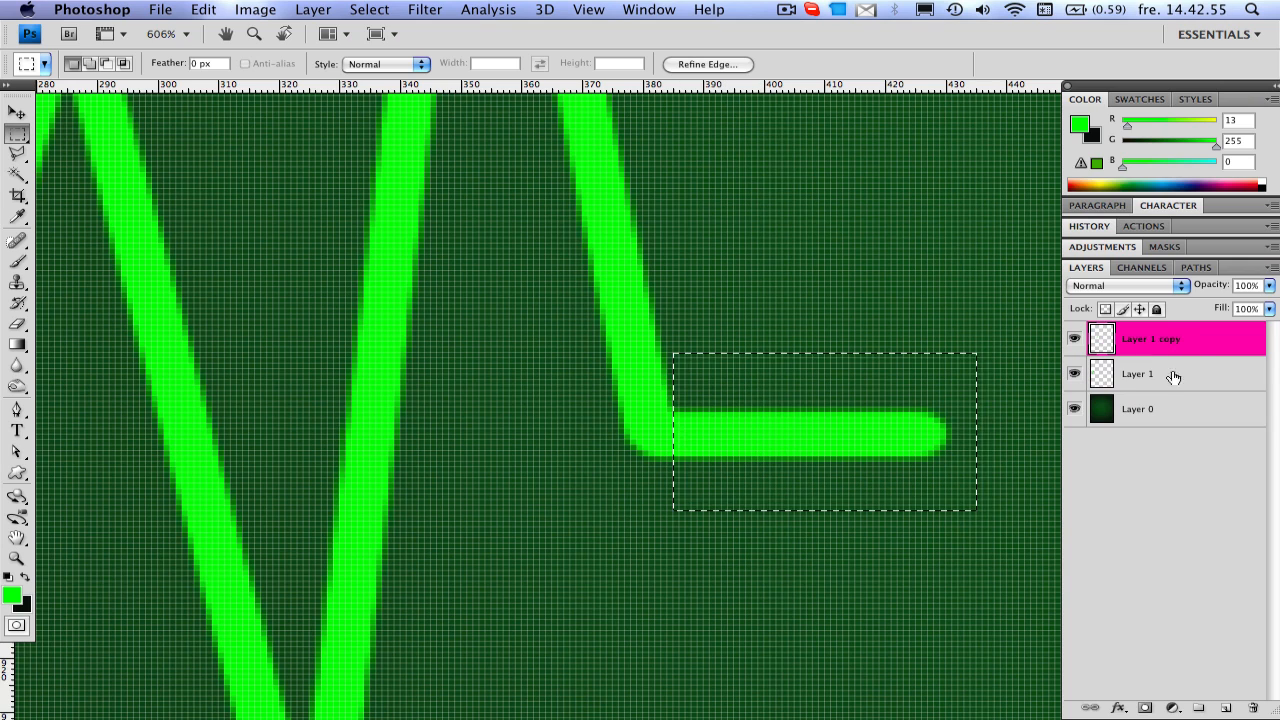
key(delete)
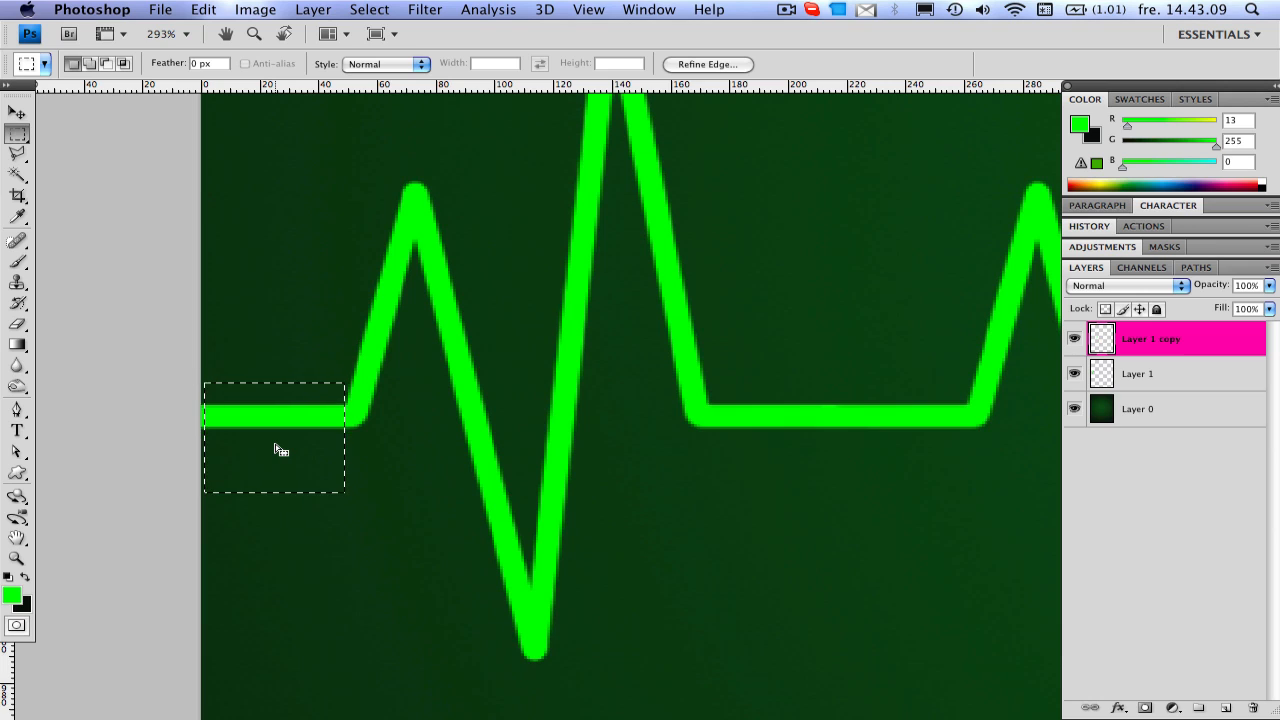
click(1136, 374)
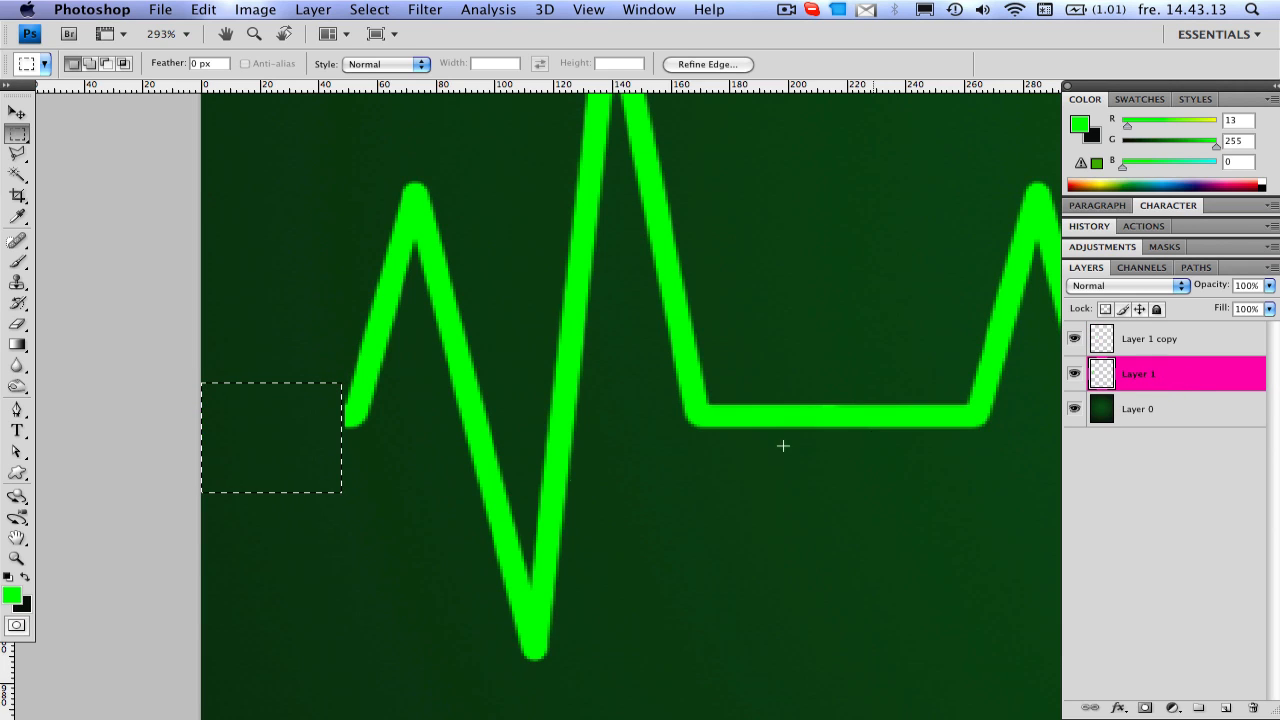
- Marquee a flat stretch of the merged line and position a copy as the left lead-in
drag(744, 356, 940, 456)
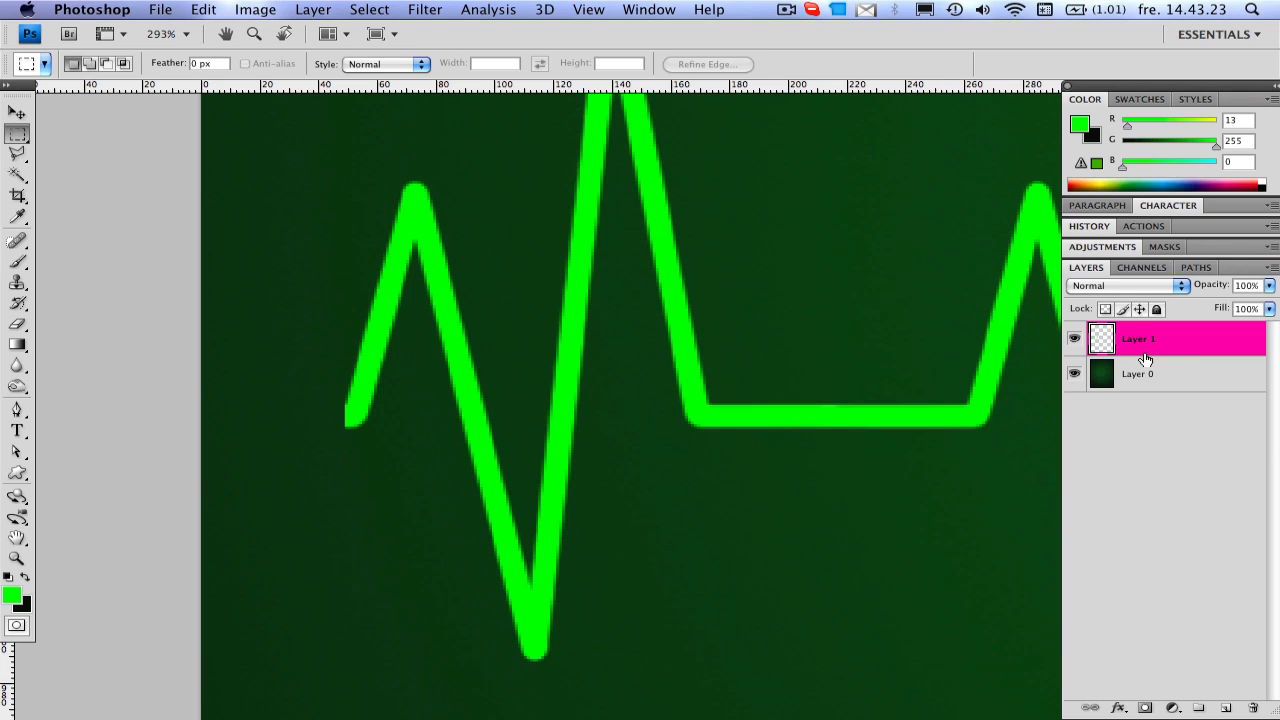
mouse_move(1140, 312)
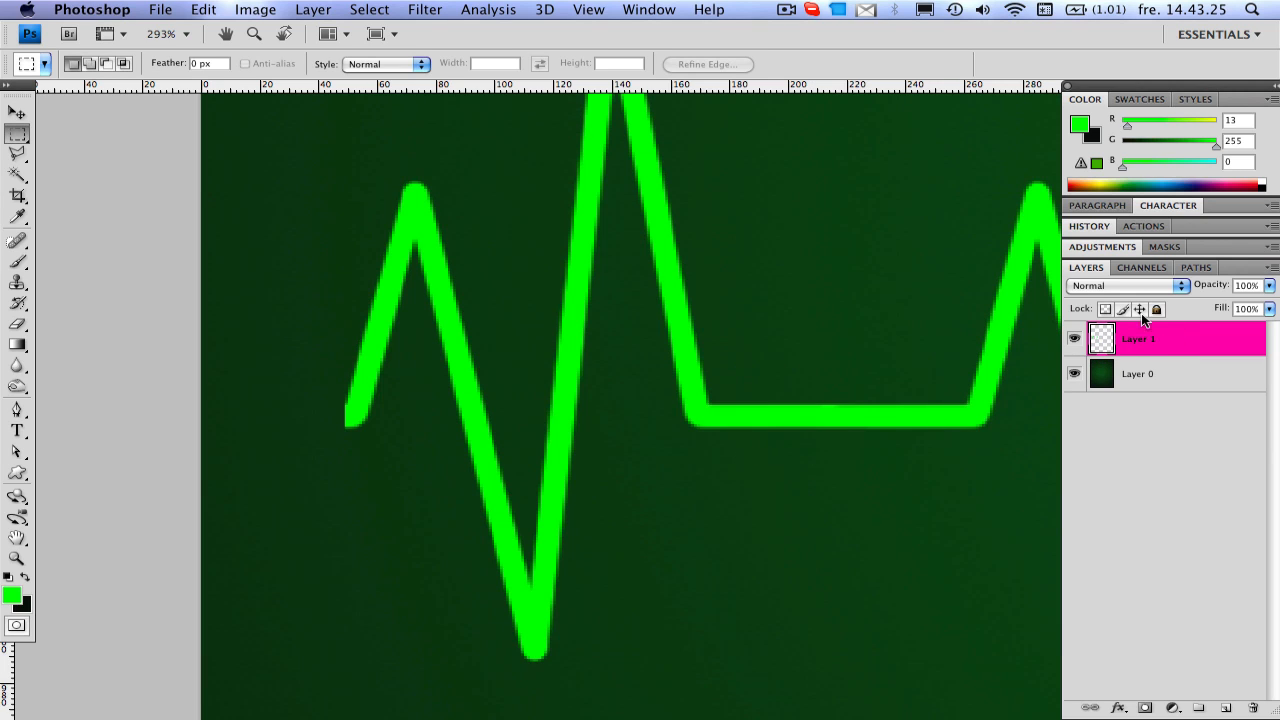
mouse_move(1148, 348)
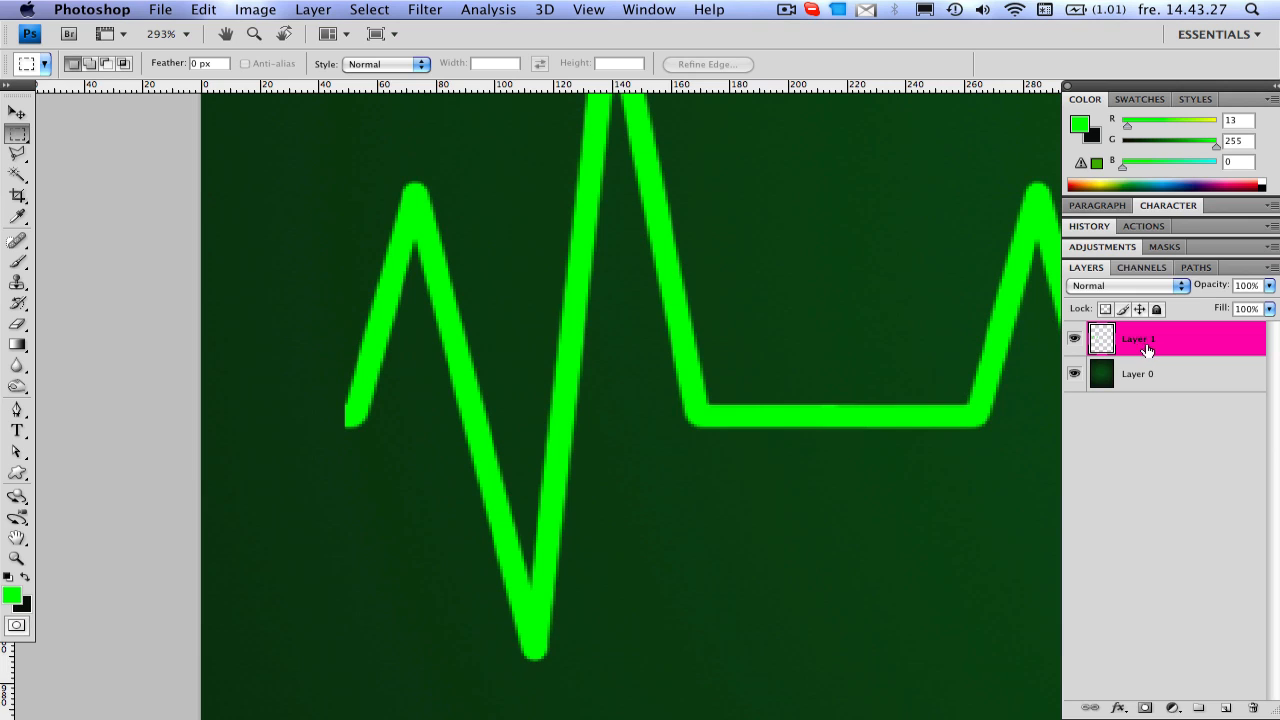
mouse_move(944, 376)
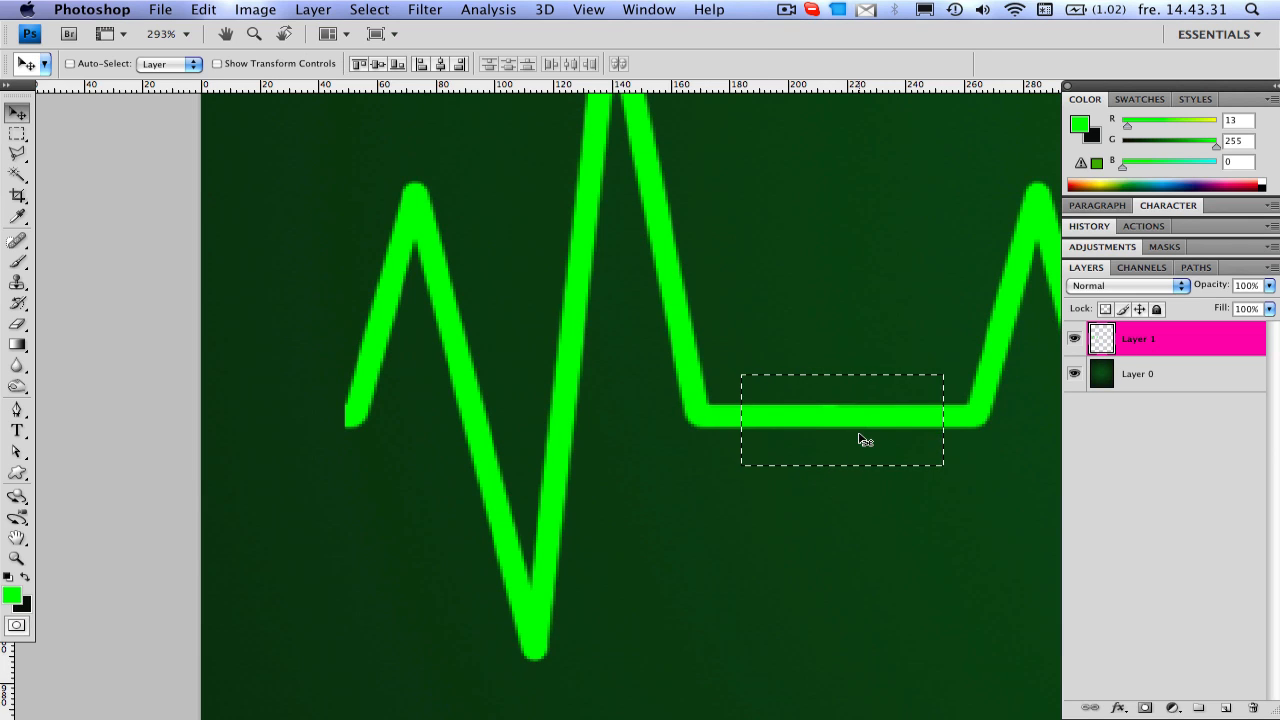
mouse_move(728, 442)
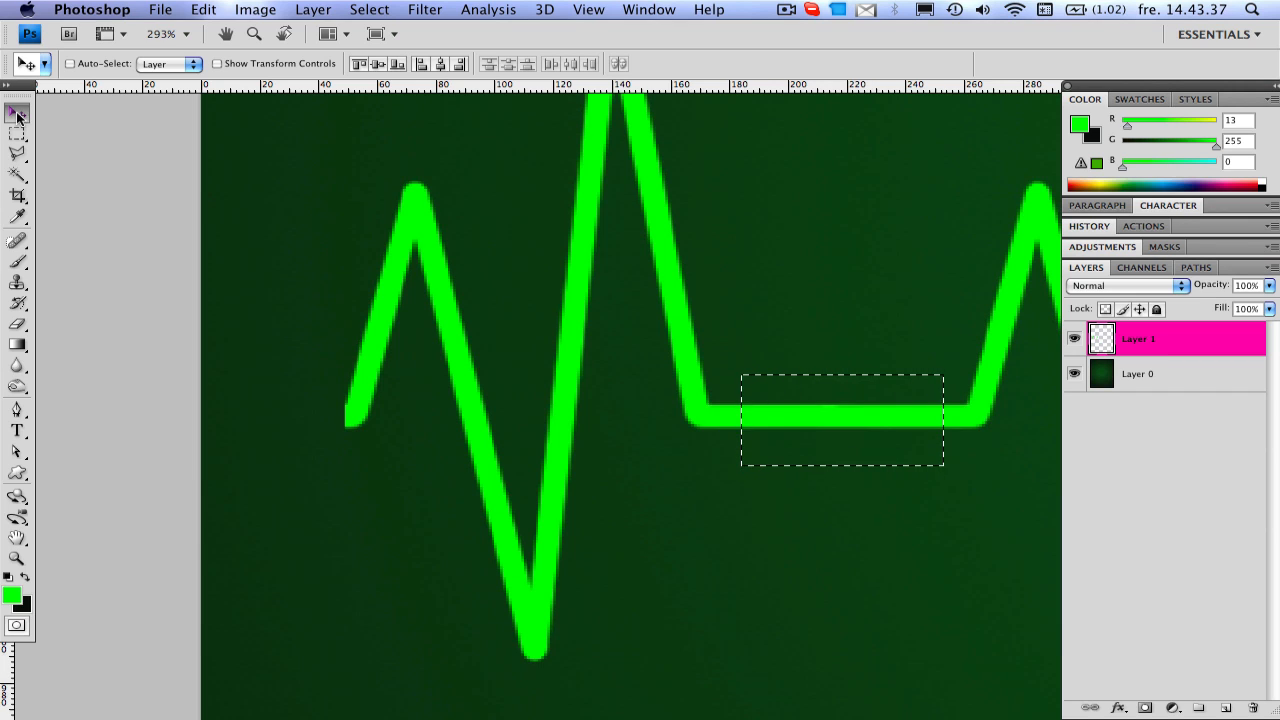
mouse_move(780, 436)
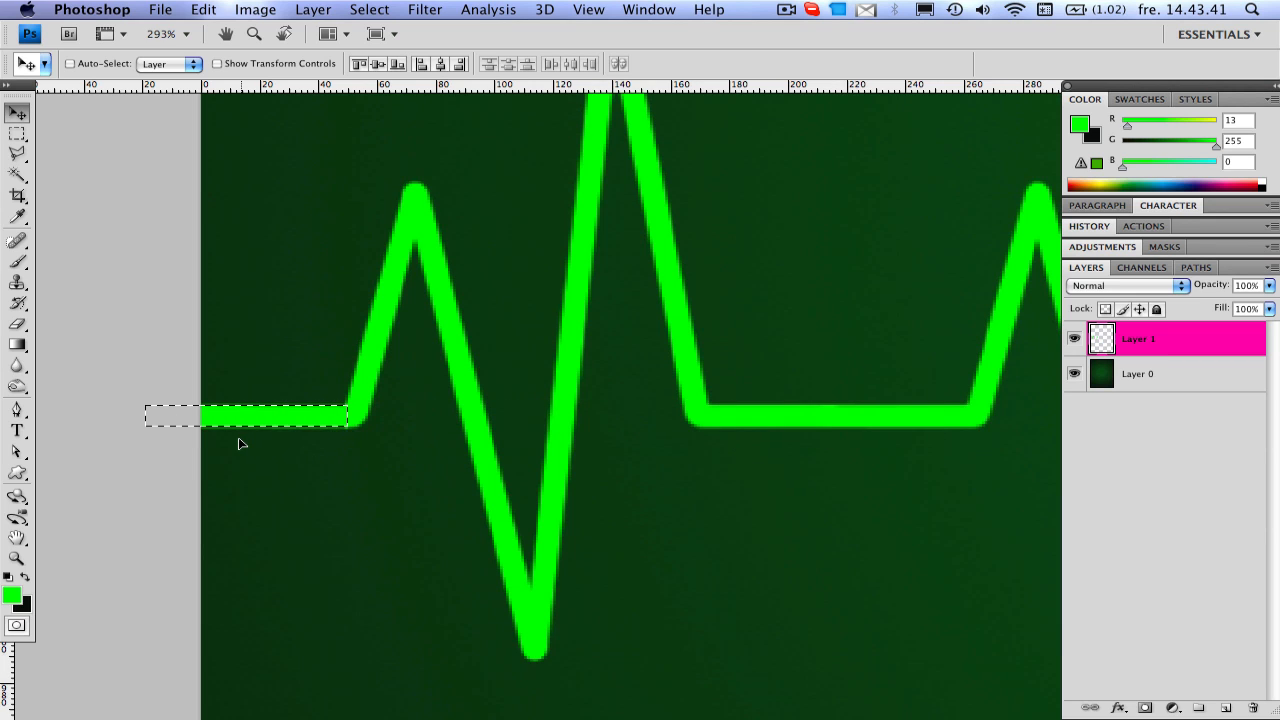
mouse_move(266, 450)
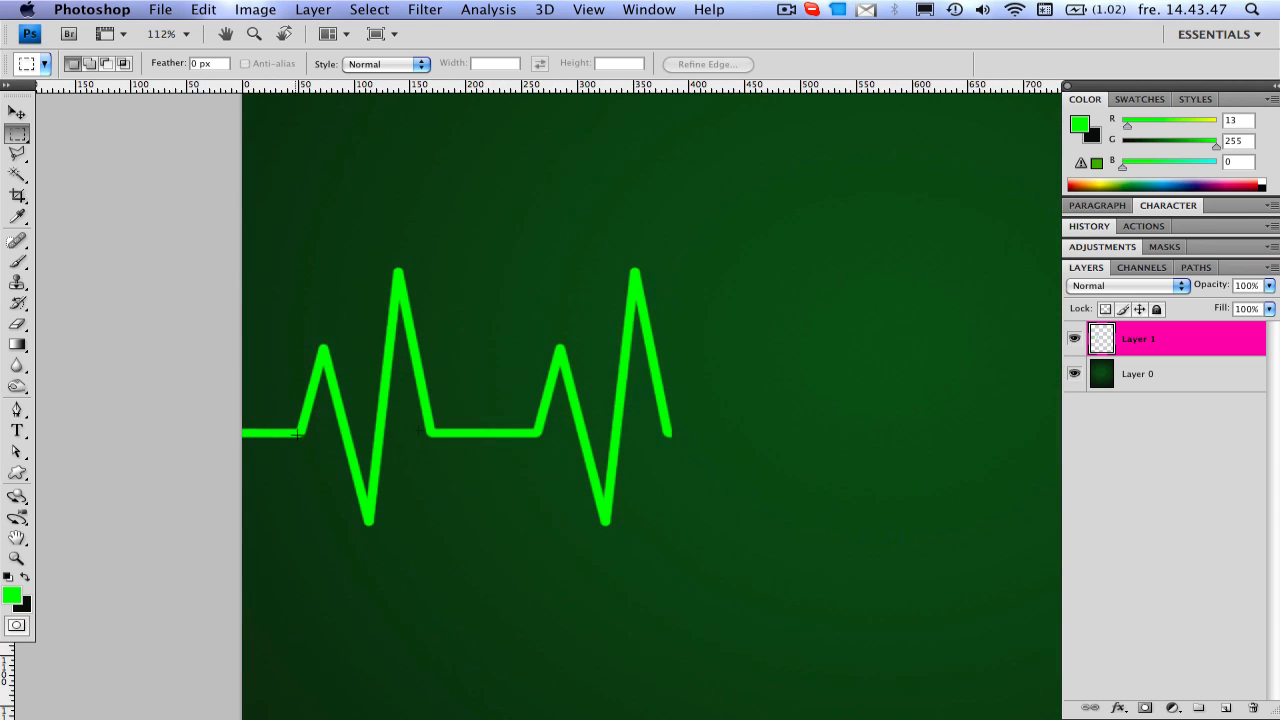
drag(452, 420, 518, 480)
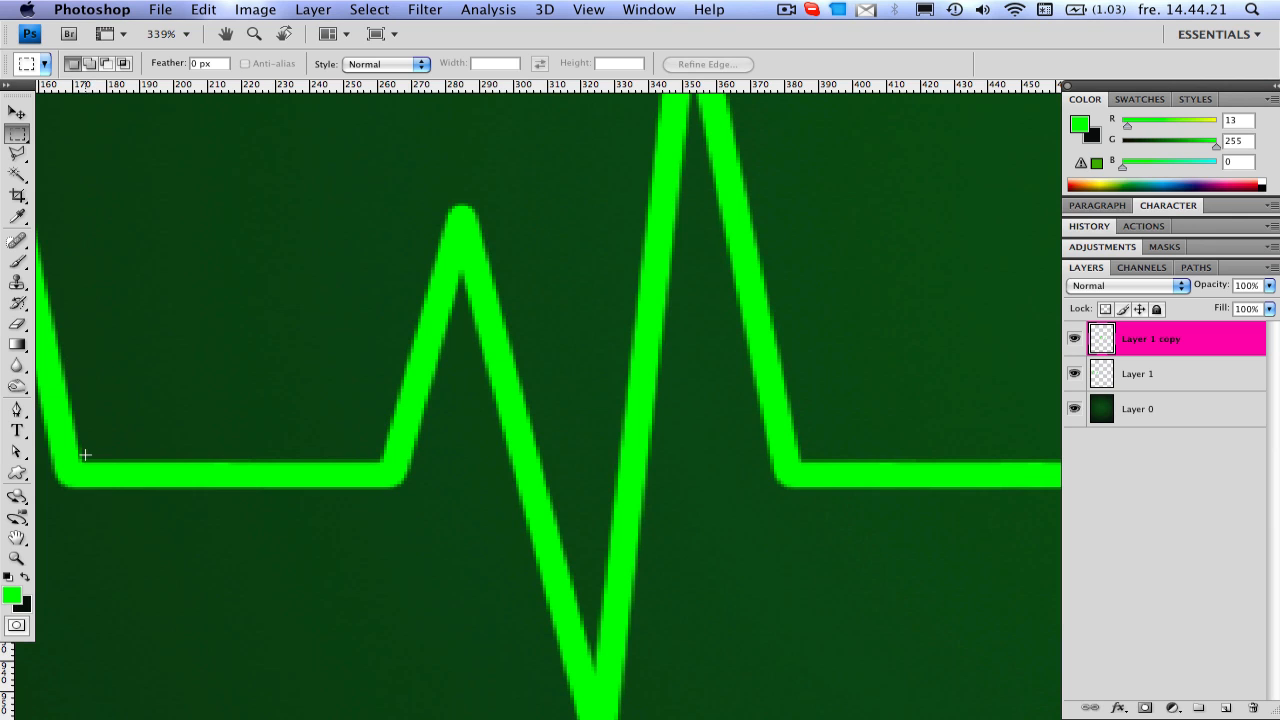
- Marquee the flat stretches and joins between pulses to trim them flush at the baseline
drag(82, 450, 380, 504)
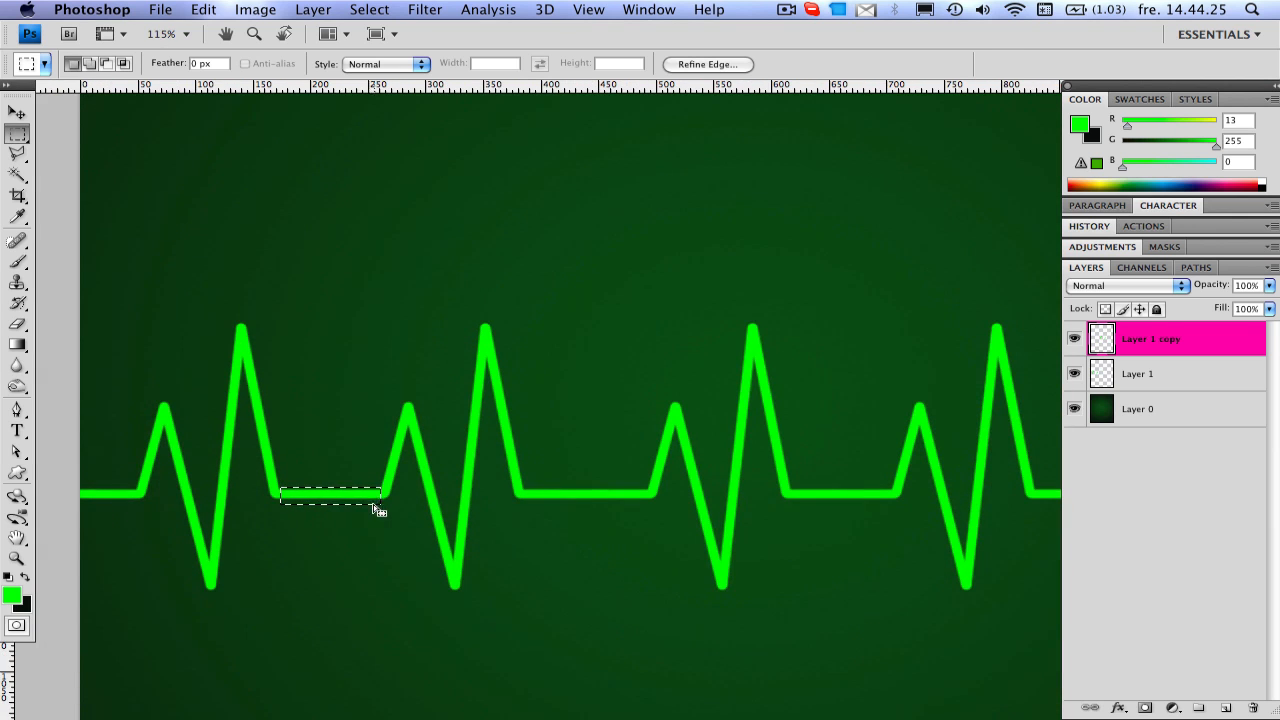
drag(330, 496, 576, 496)
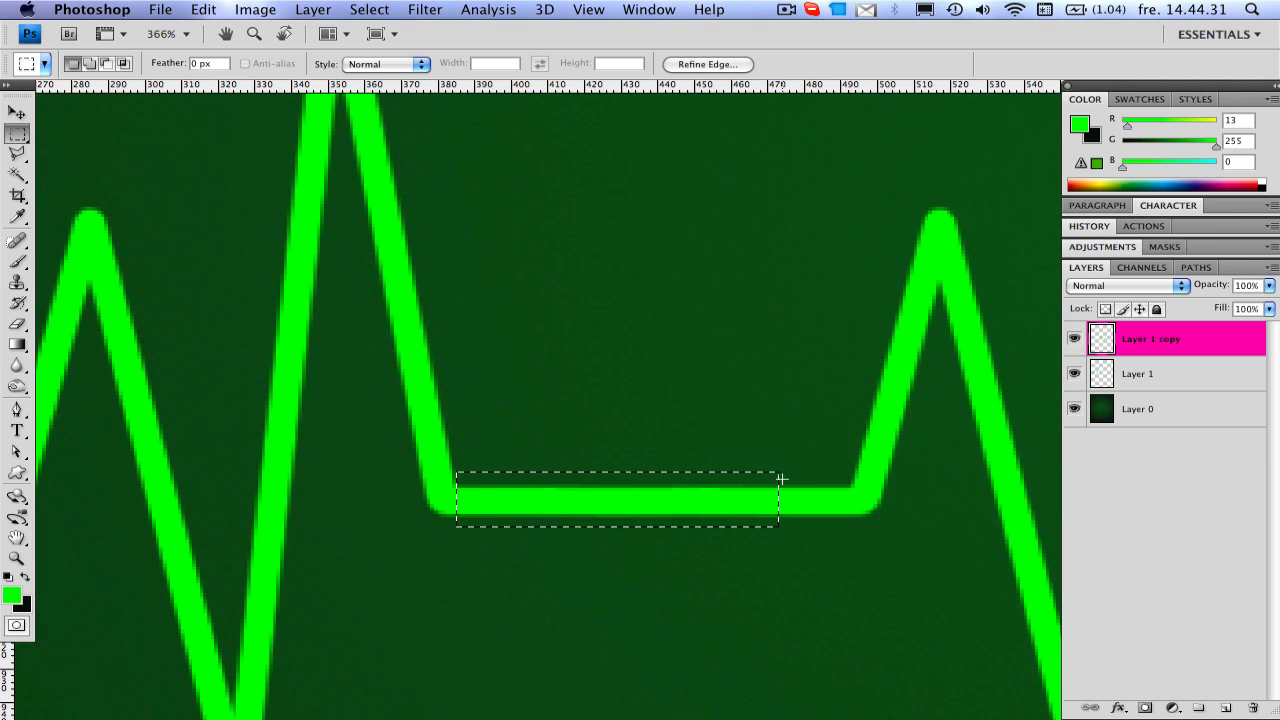
mouse_move(850, 472)
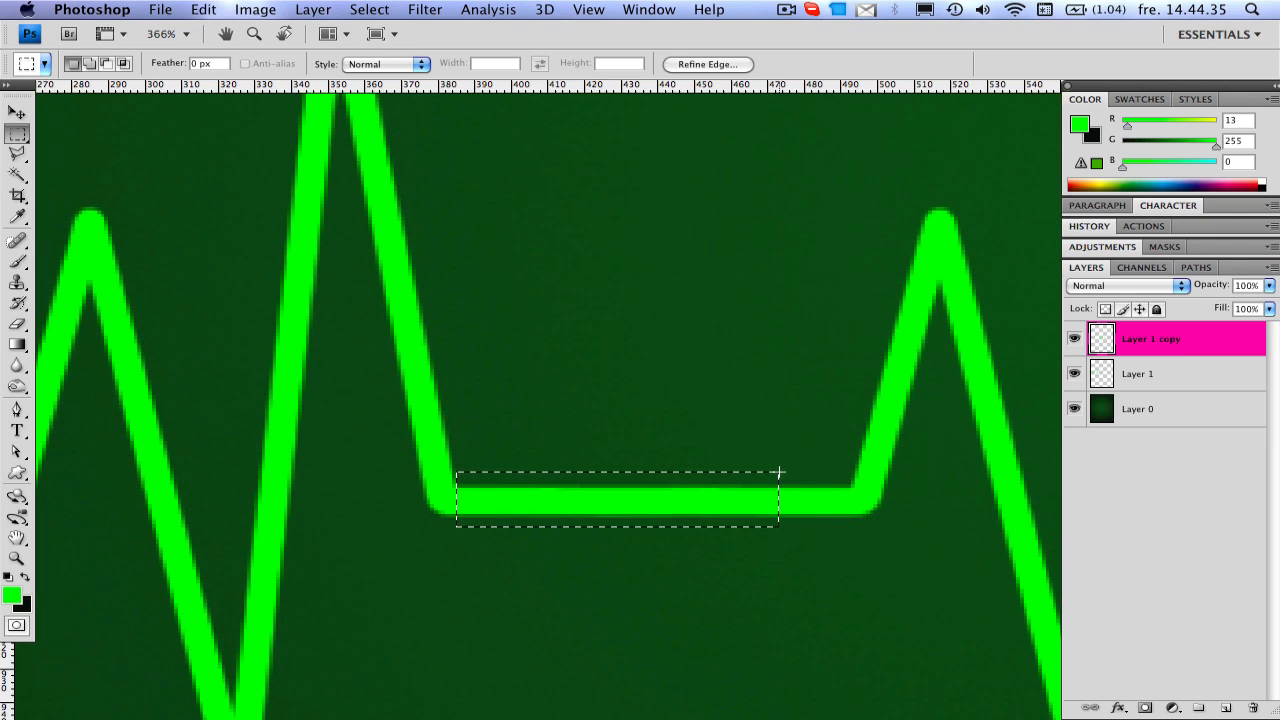
drag(778, 472, 850, 532)
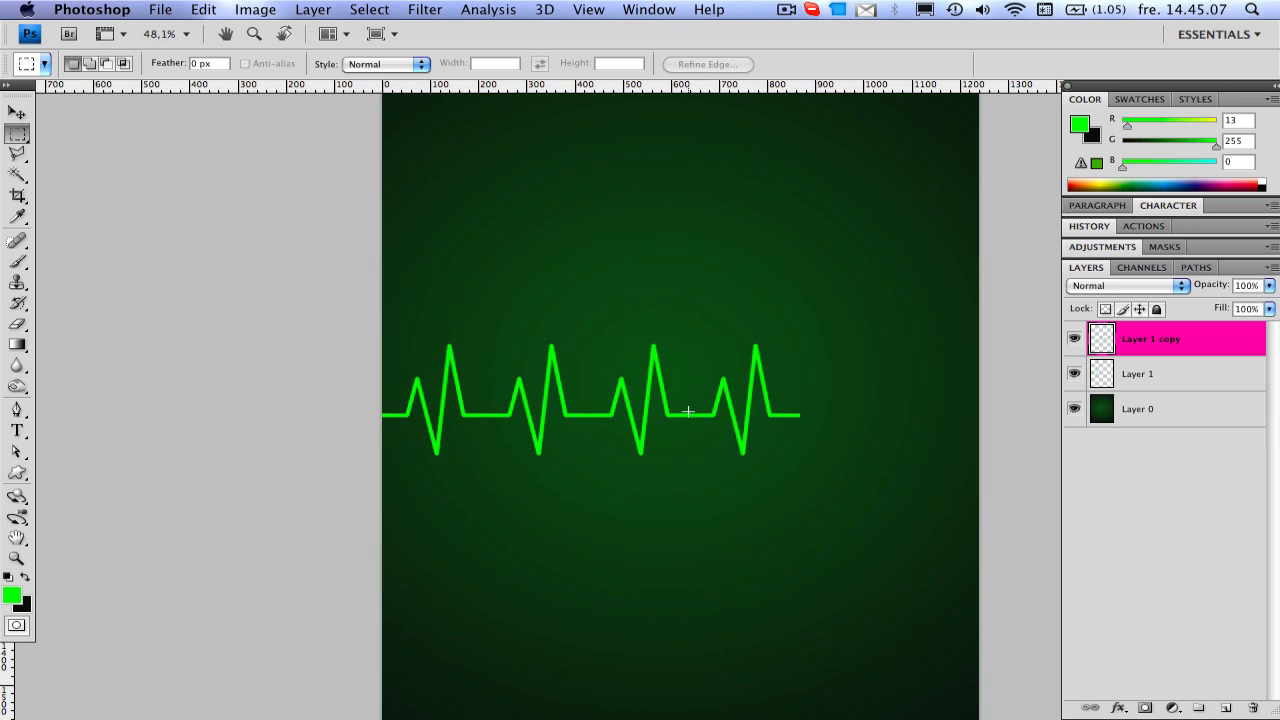
mouse_move(740, 392)
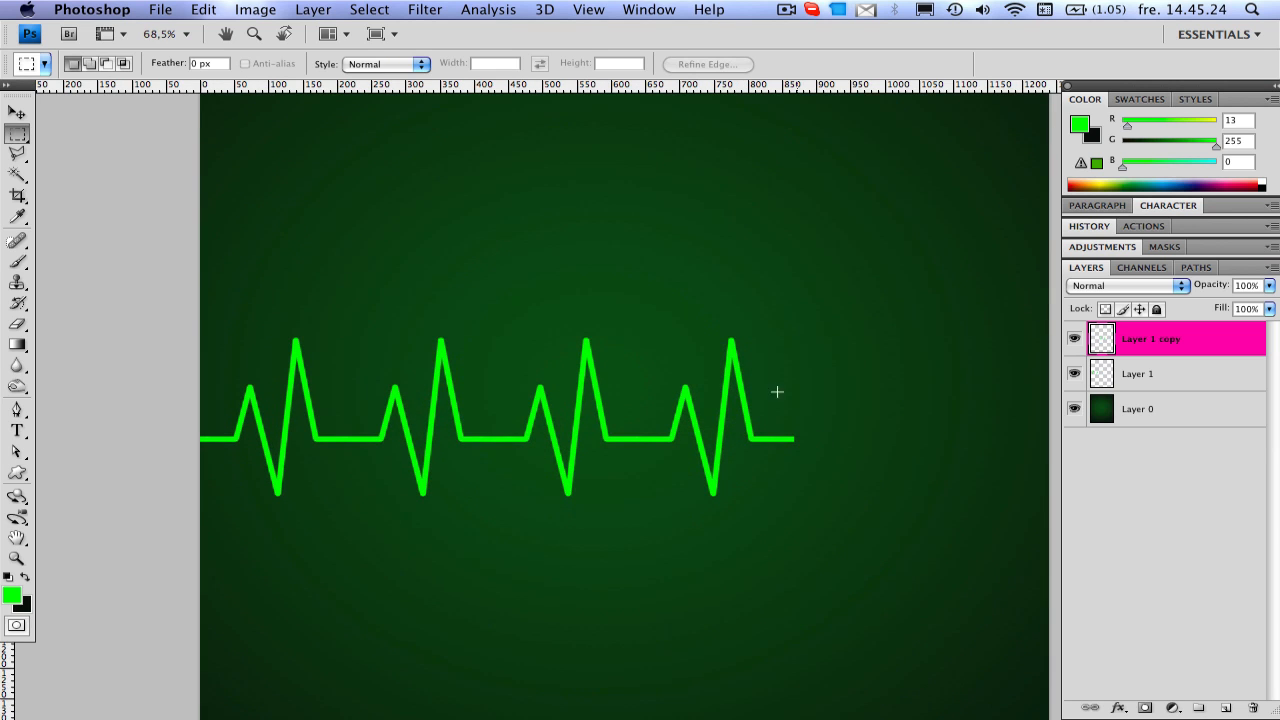
mouse_move(836, 296)
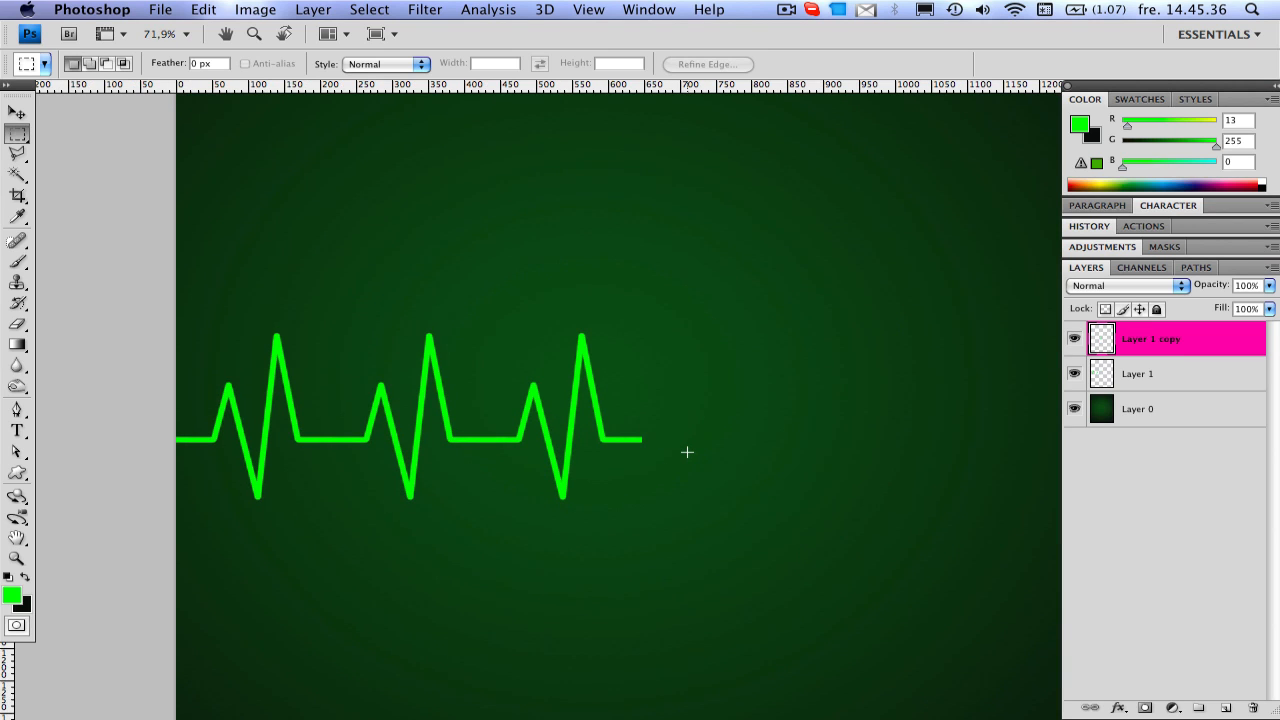
mouse_move(708, 424)
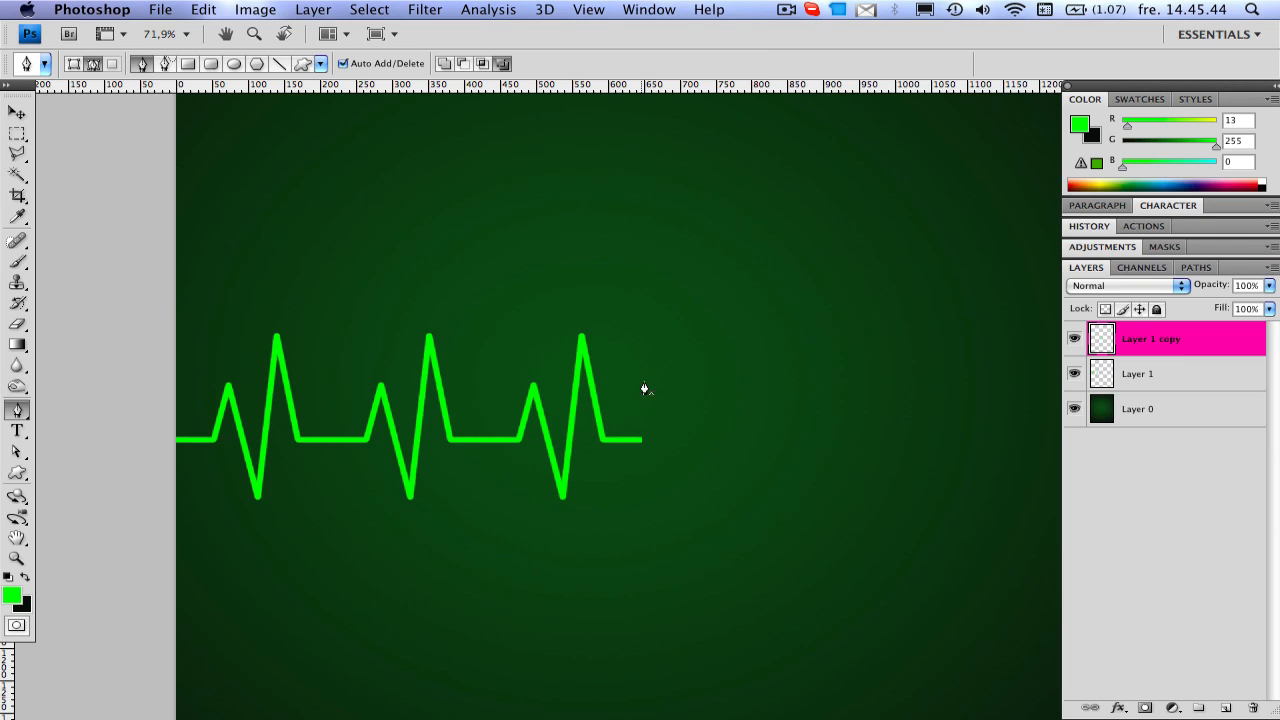
mouse_move(716, 454)
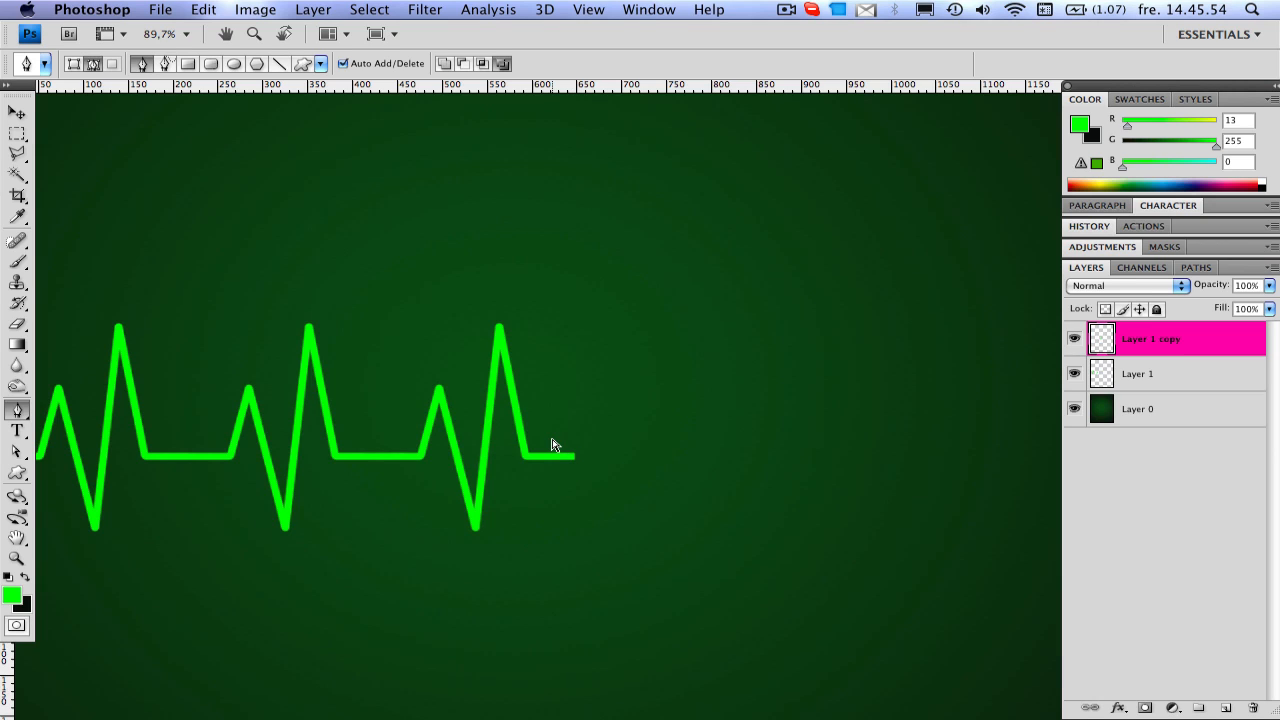
mouse_move(1156, 370)
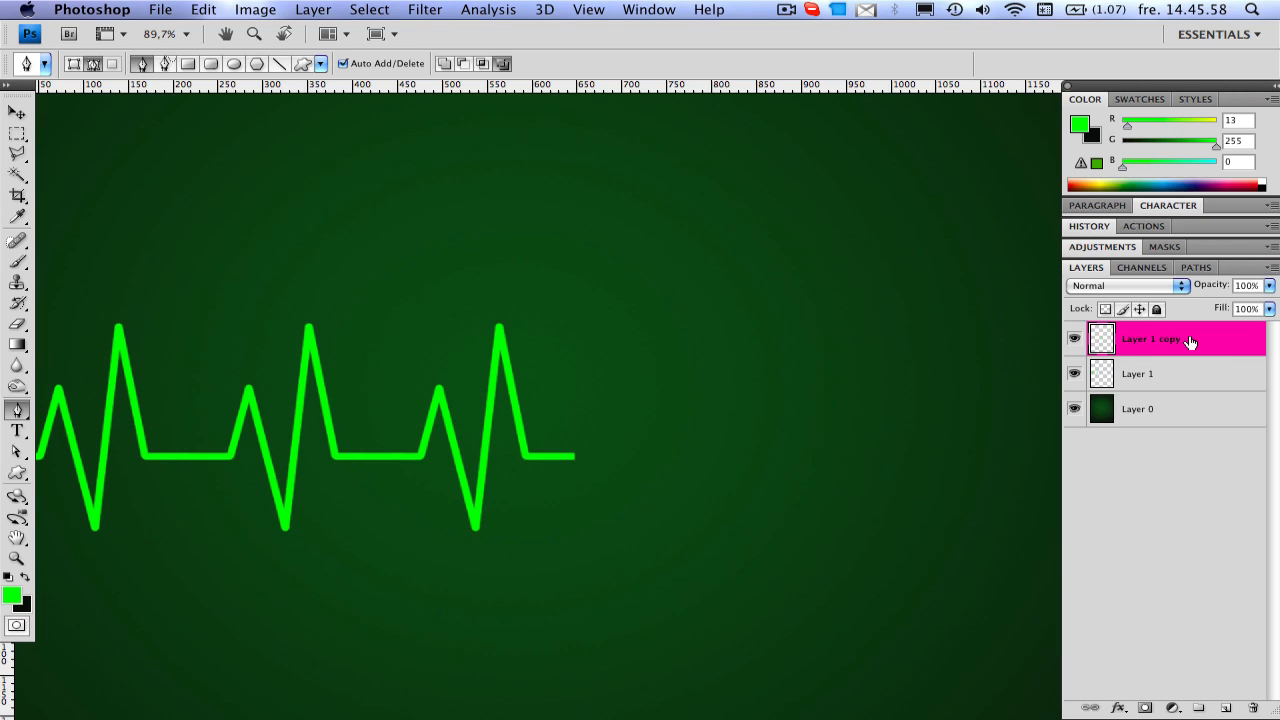
- Draw the bottle's left shoulder curve with the Pen tool and stroke it in green with the brush
click(1188, 340)
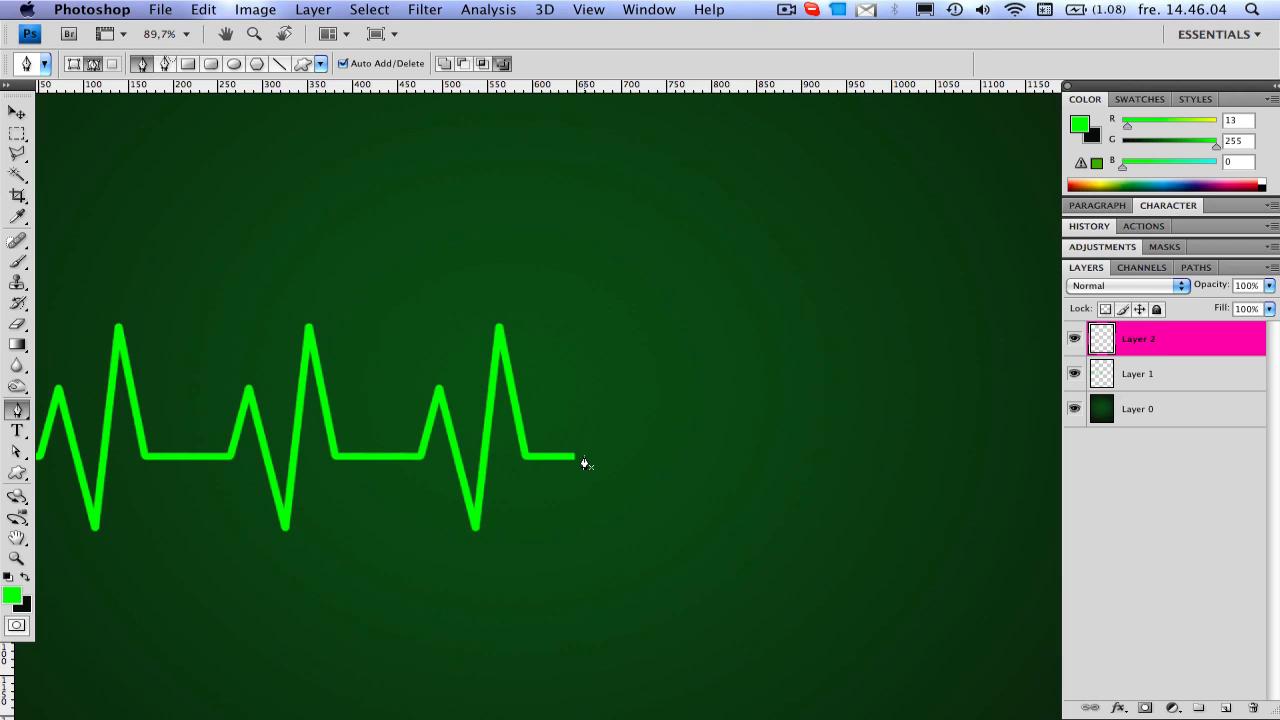
mouse_move(584, 456)
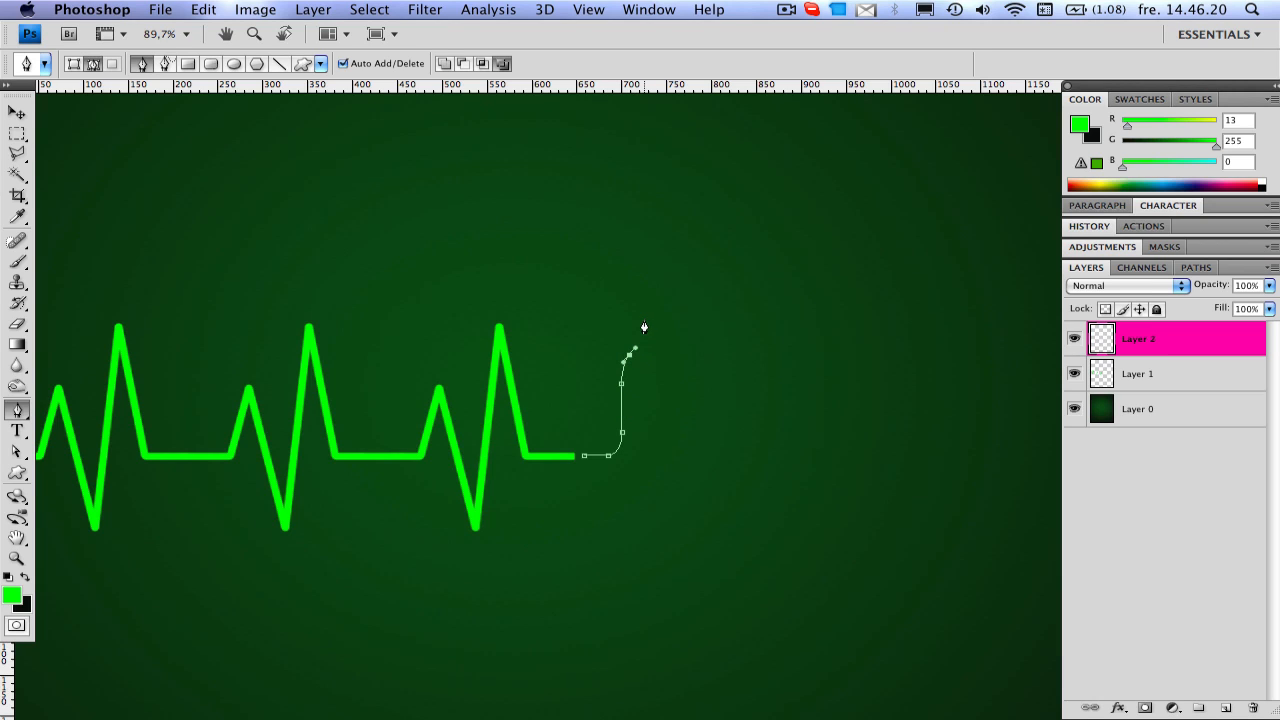
drag(630, 352, 644, 296)
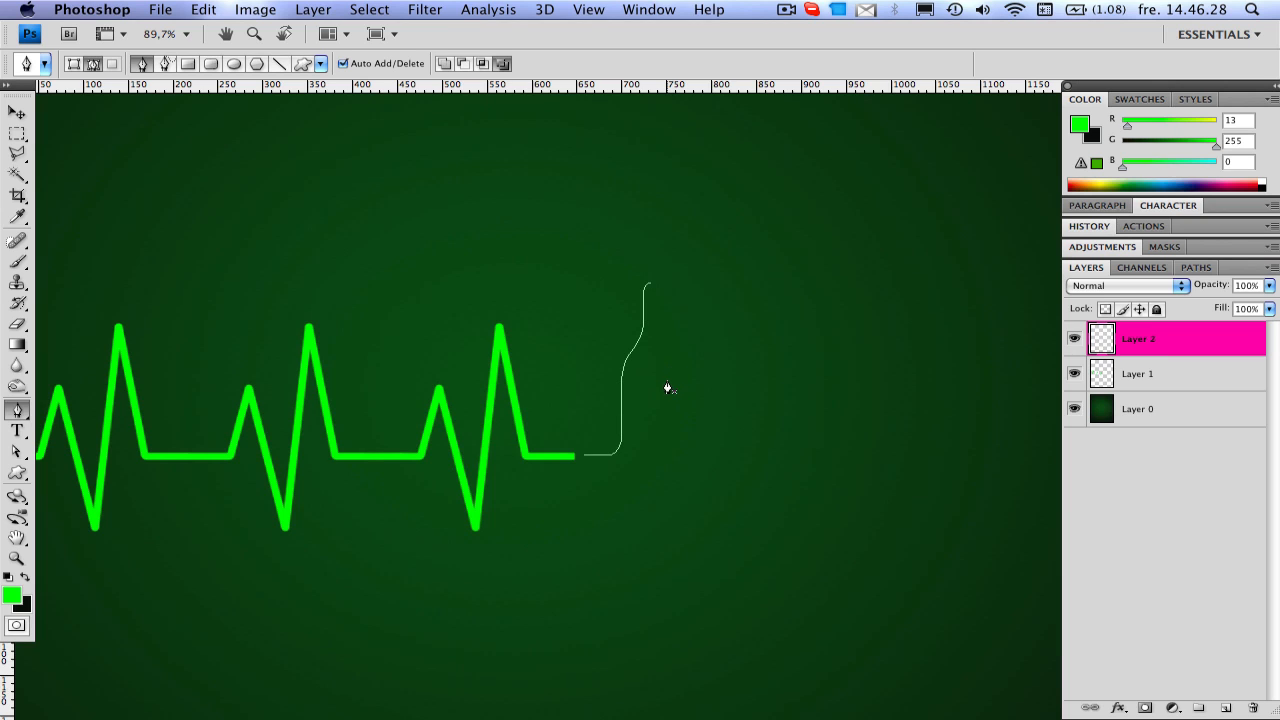
right_click(664, 388)
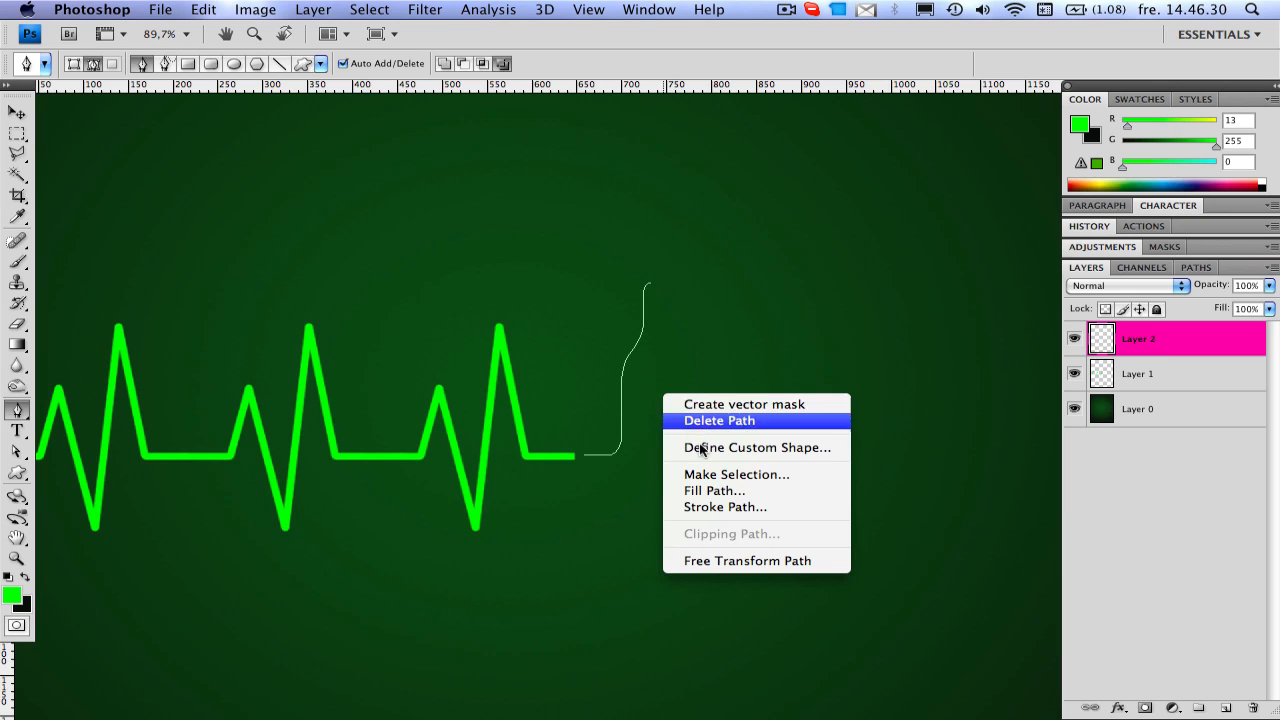
click(724, 508)
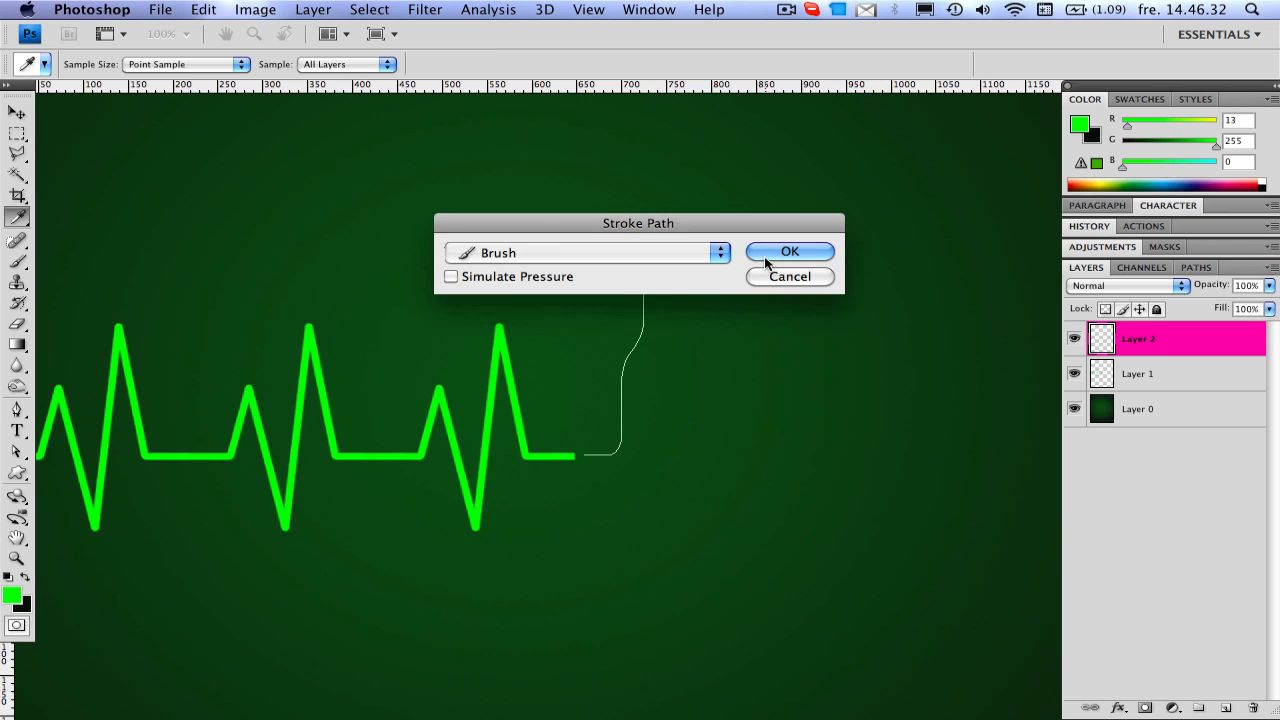
click(790, 252)
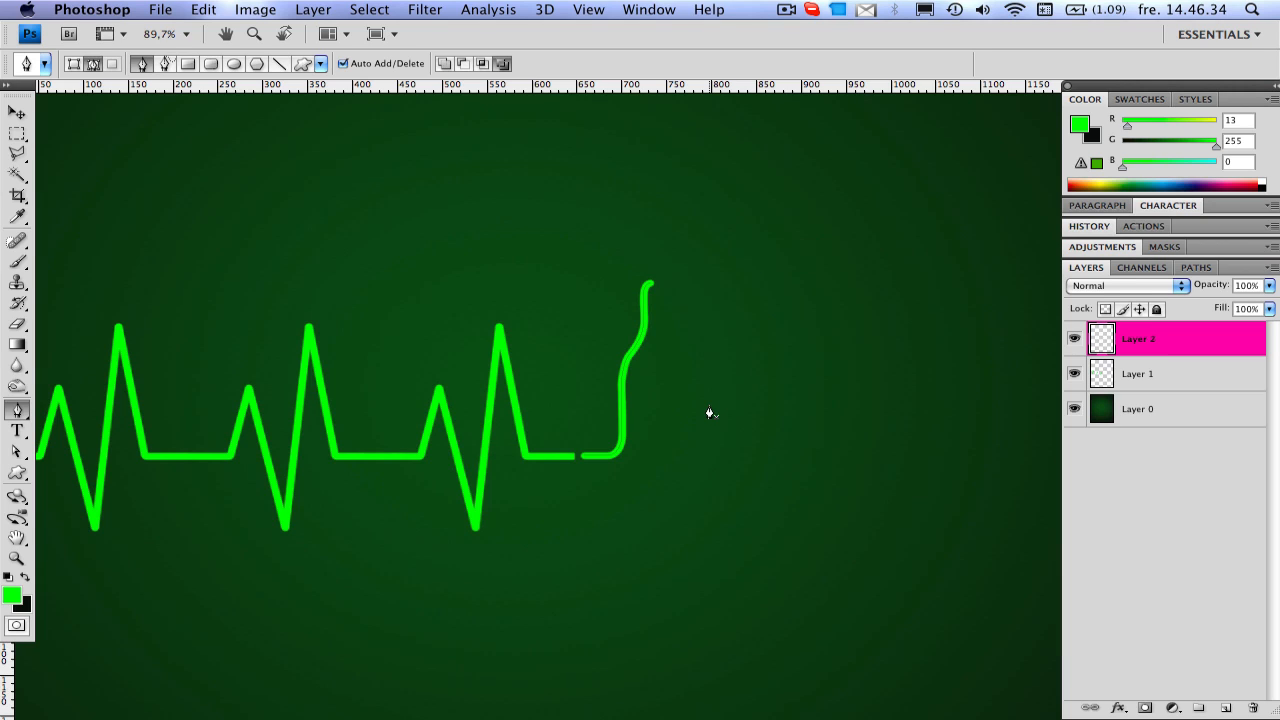
mouse_move(696, 410)
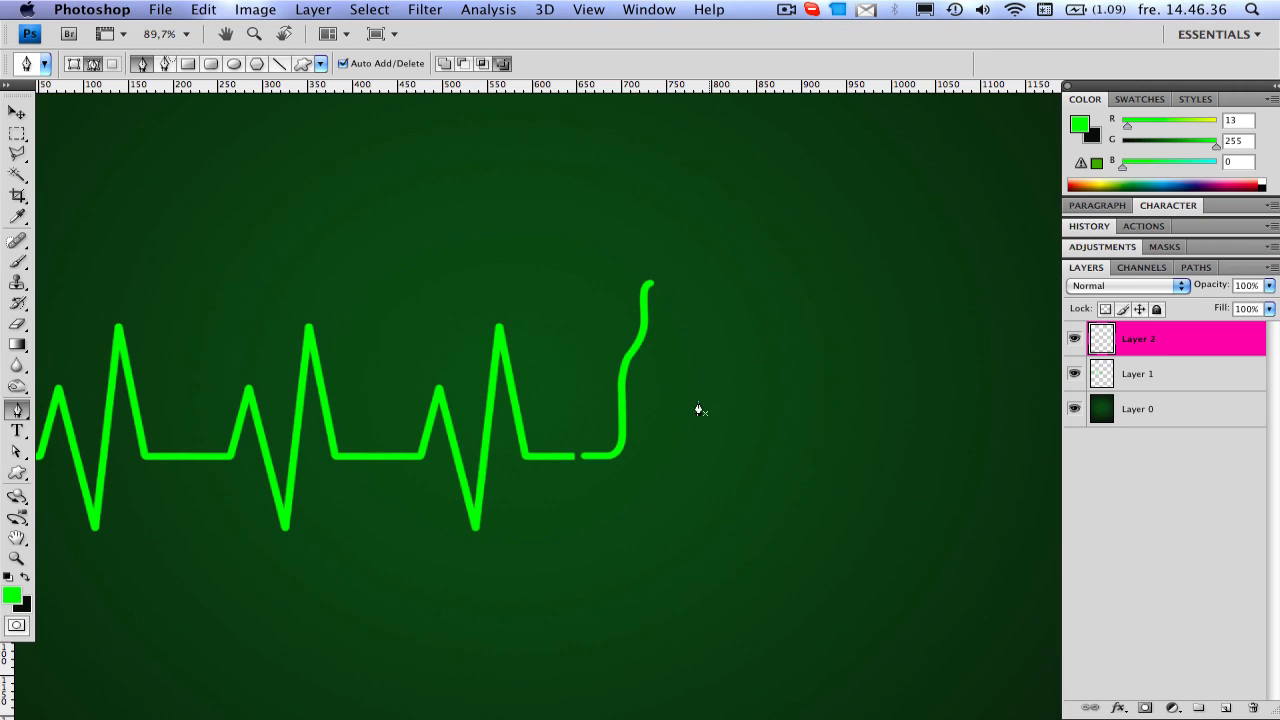
- Duplicate the curve layer (Cmd+J) and flip the copy horizontally to mirror the bottle side
click(12, 112)
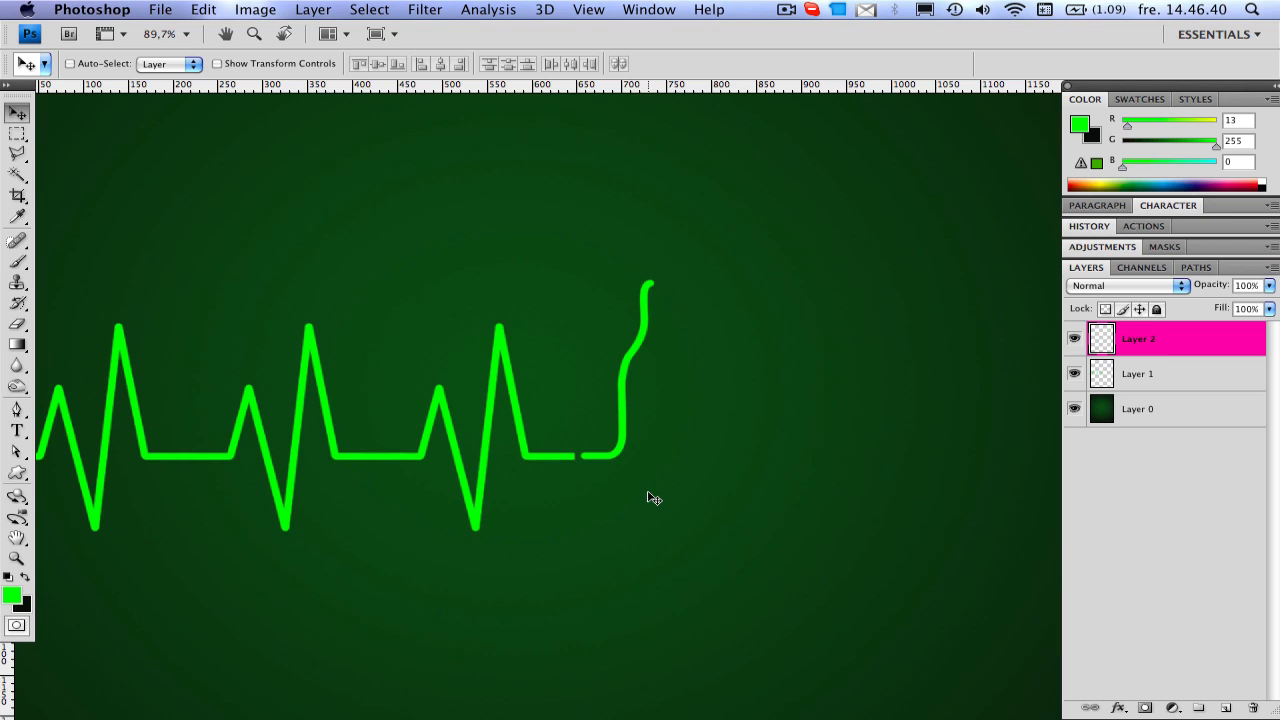
key(cmd+j)
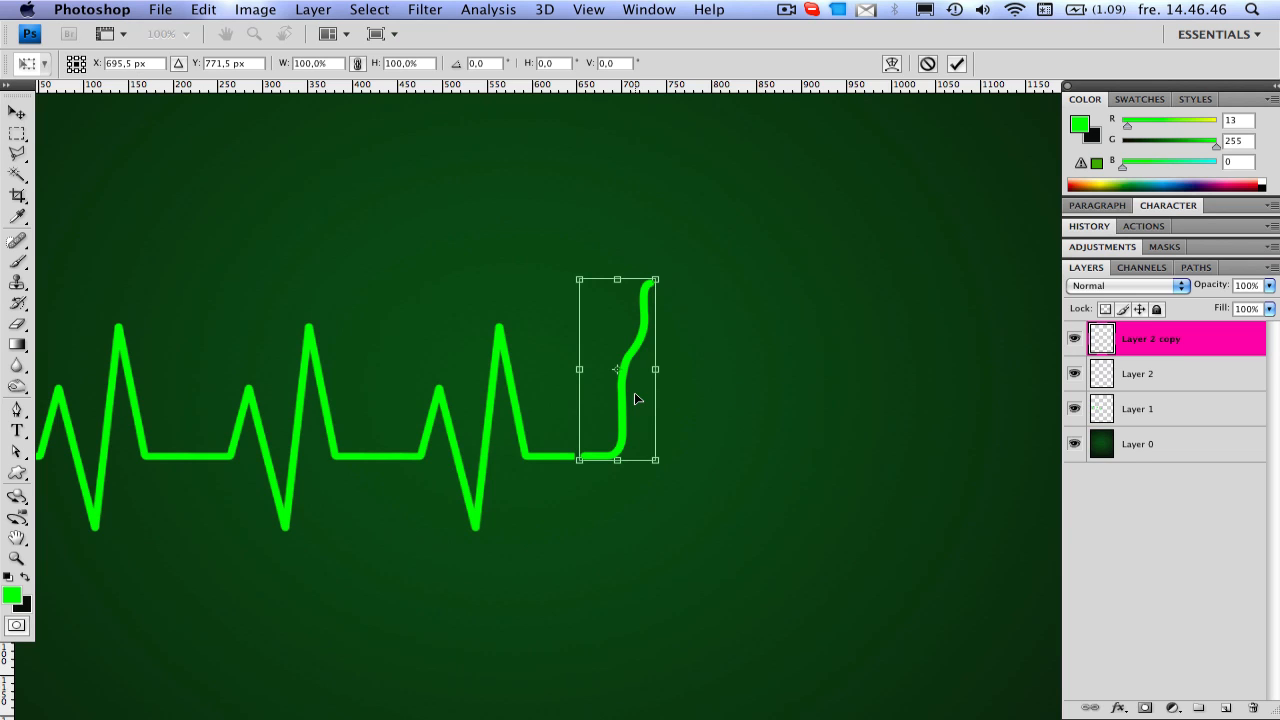
right_click(636, 400)
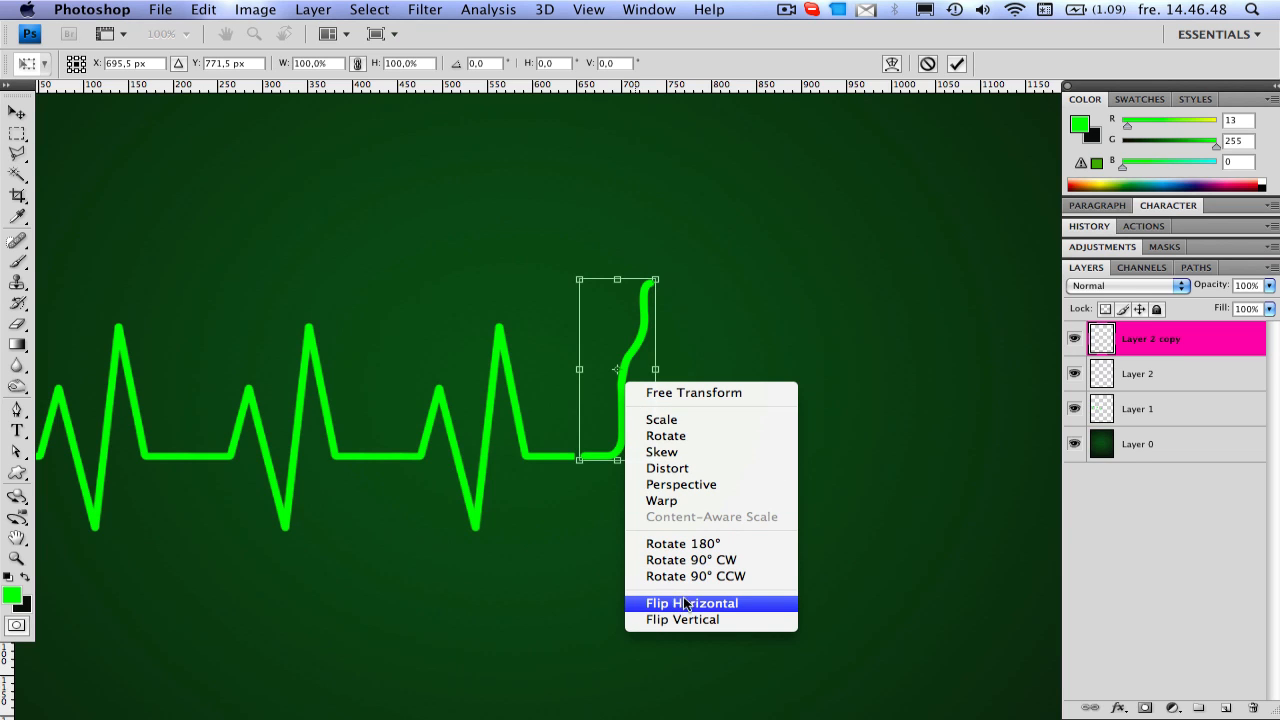
click(692, 604)
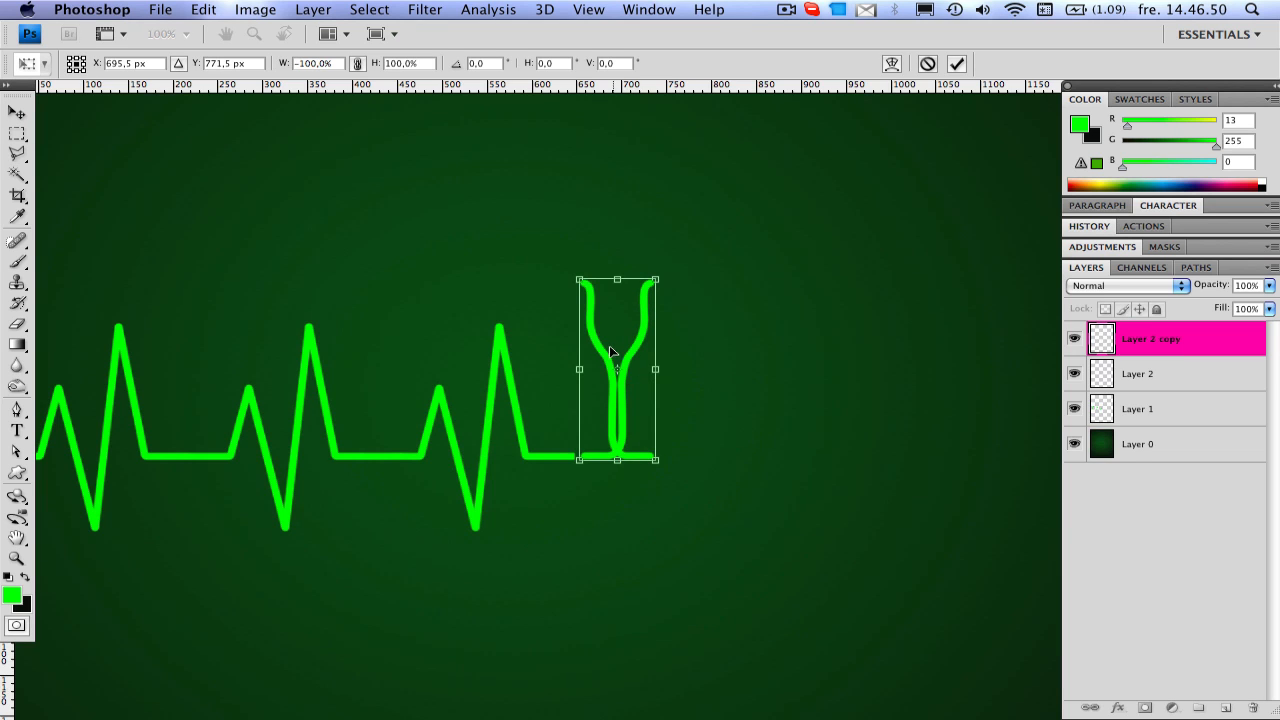
mouse_move(608, 348)
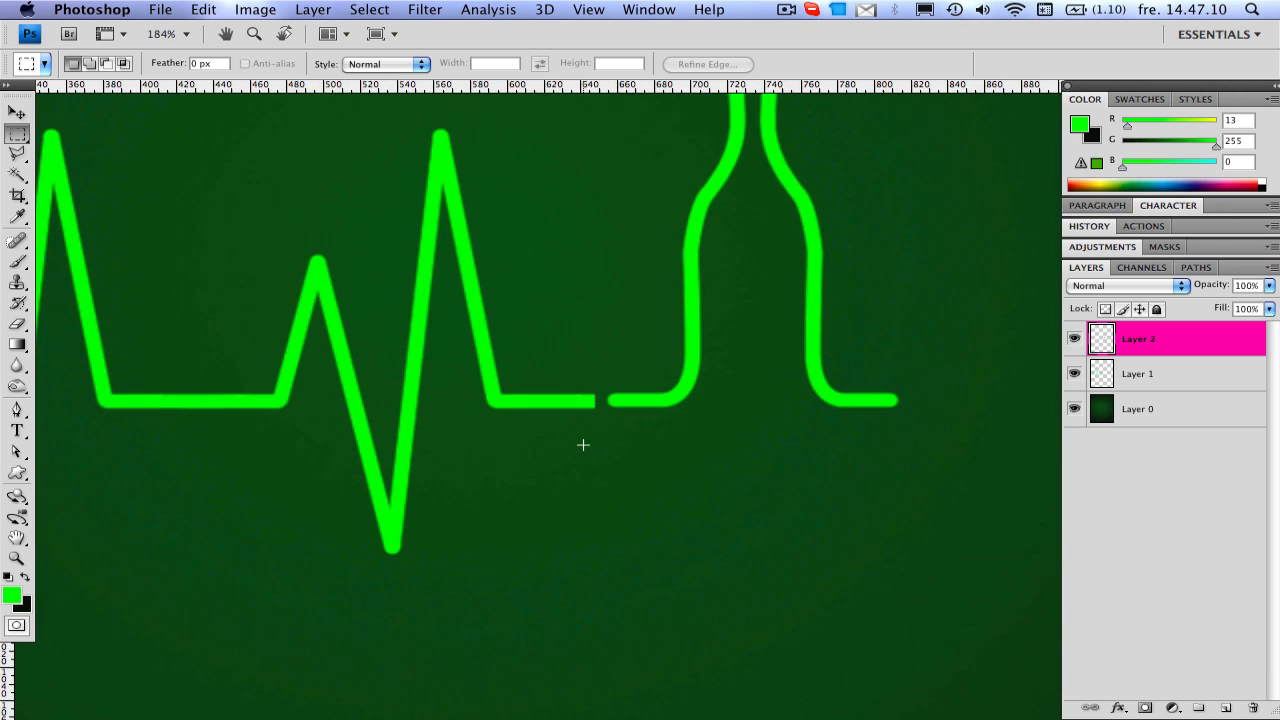
- Delete the overlapping stub below the bottle foot and select the heartbeat line's end
drag(596, 364, 668, 450)
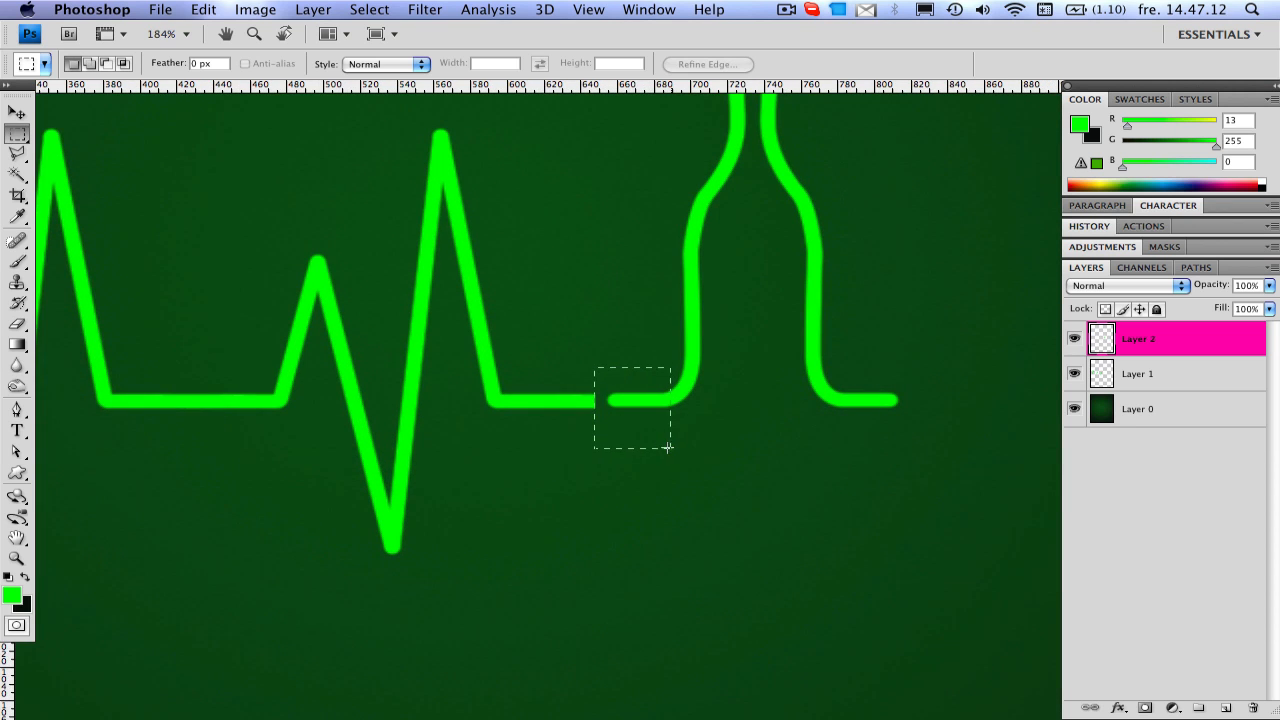
key(Delete)
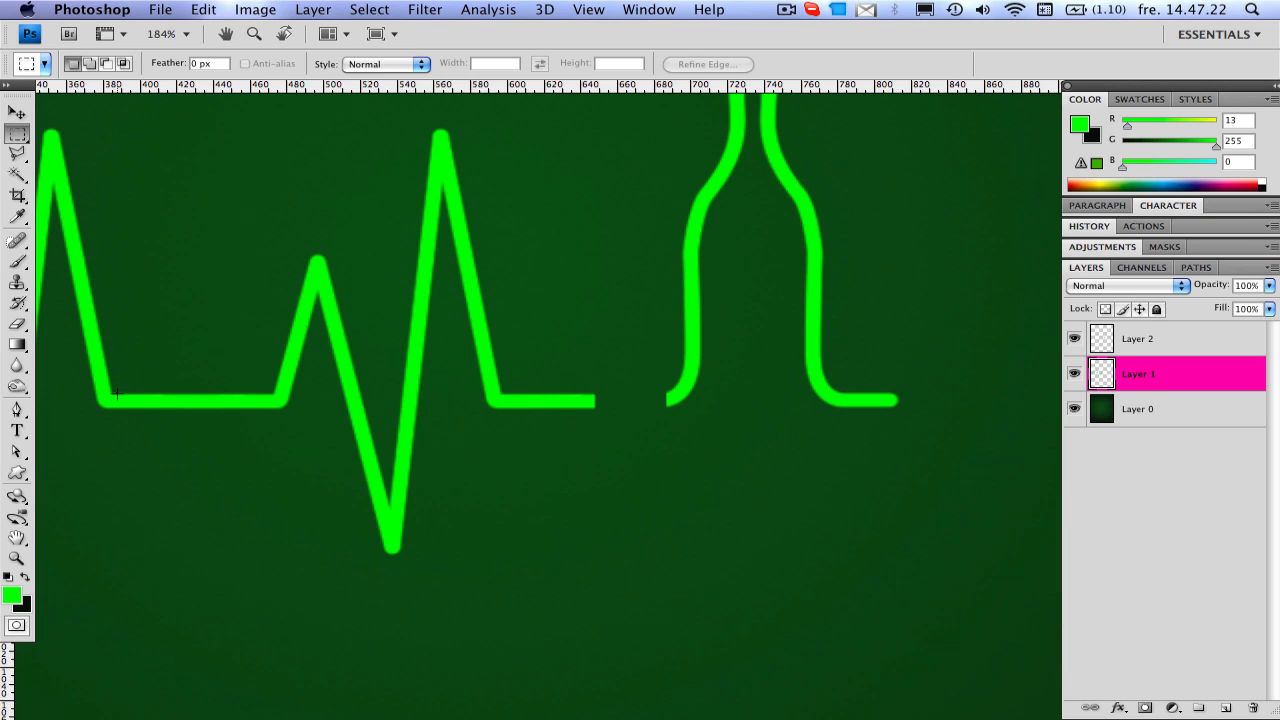
drag(112, 388, 212, 448)
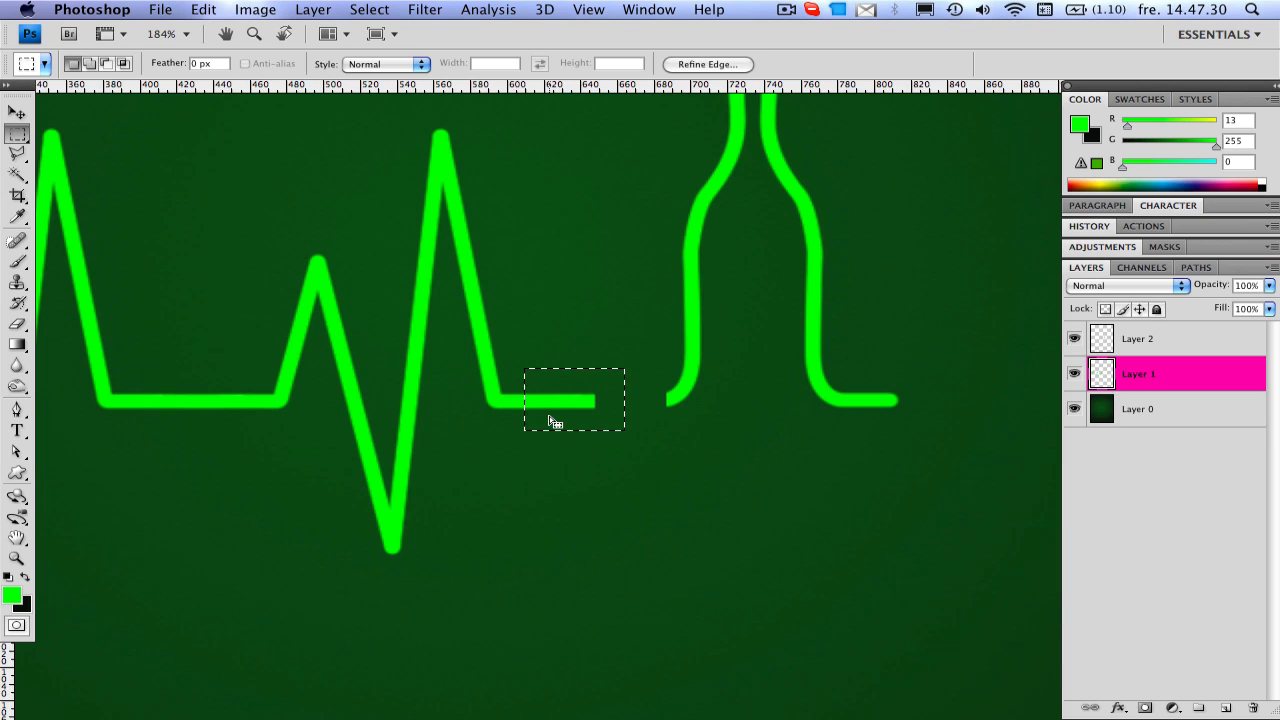
click(12, 112)
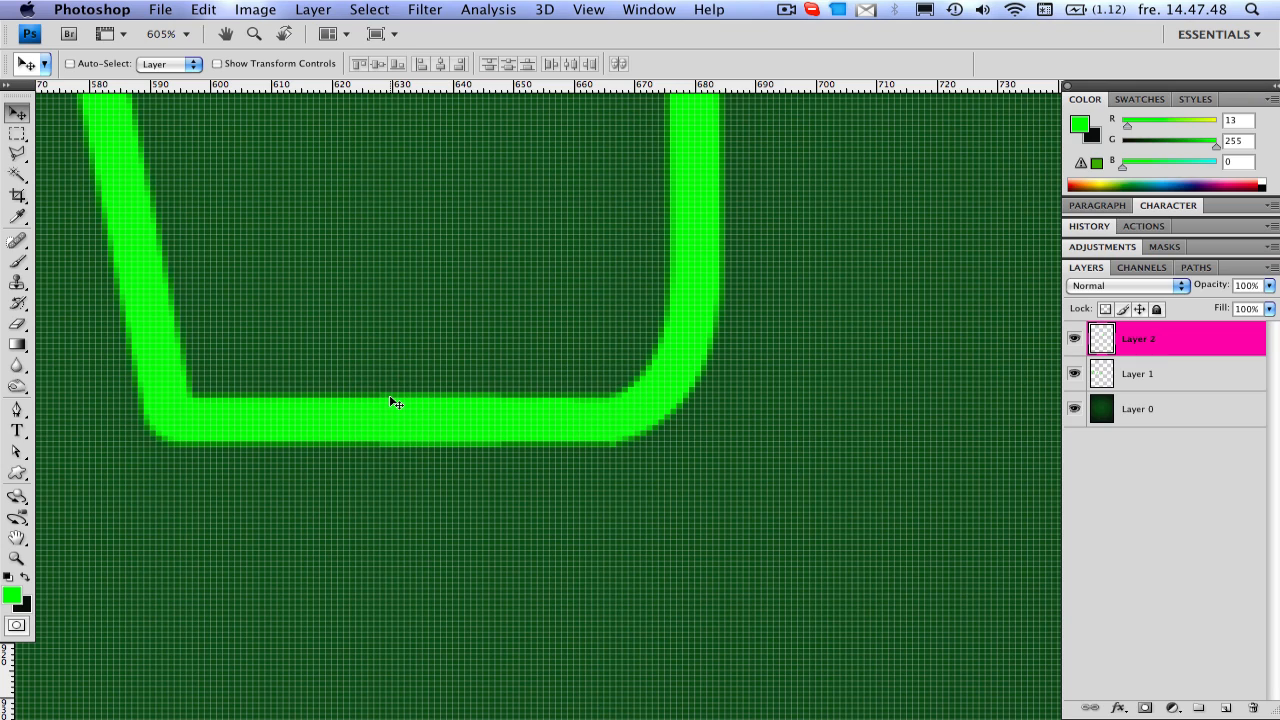
mouse_move(536, 410)
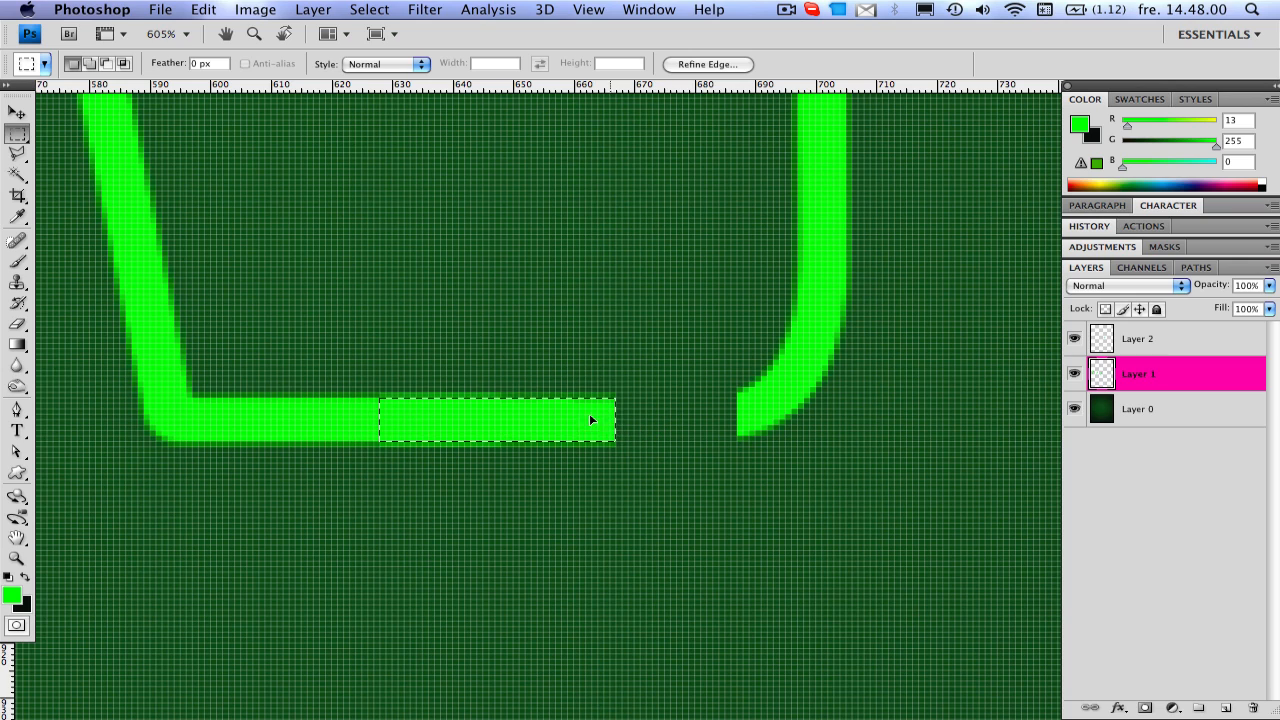
mouse_move(520, 424)
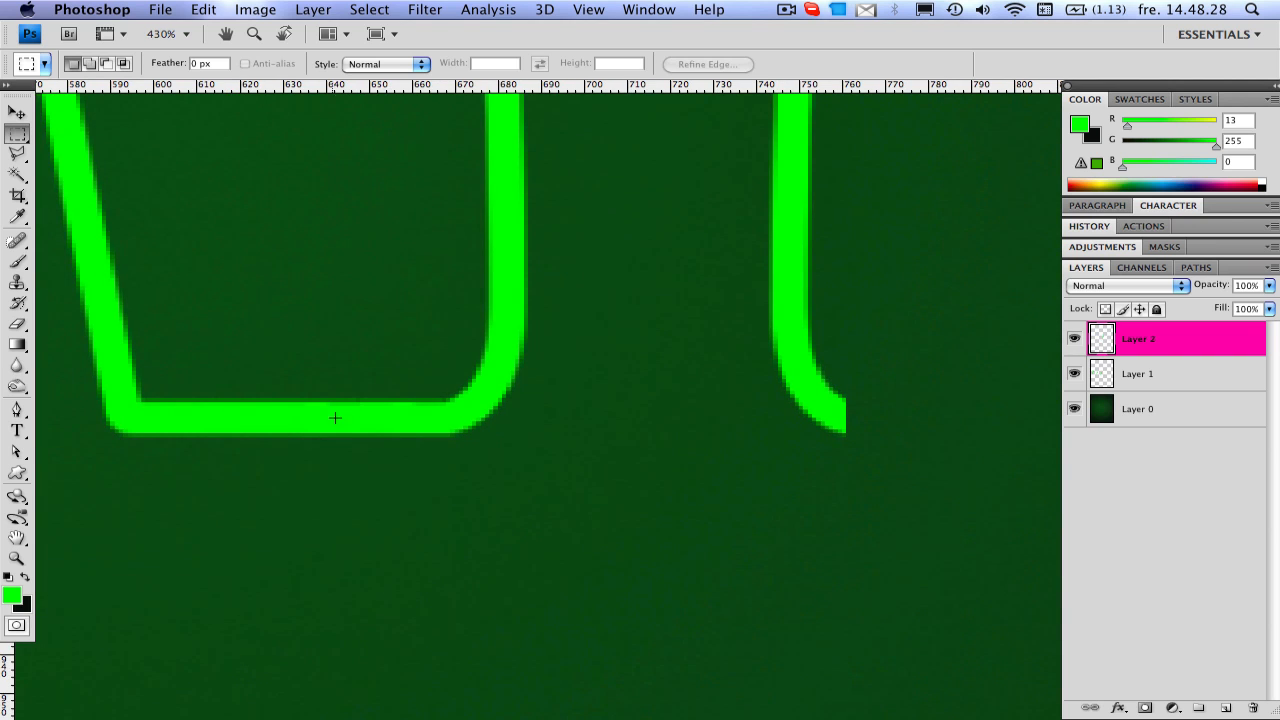
- Select the joint between line and bottle and shift it rightward into alignment
click(1156, 374)
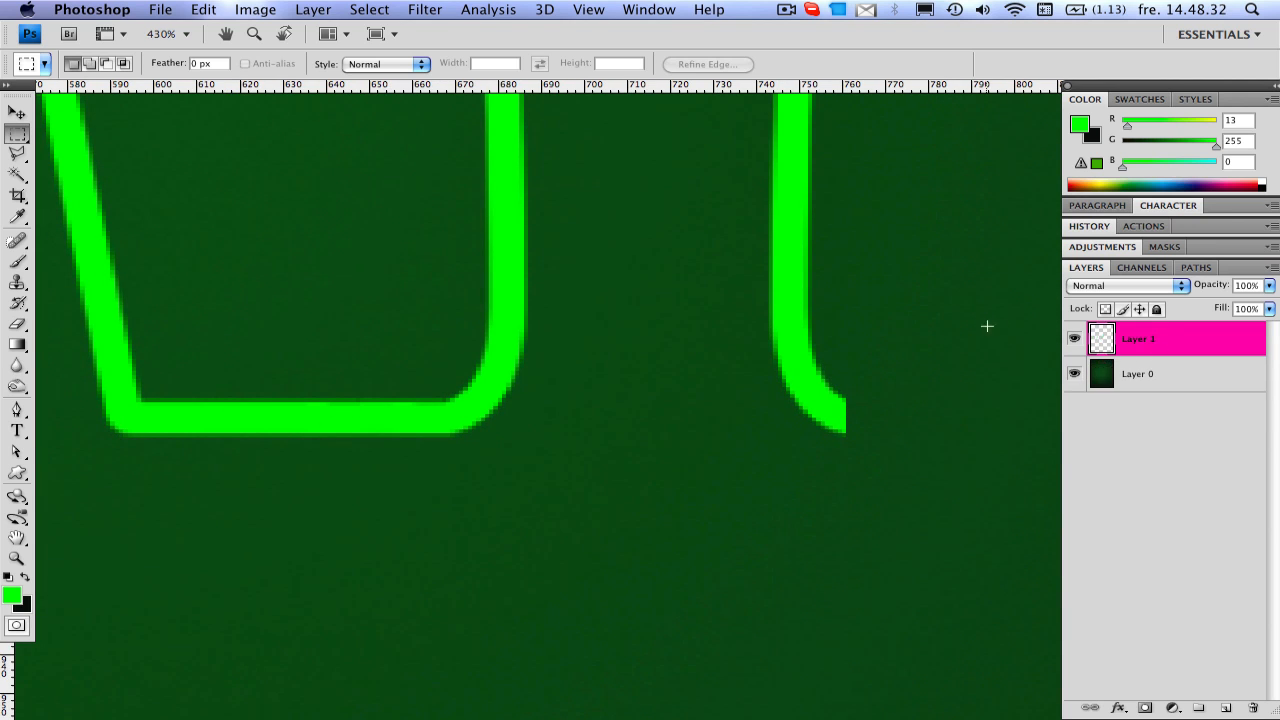
drag(168, 378, 324, 462)
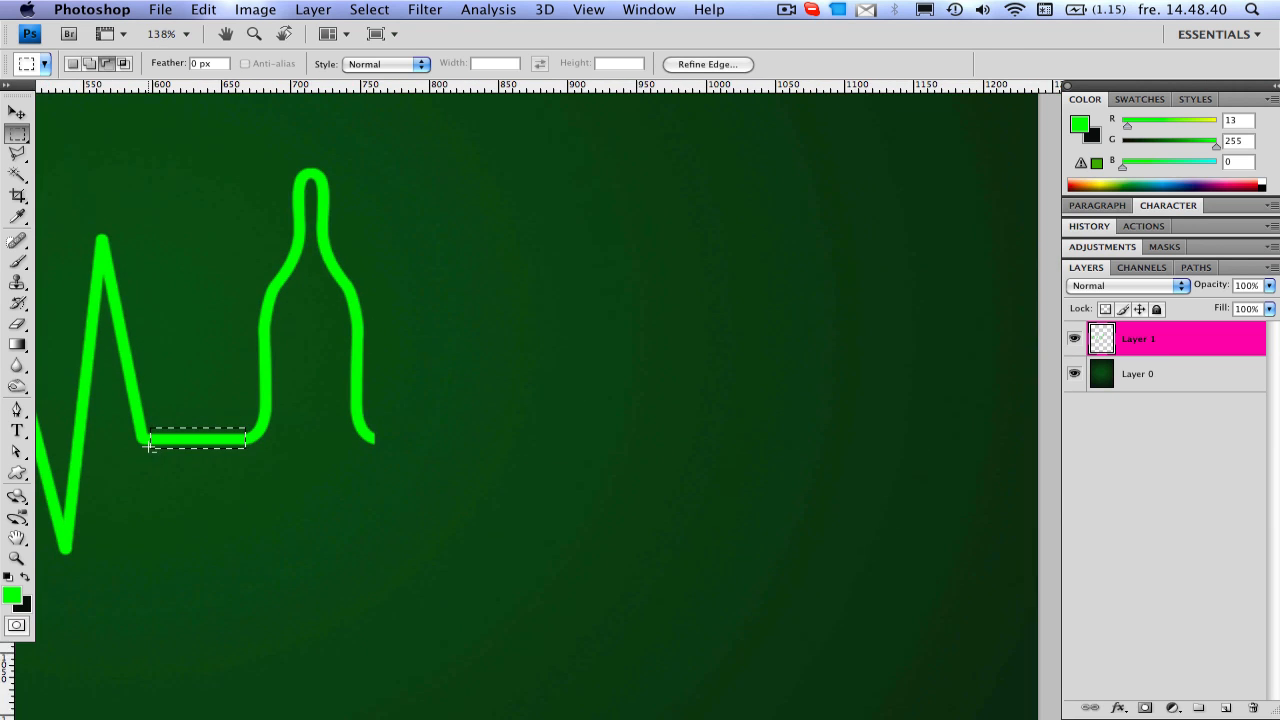
click(12, 110)
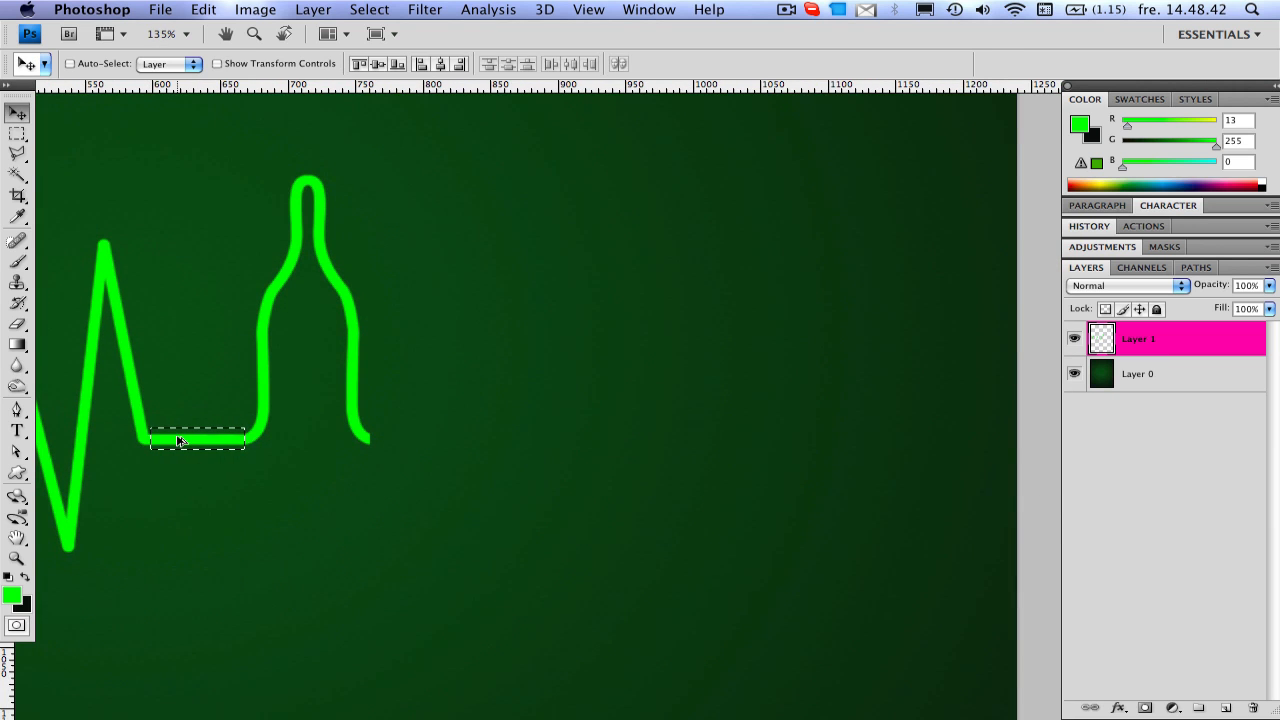
drag(196, 440, 398, 440)
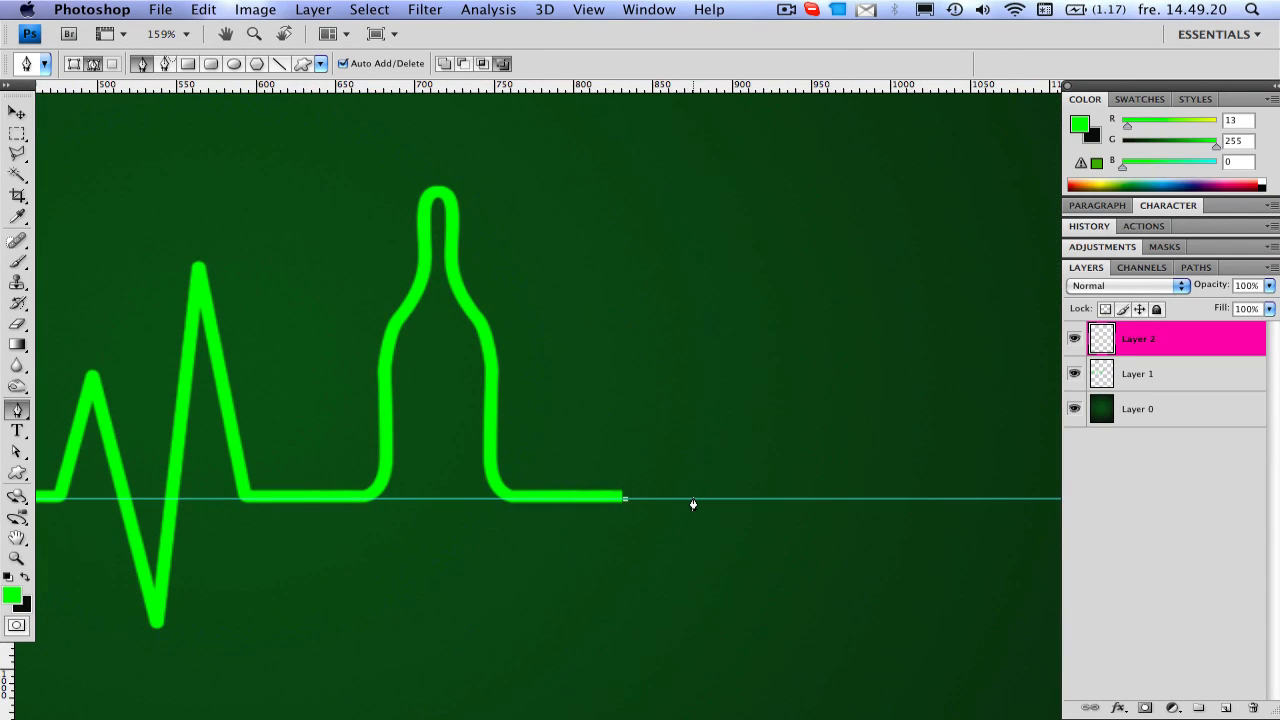
mouse_move(664, 448)
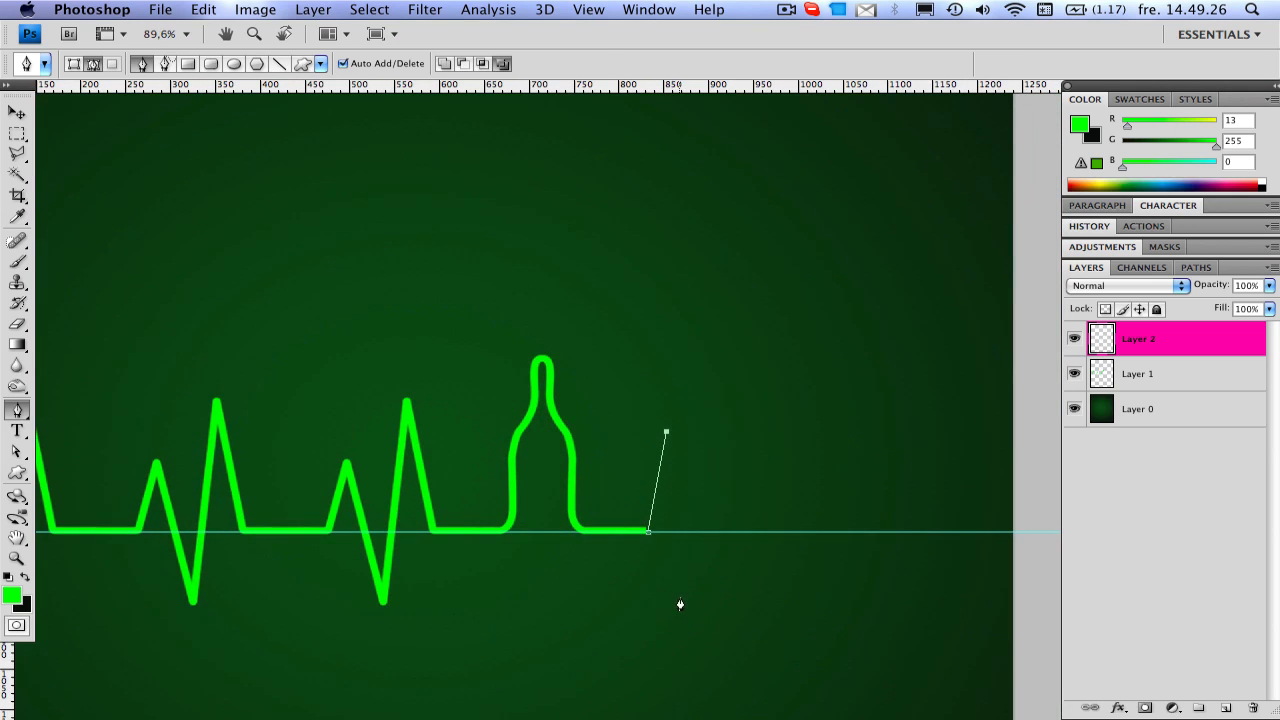
mouse_move(702, 652)
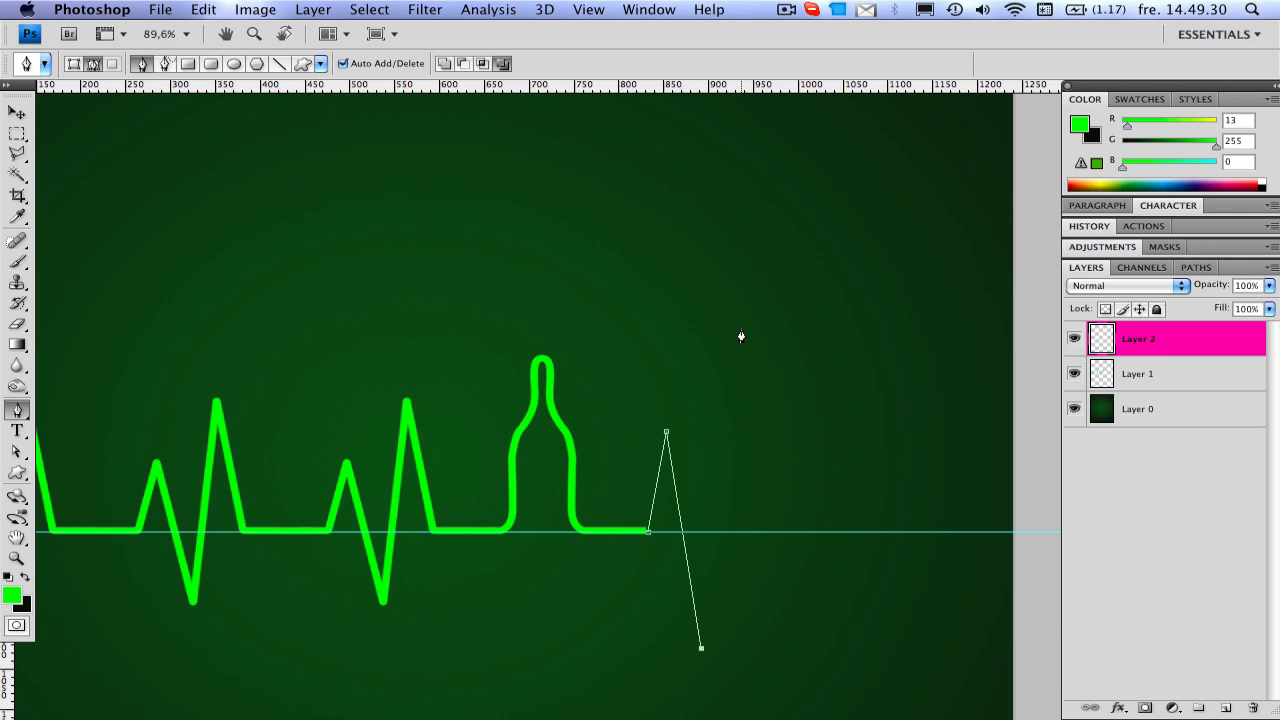
- Add the two-spike pulse path right of the bottle and stroke it as a thick green line
click(740, 324)
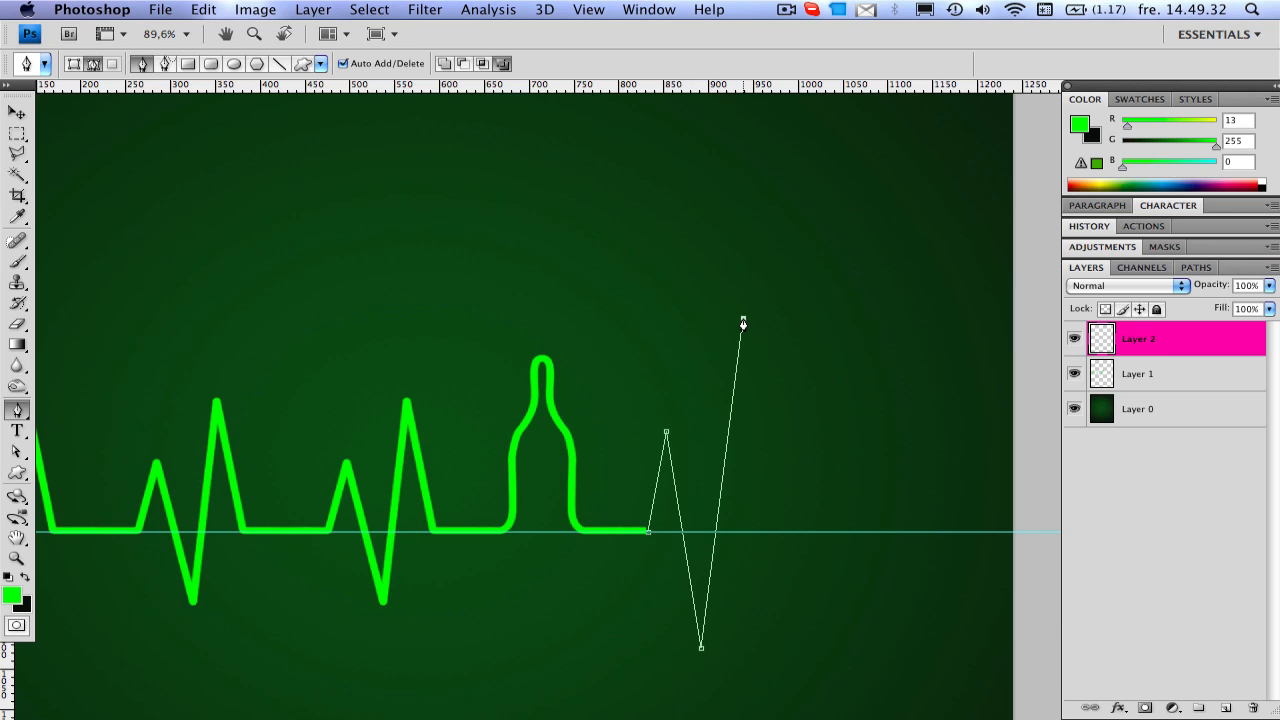
mouse_move(776, 538)
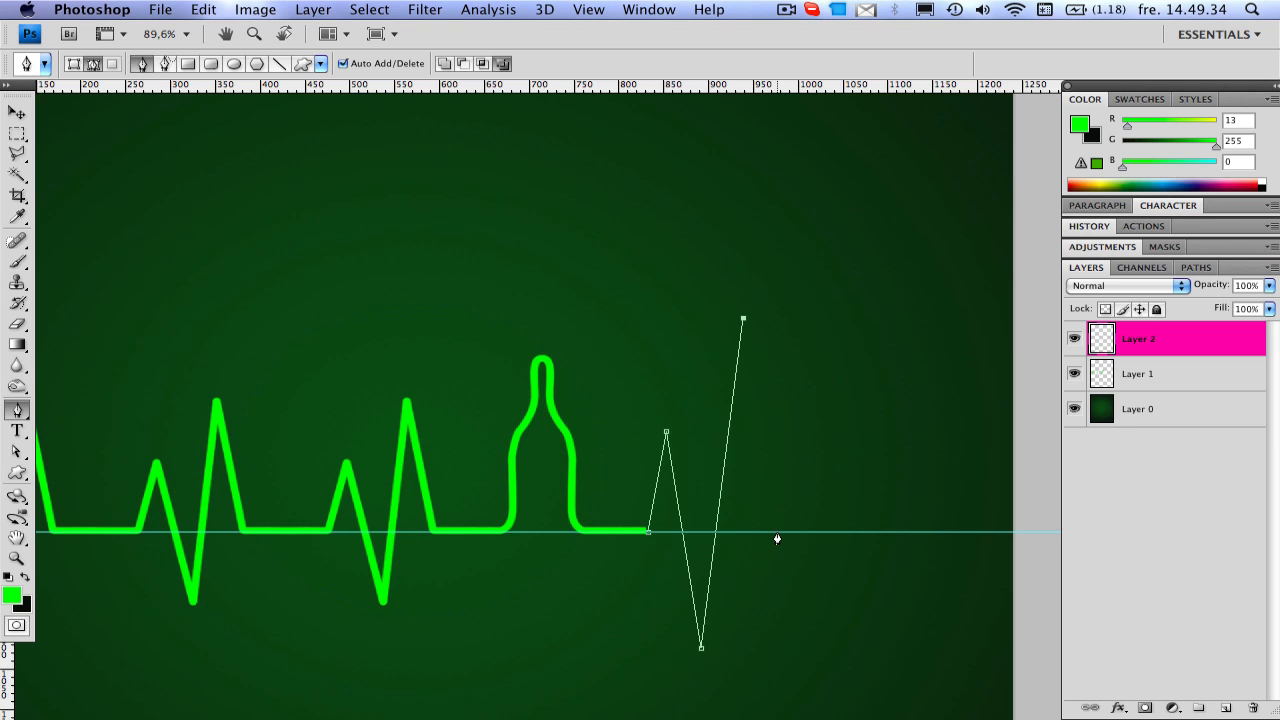
click(778, 532)
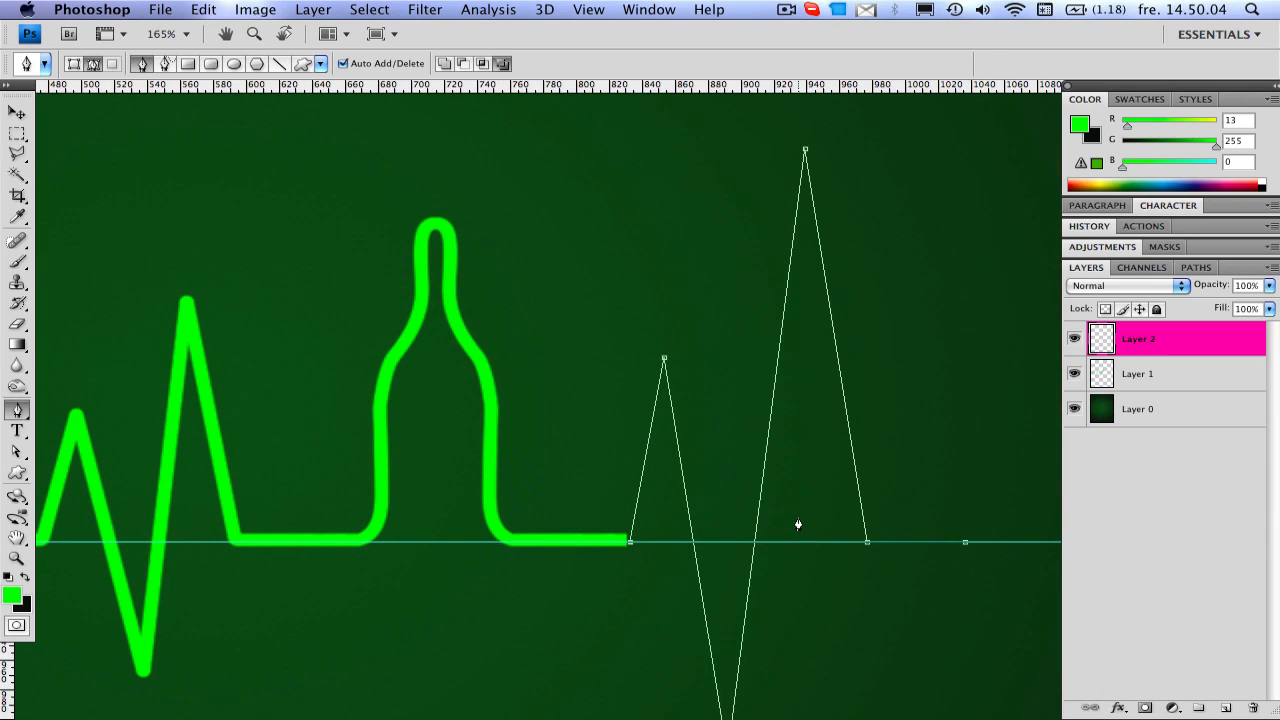
right_click(798, 524)
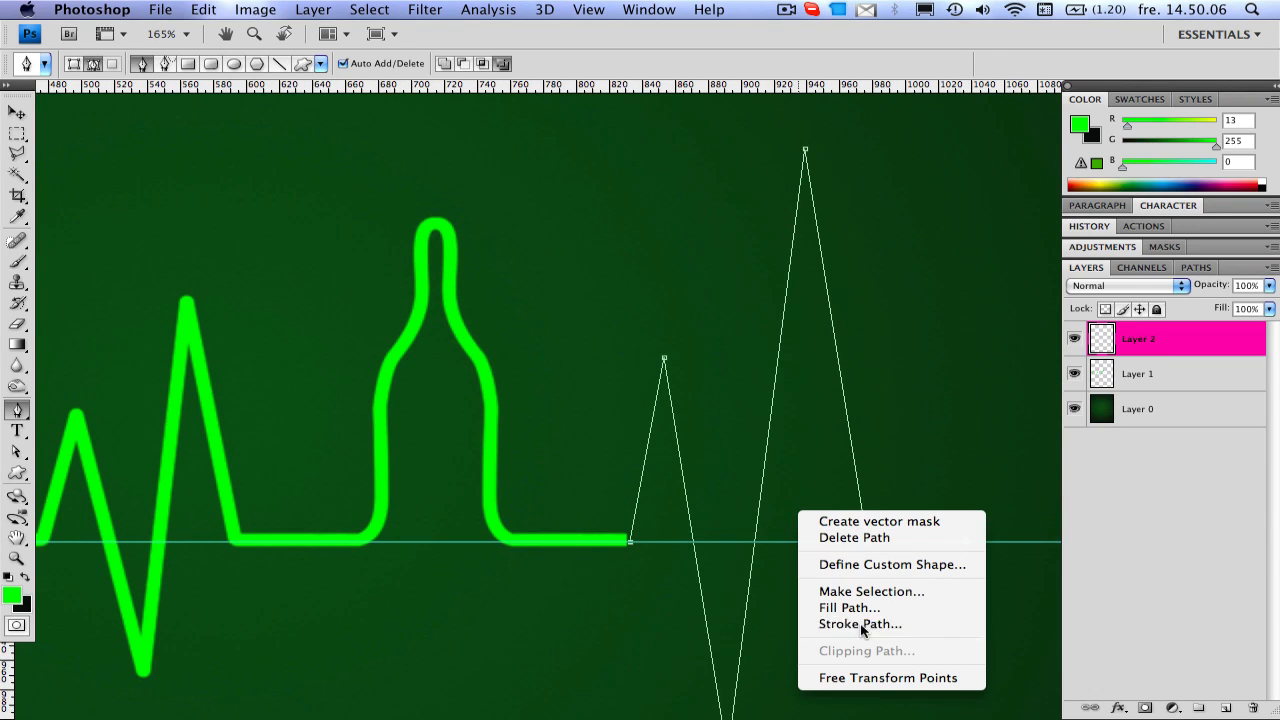
click(860, 624)
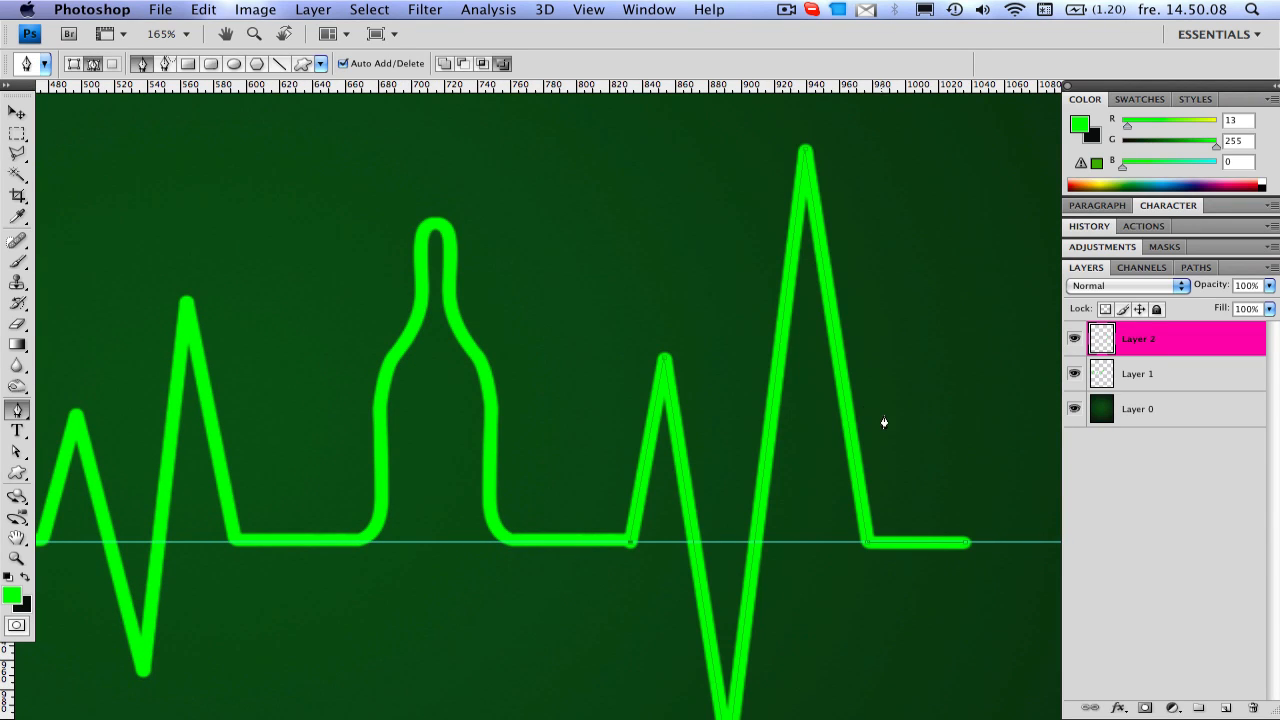
mouse_move(708, 544)
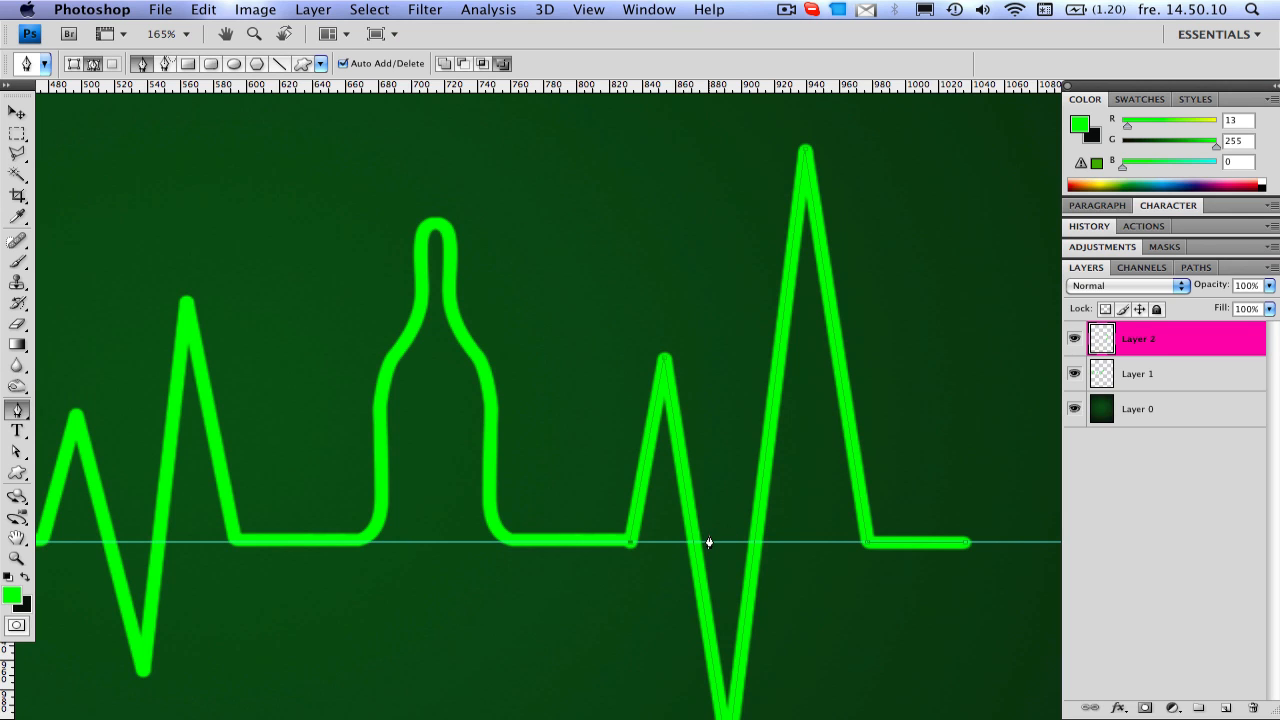
mouse_move(712, 540)
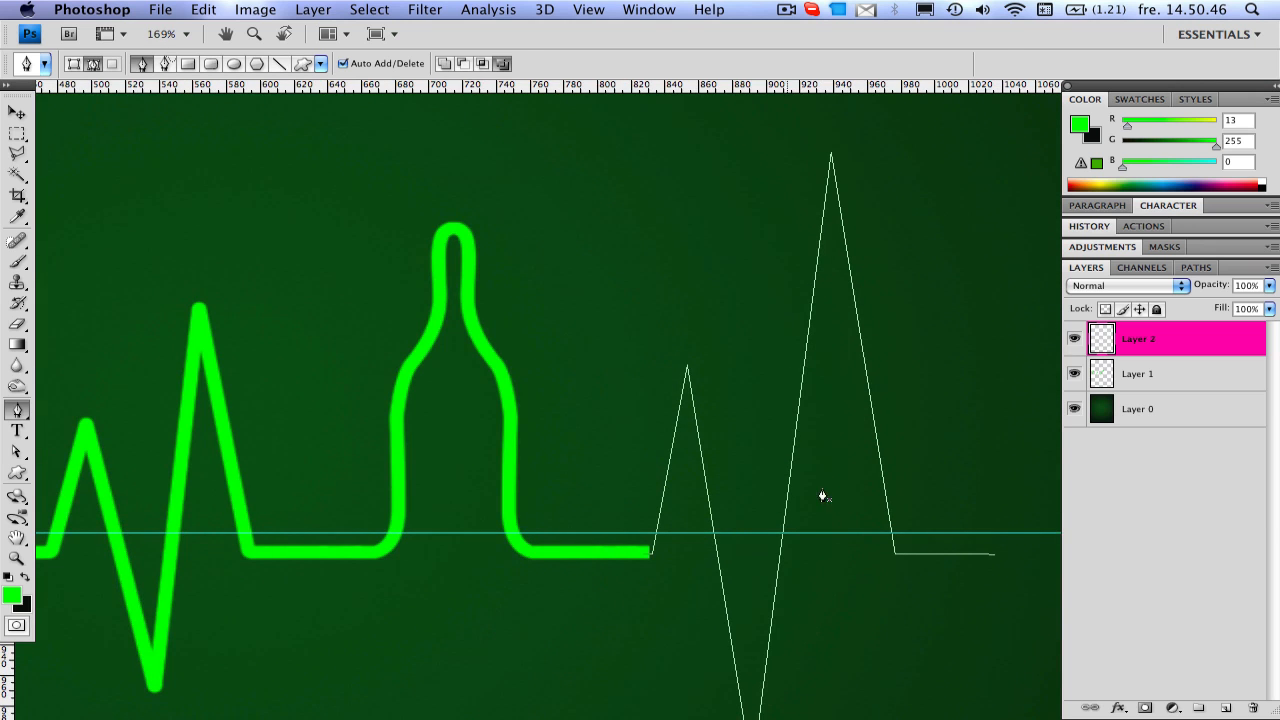
- Stroke the extended right-hand path in green again out to the canvas edge
right_click(822, 496)
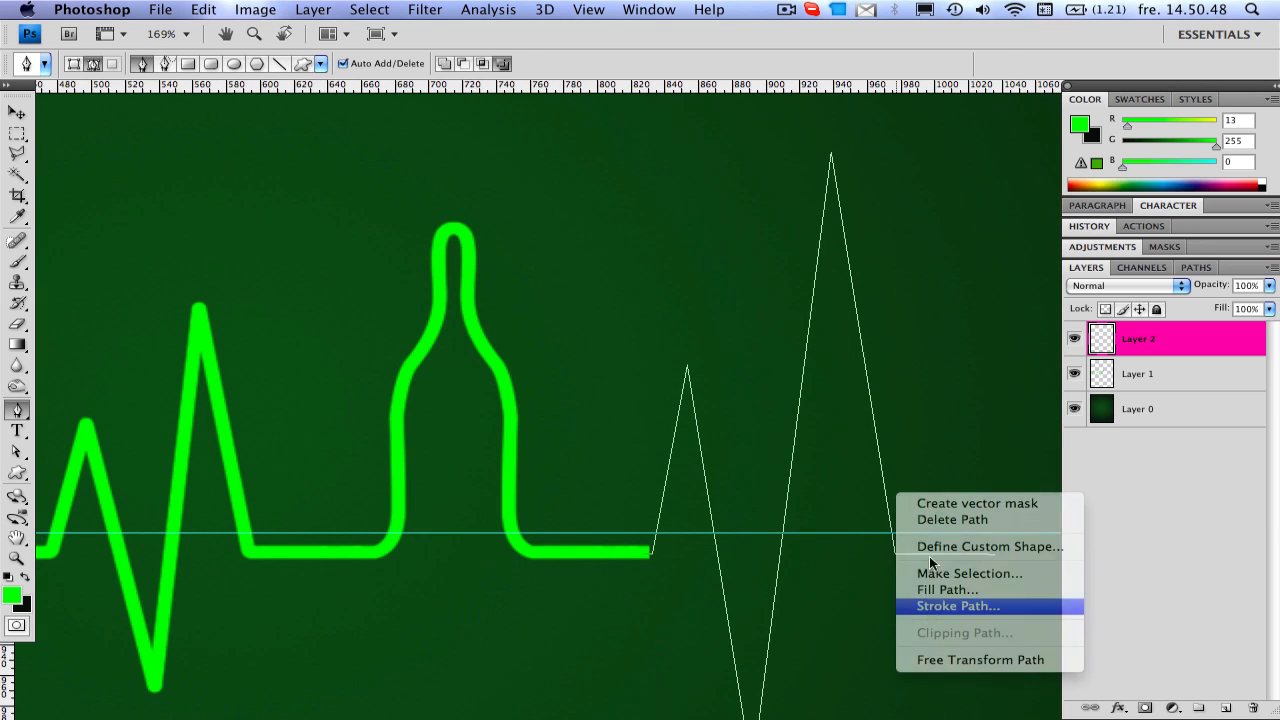
click(956, 606)
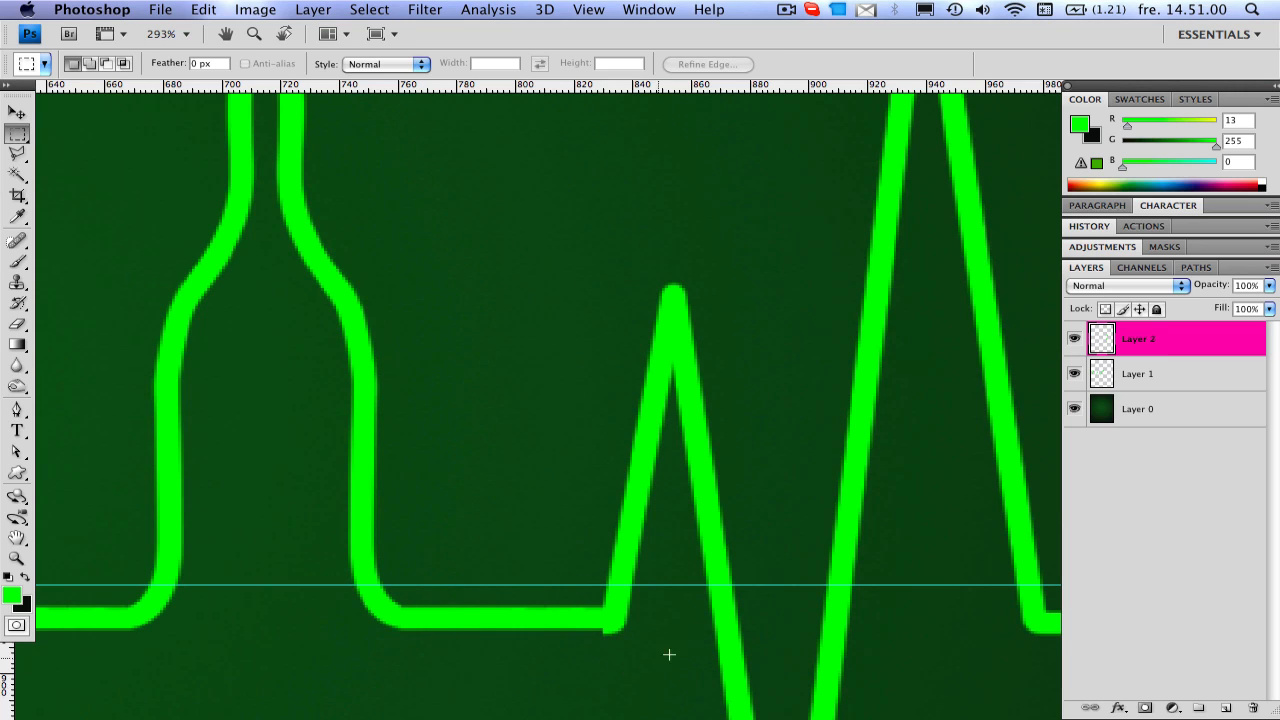
- Select the overlap where the bottle base meets the right-hand pulse for cleanup
drag(580, 630, 650, 658)
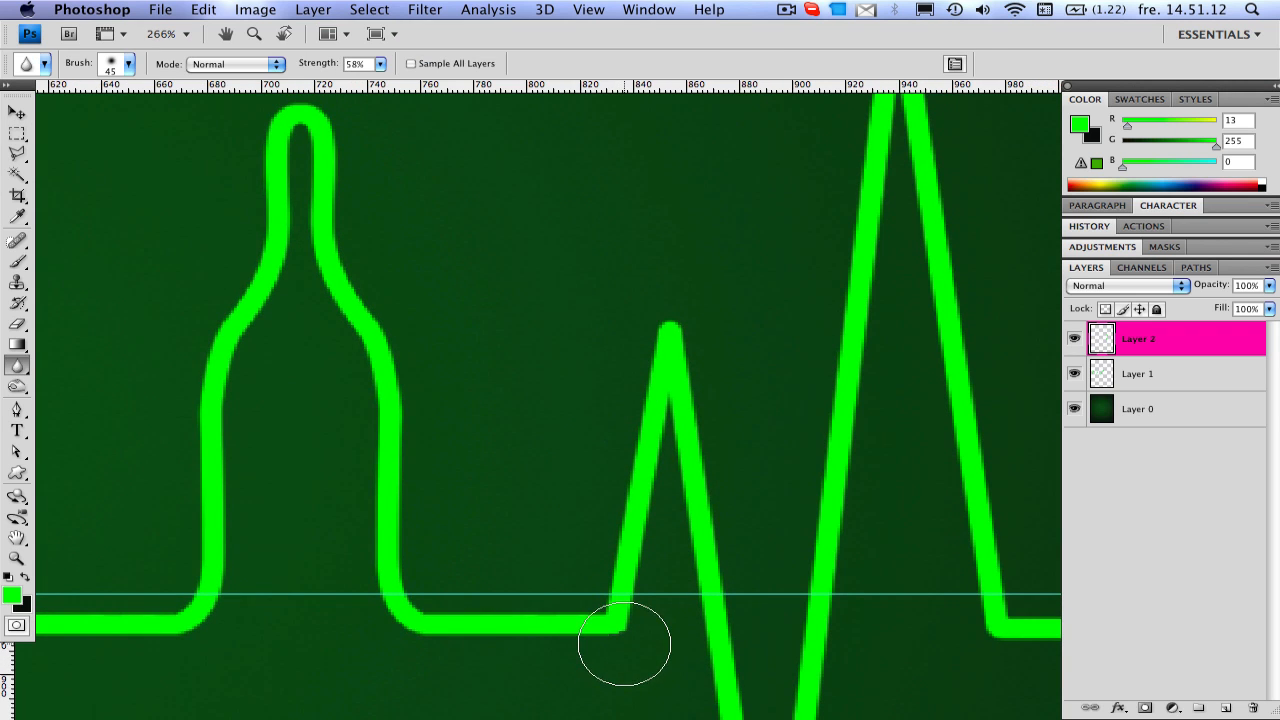
mouse_move(672, 680)
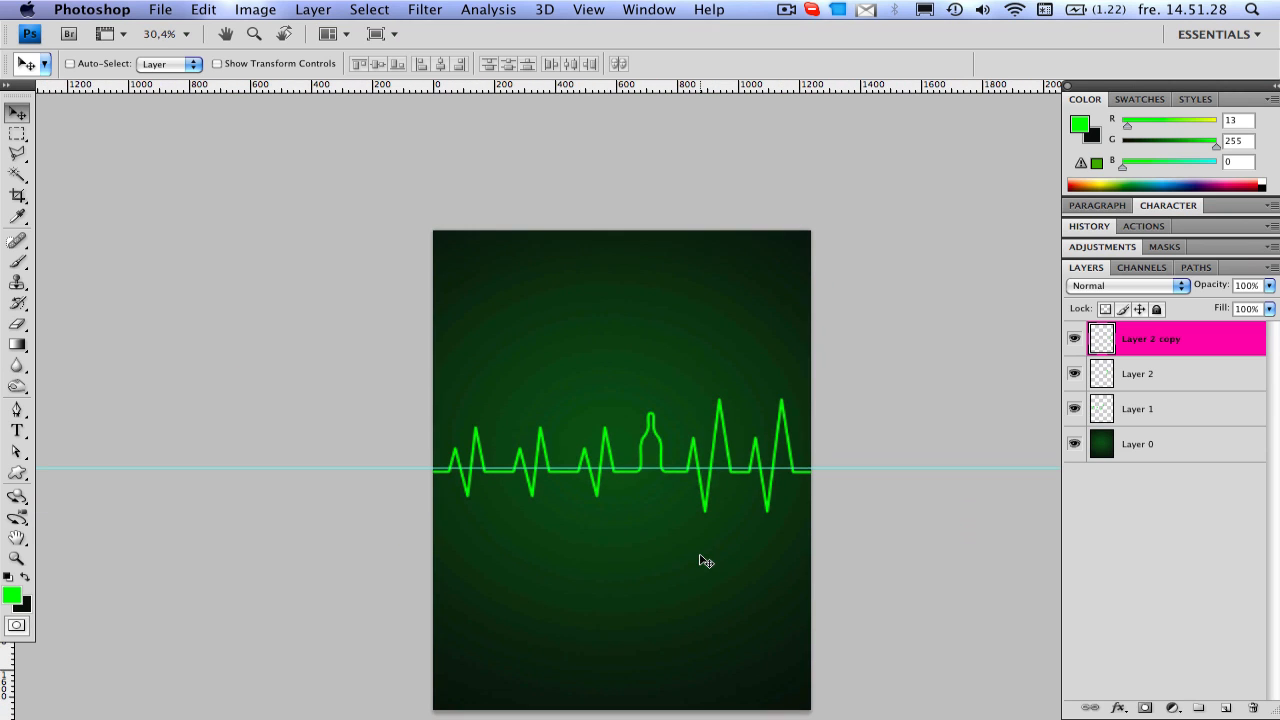
mouse_move(416, 140)
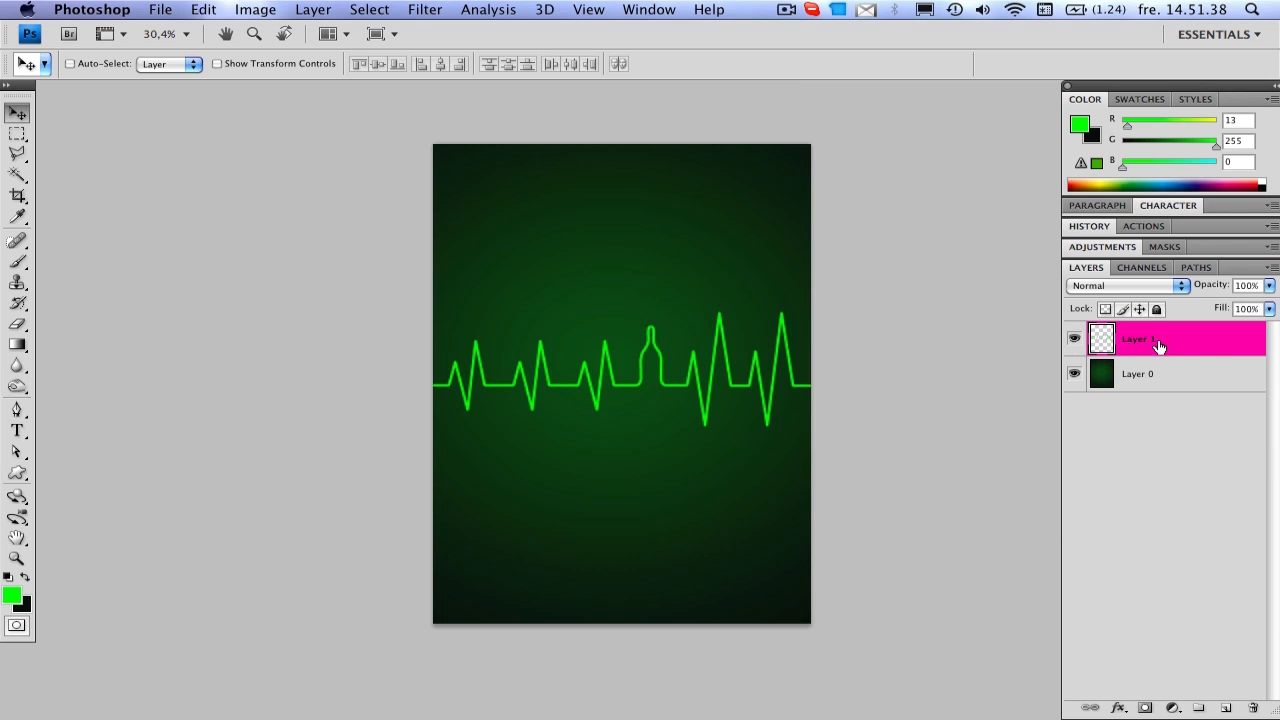
- Give the line layer an Outer Glow in a slightly darker bright green with an enlarged size
double_click(1156, 338)
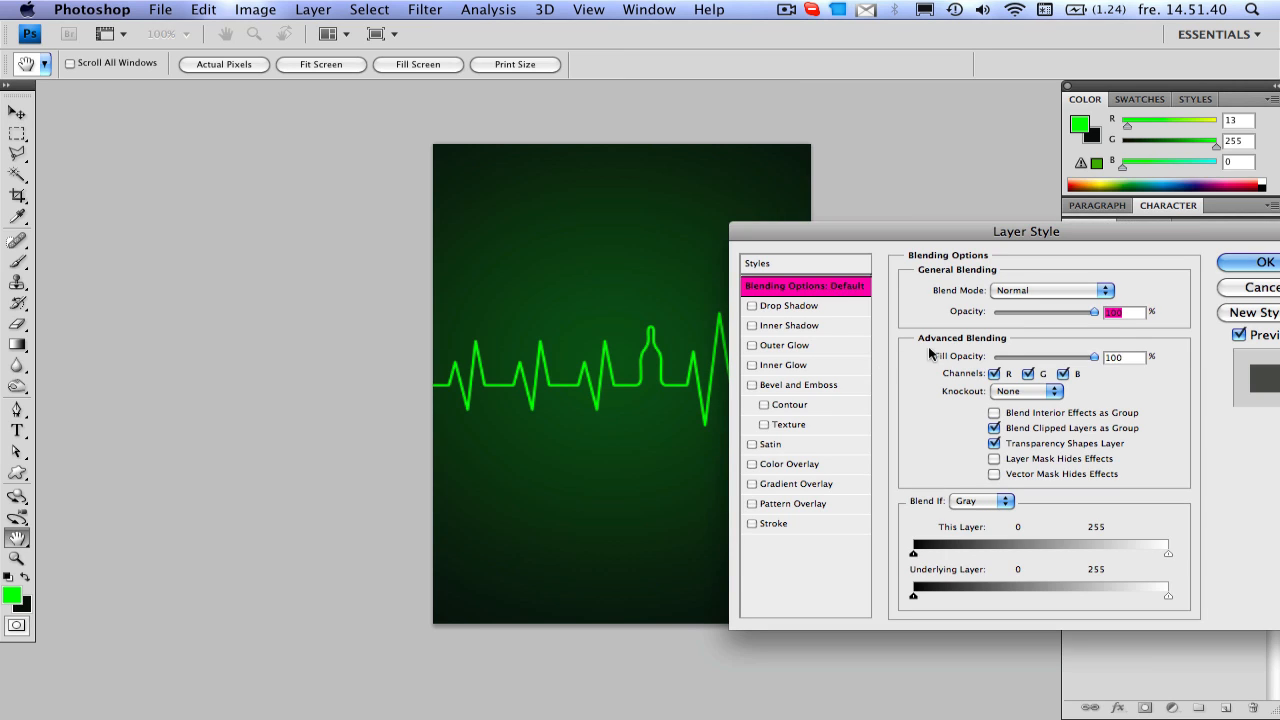
mouse_move(752, 352)
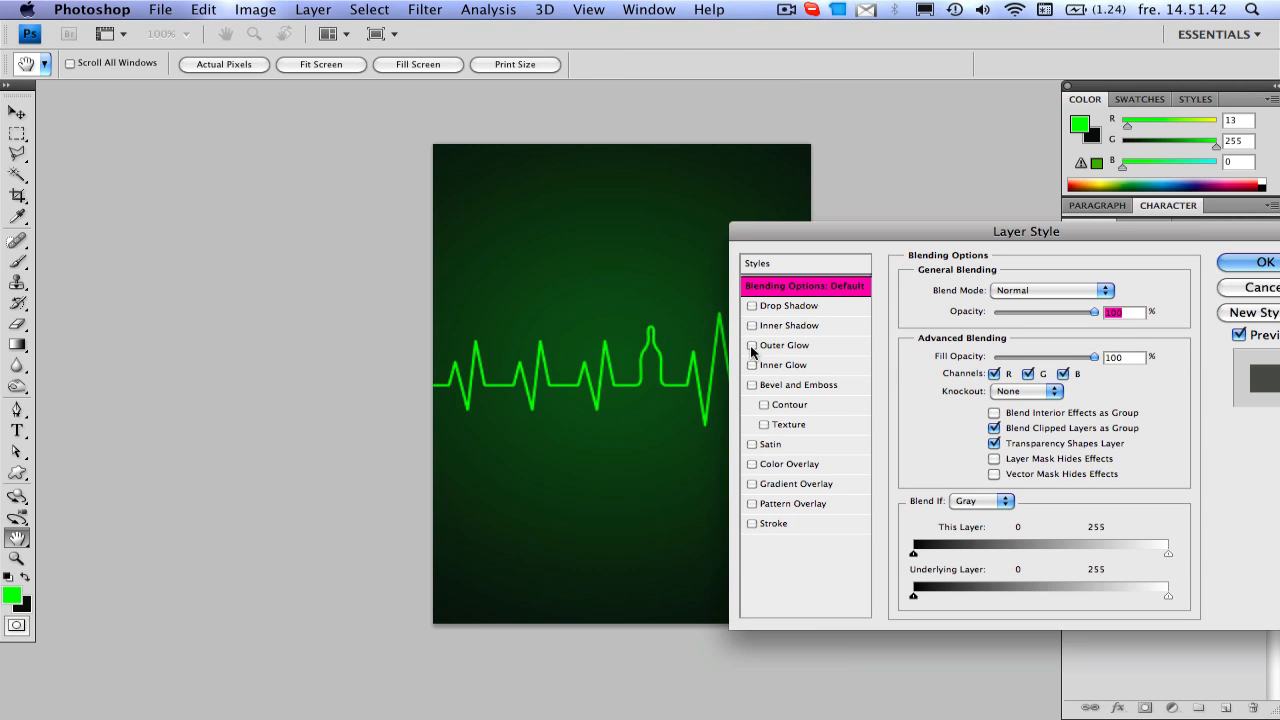
click(752, 344)
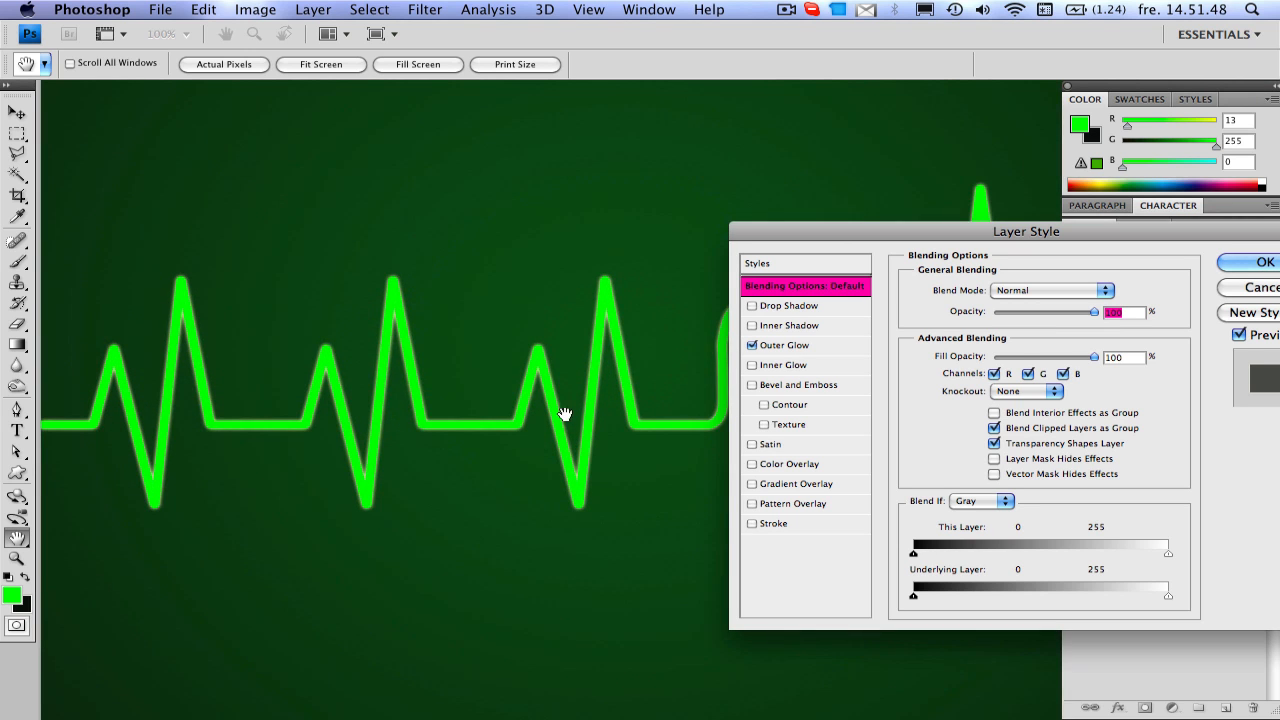
click(784, 344)
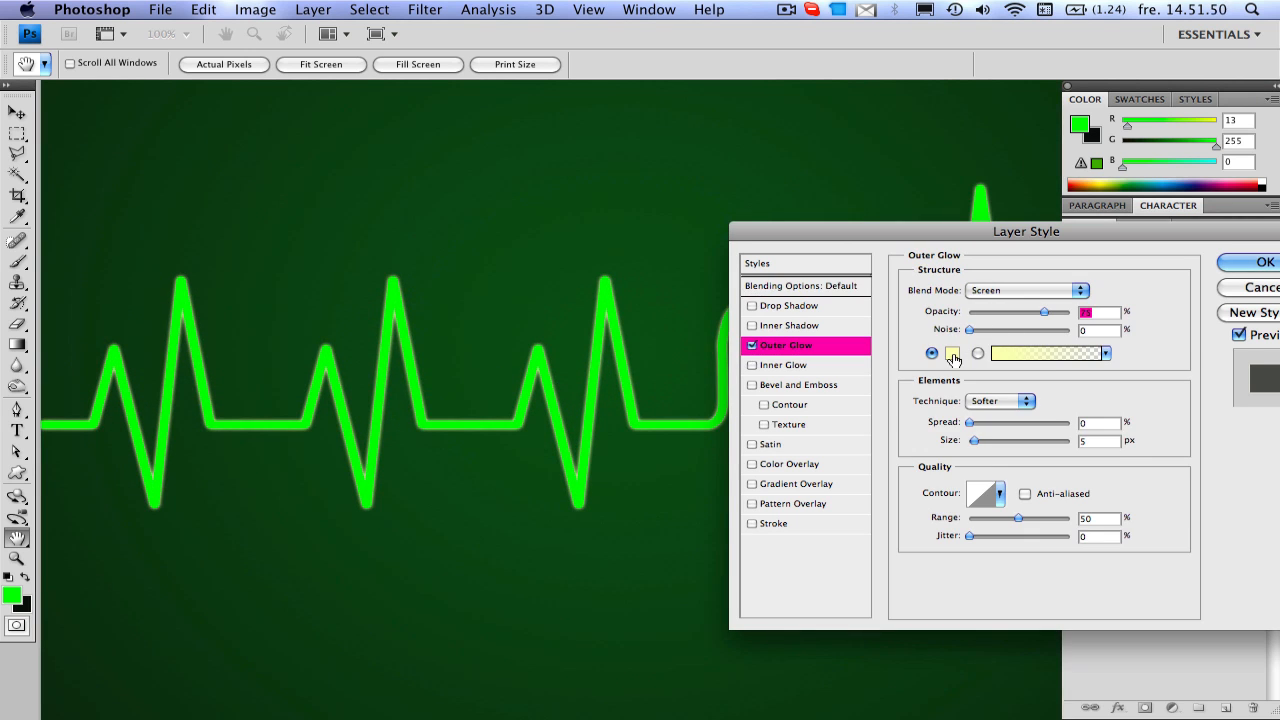
click(952, 352)
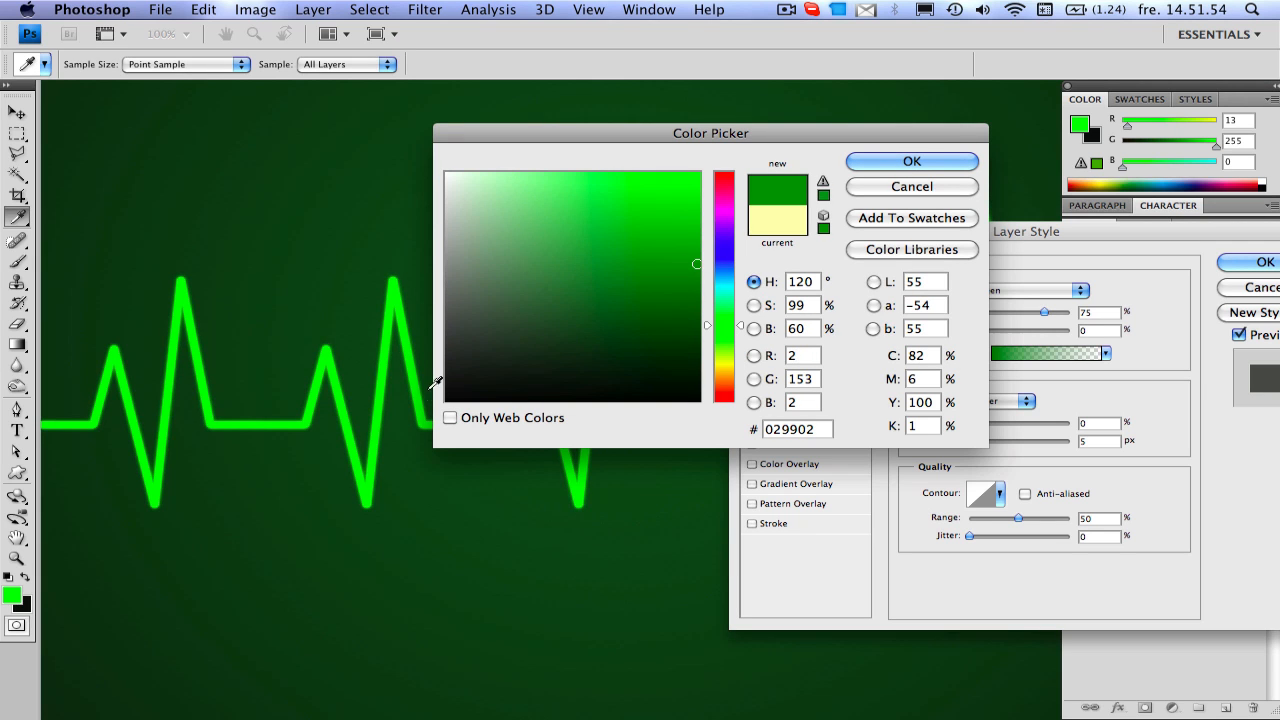
click(688, 240)
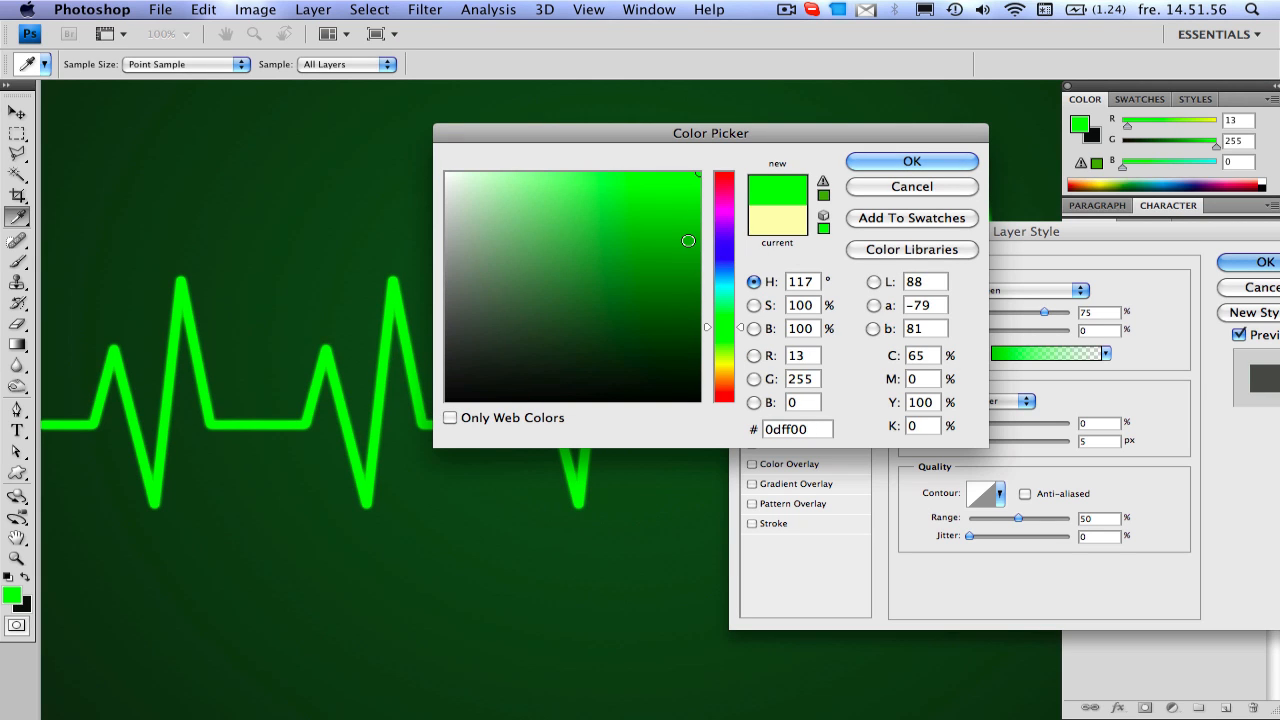
drag(688, 240, 704, 262)
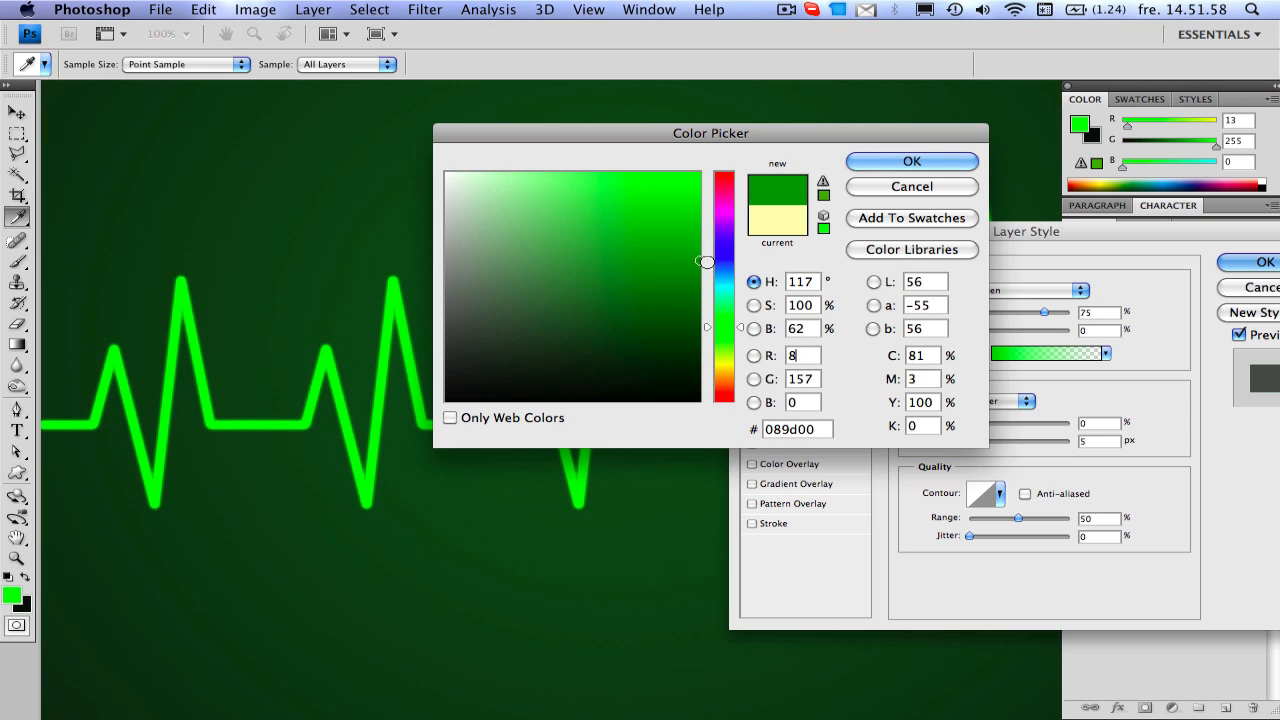
click(912, 160)
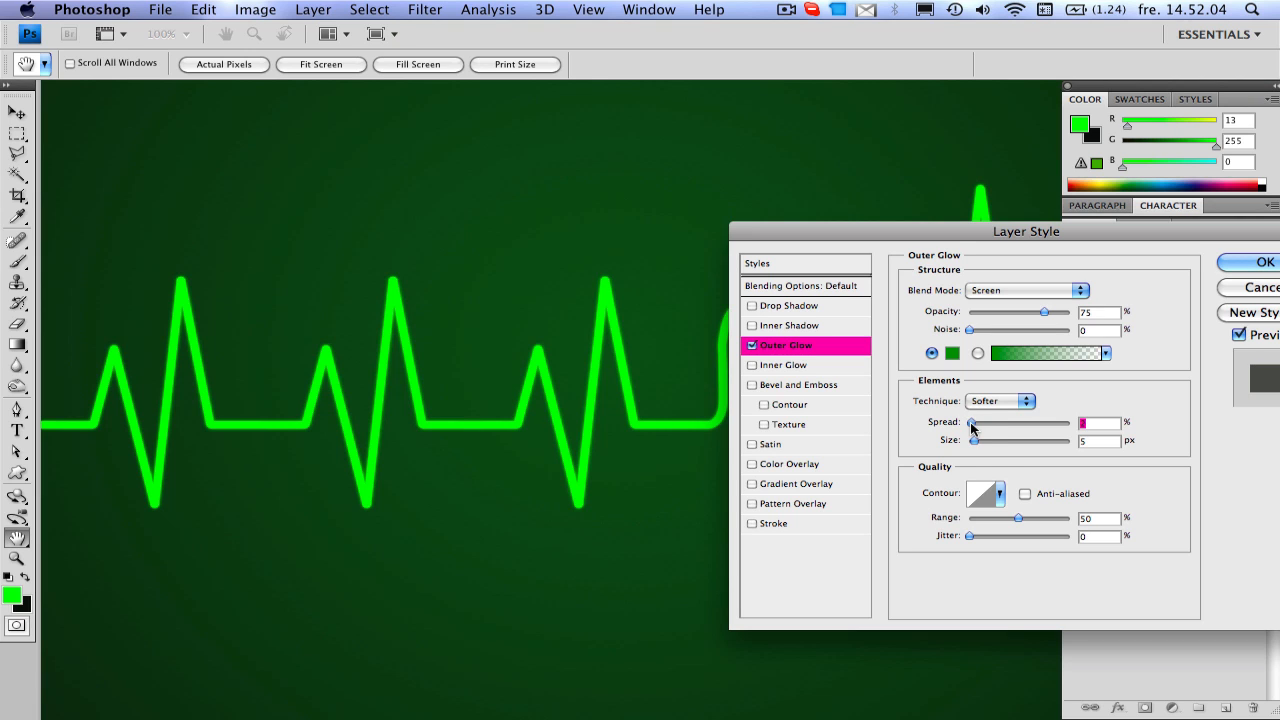
drag(972, 440, 1000, 440)
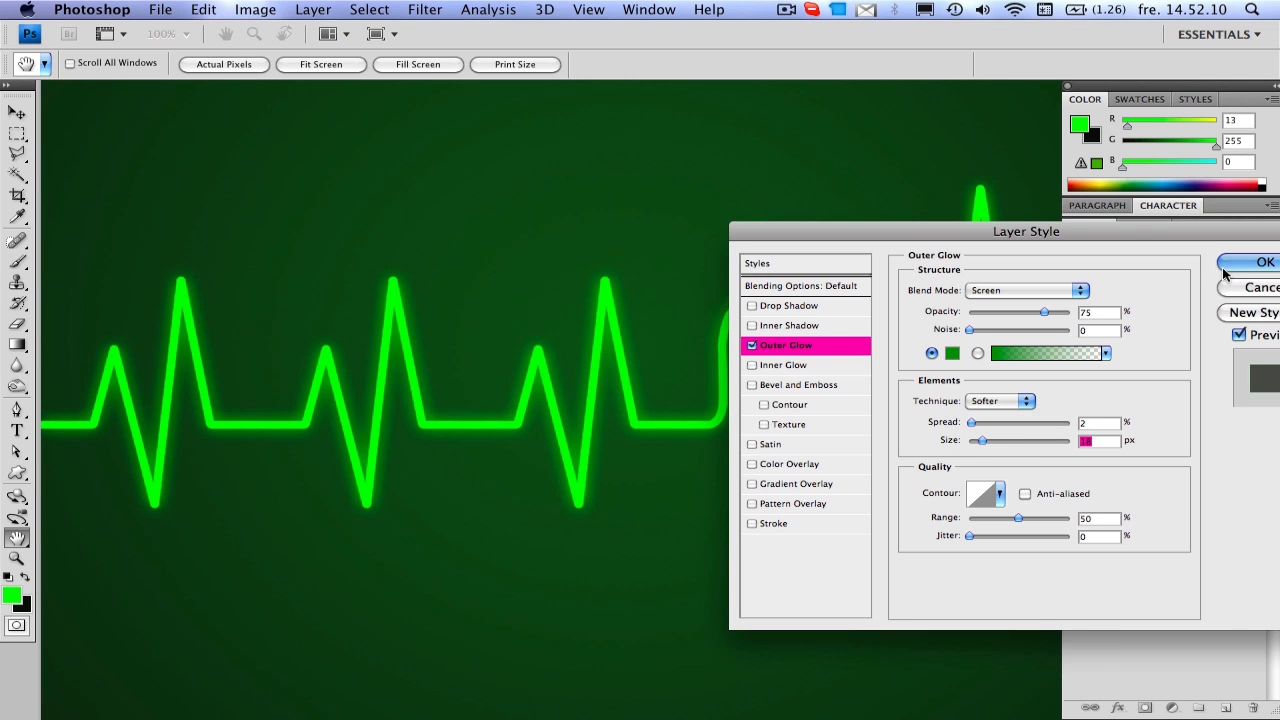
click(1272, 260)
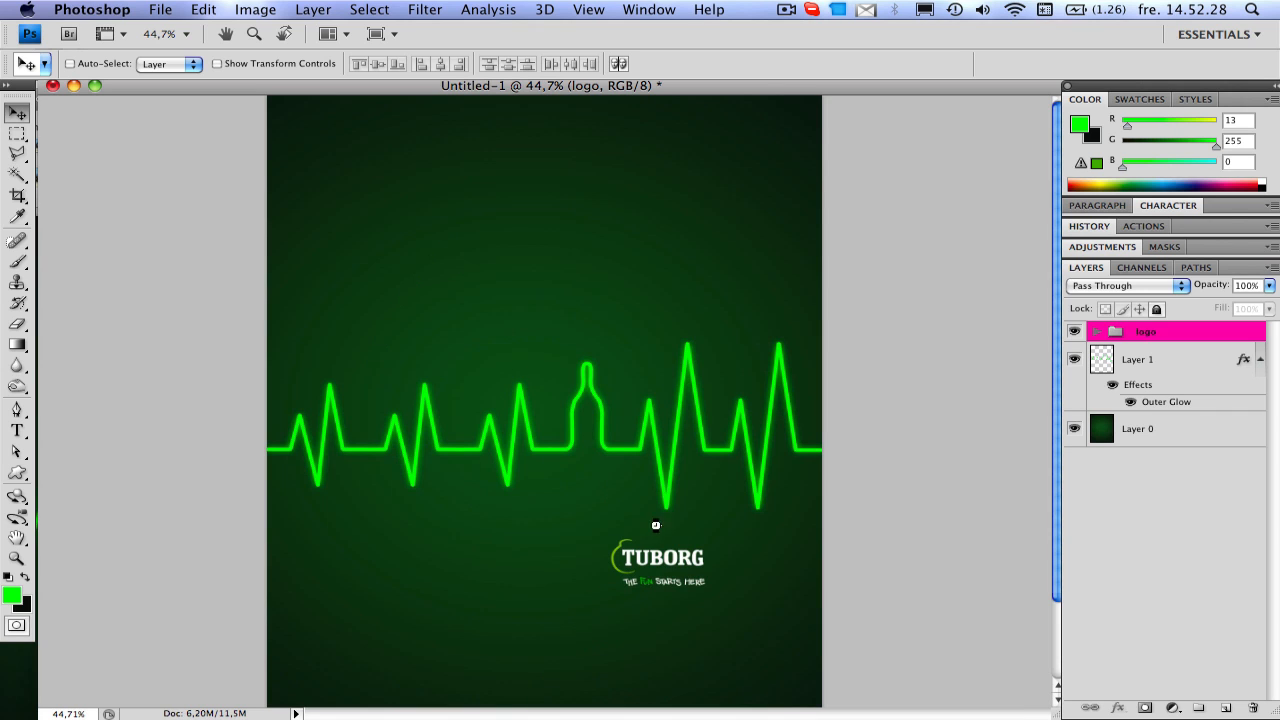
- Drag the Tuborg logo into the bottom-right corner of the poster
drag(658, 556, 770, 670)
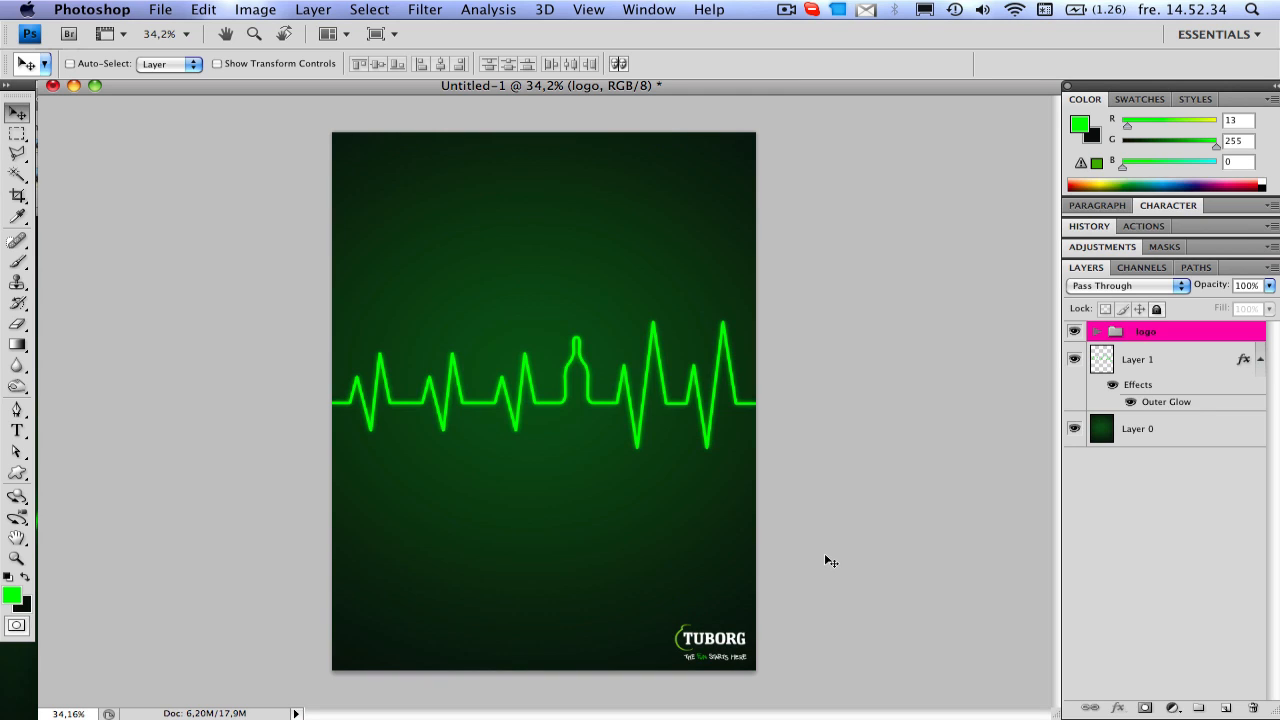
mouse_move(768, 510)
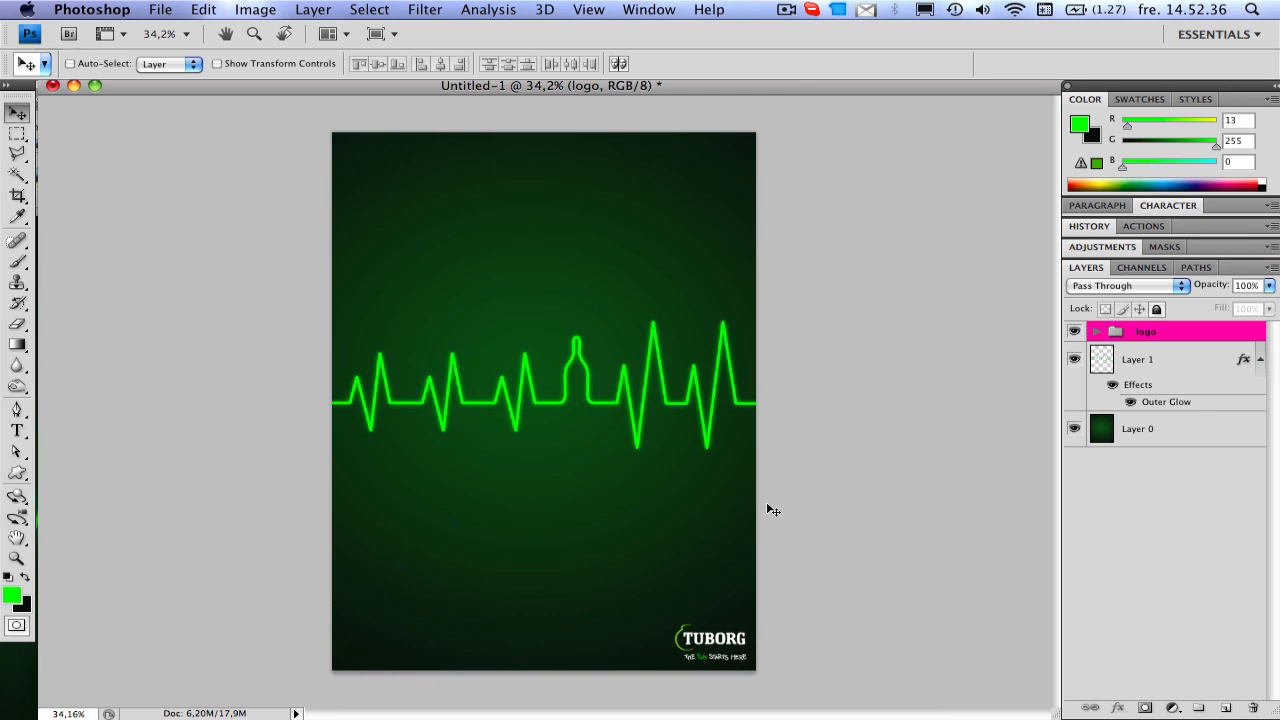
mouse_move(778, 522)
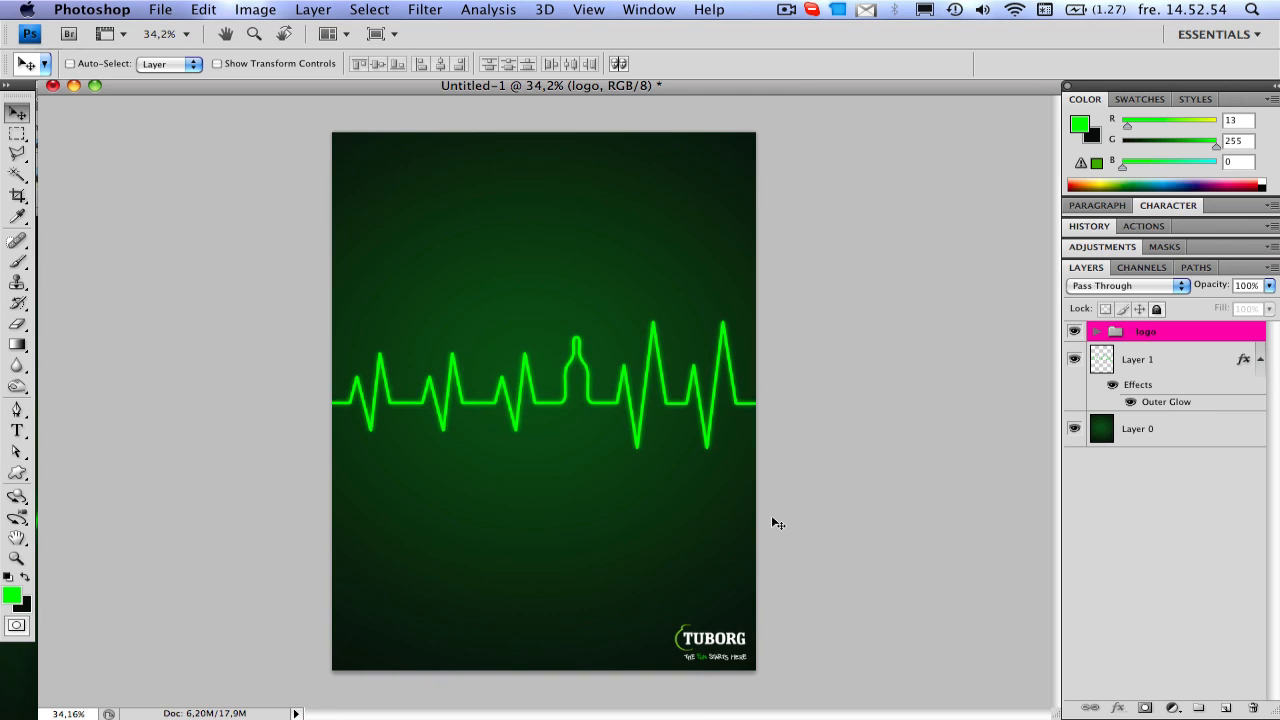
mouse_move(656, 264)
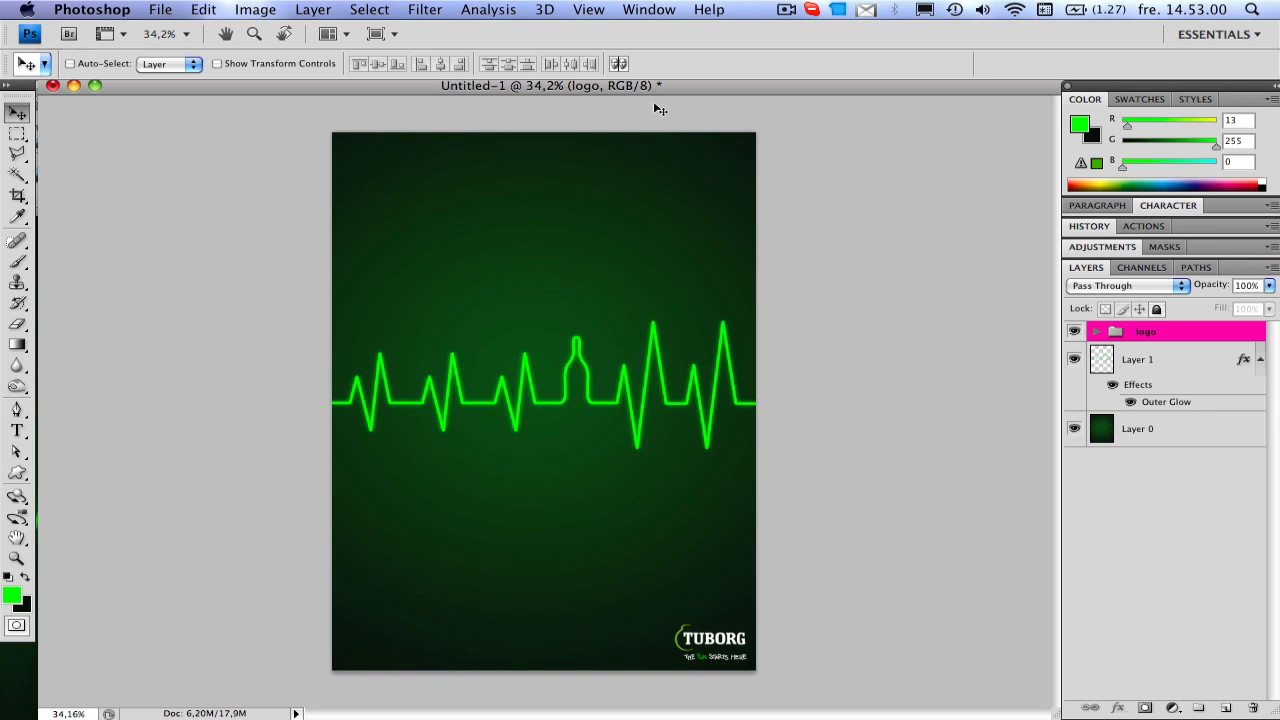
mouse_move(652, 94)
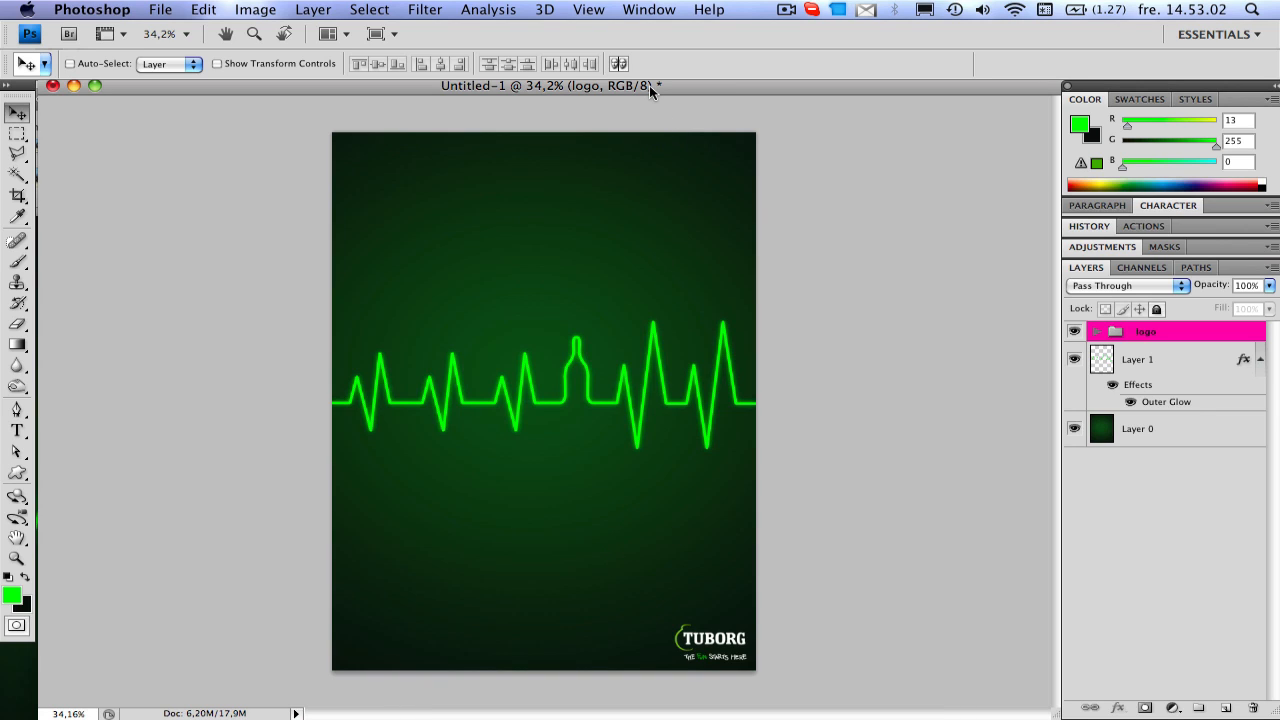